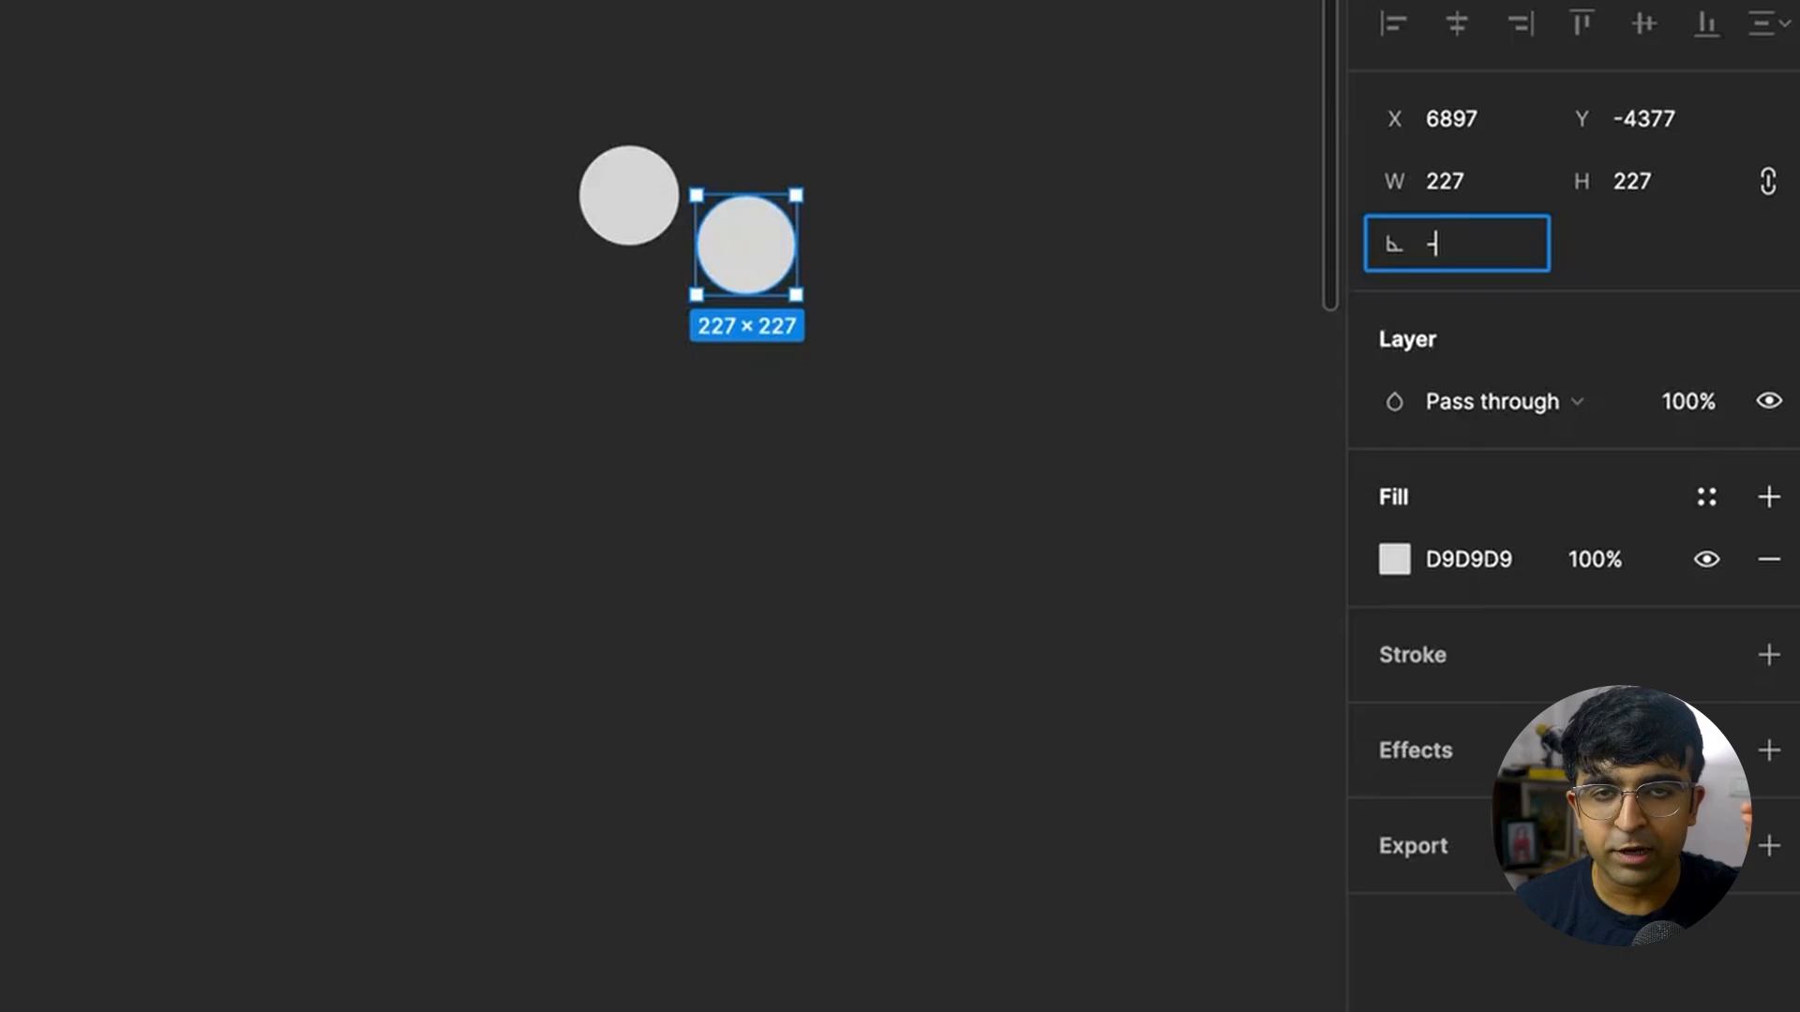
- Set the selected grey circle's rotation to -30 degrees in the Design panel
type("-30")
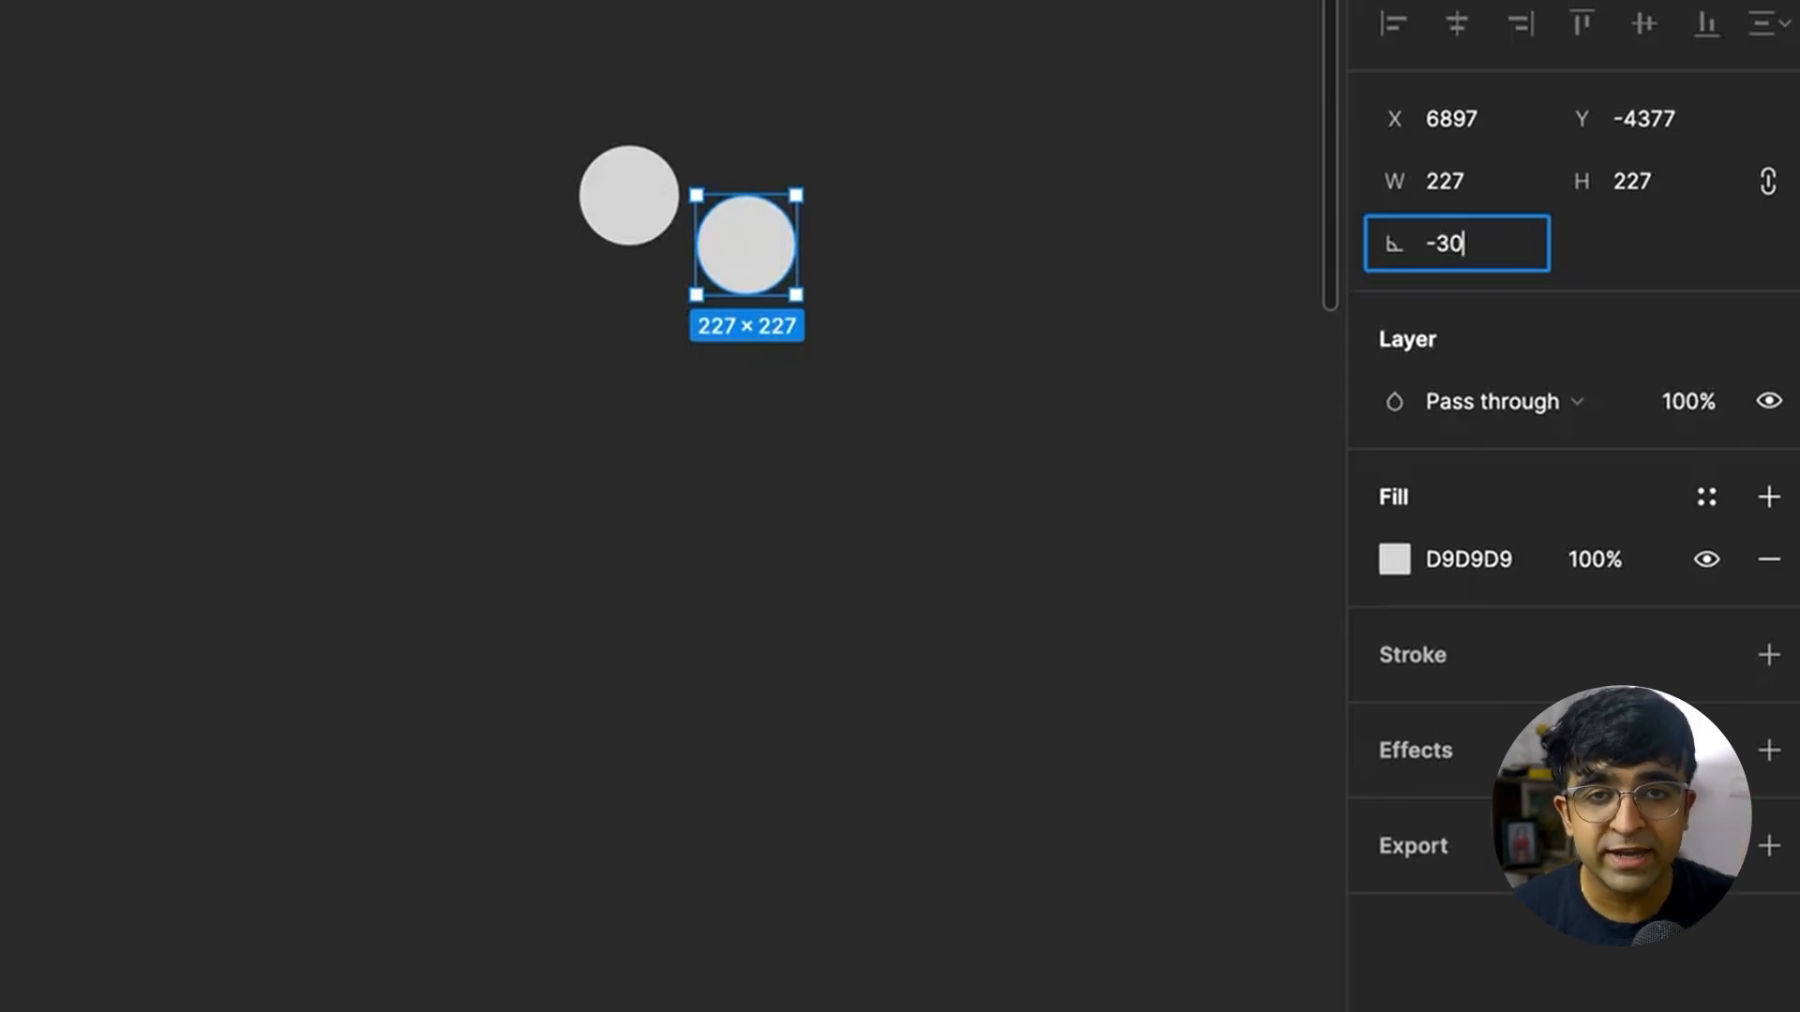
key("Return")
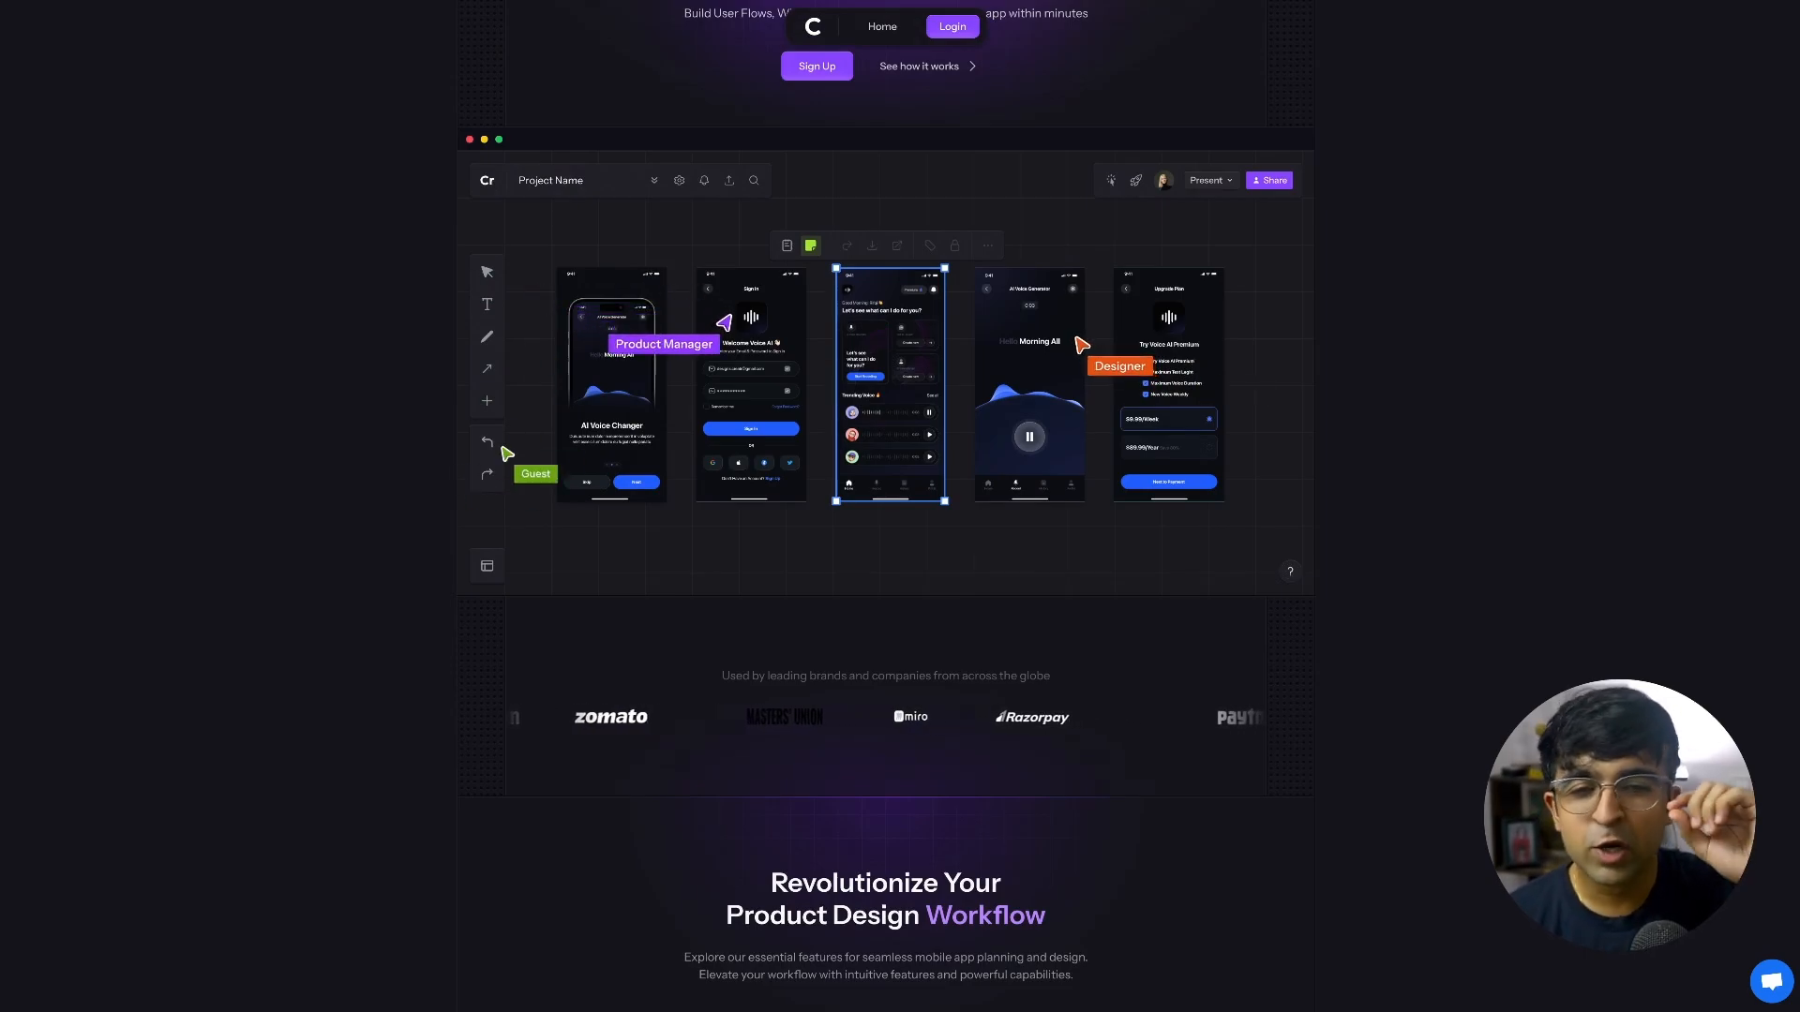
- Scroll the Creatie homepage down to the 'Revolutionize Your Product Design Workflow' features section
scroll("down", 3)
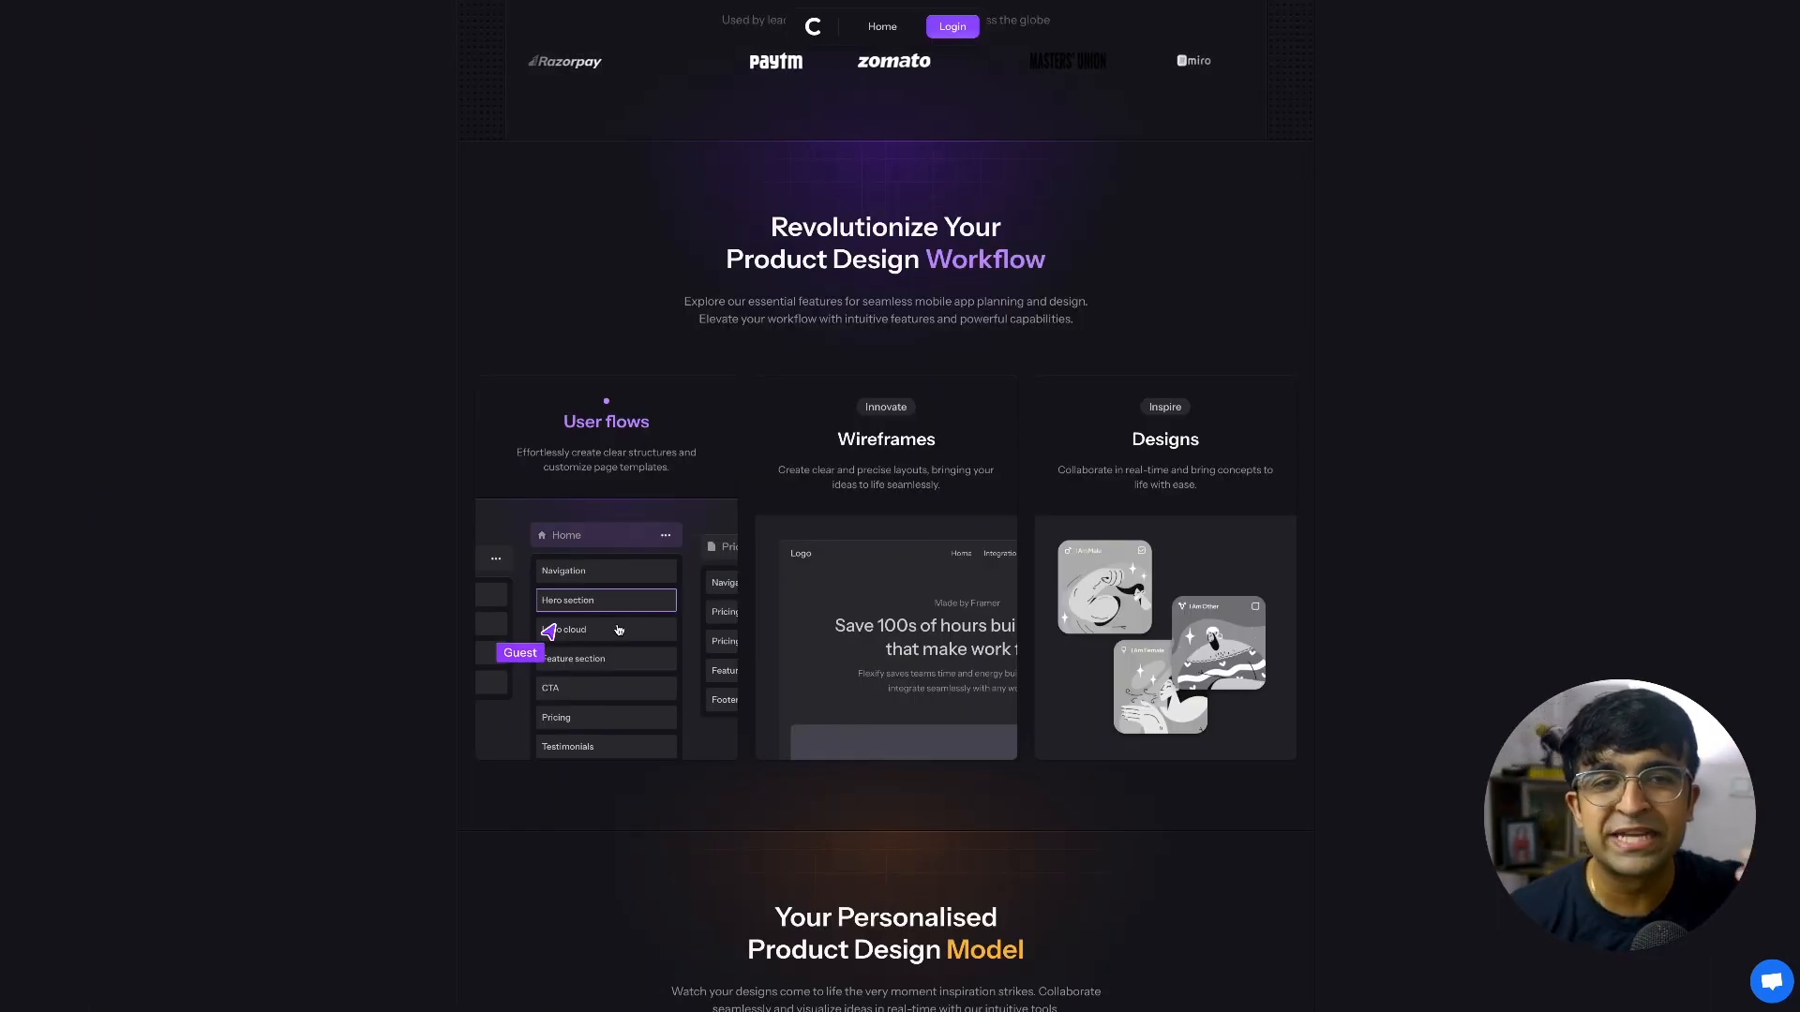
scroll("down", 3)
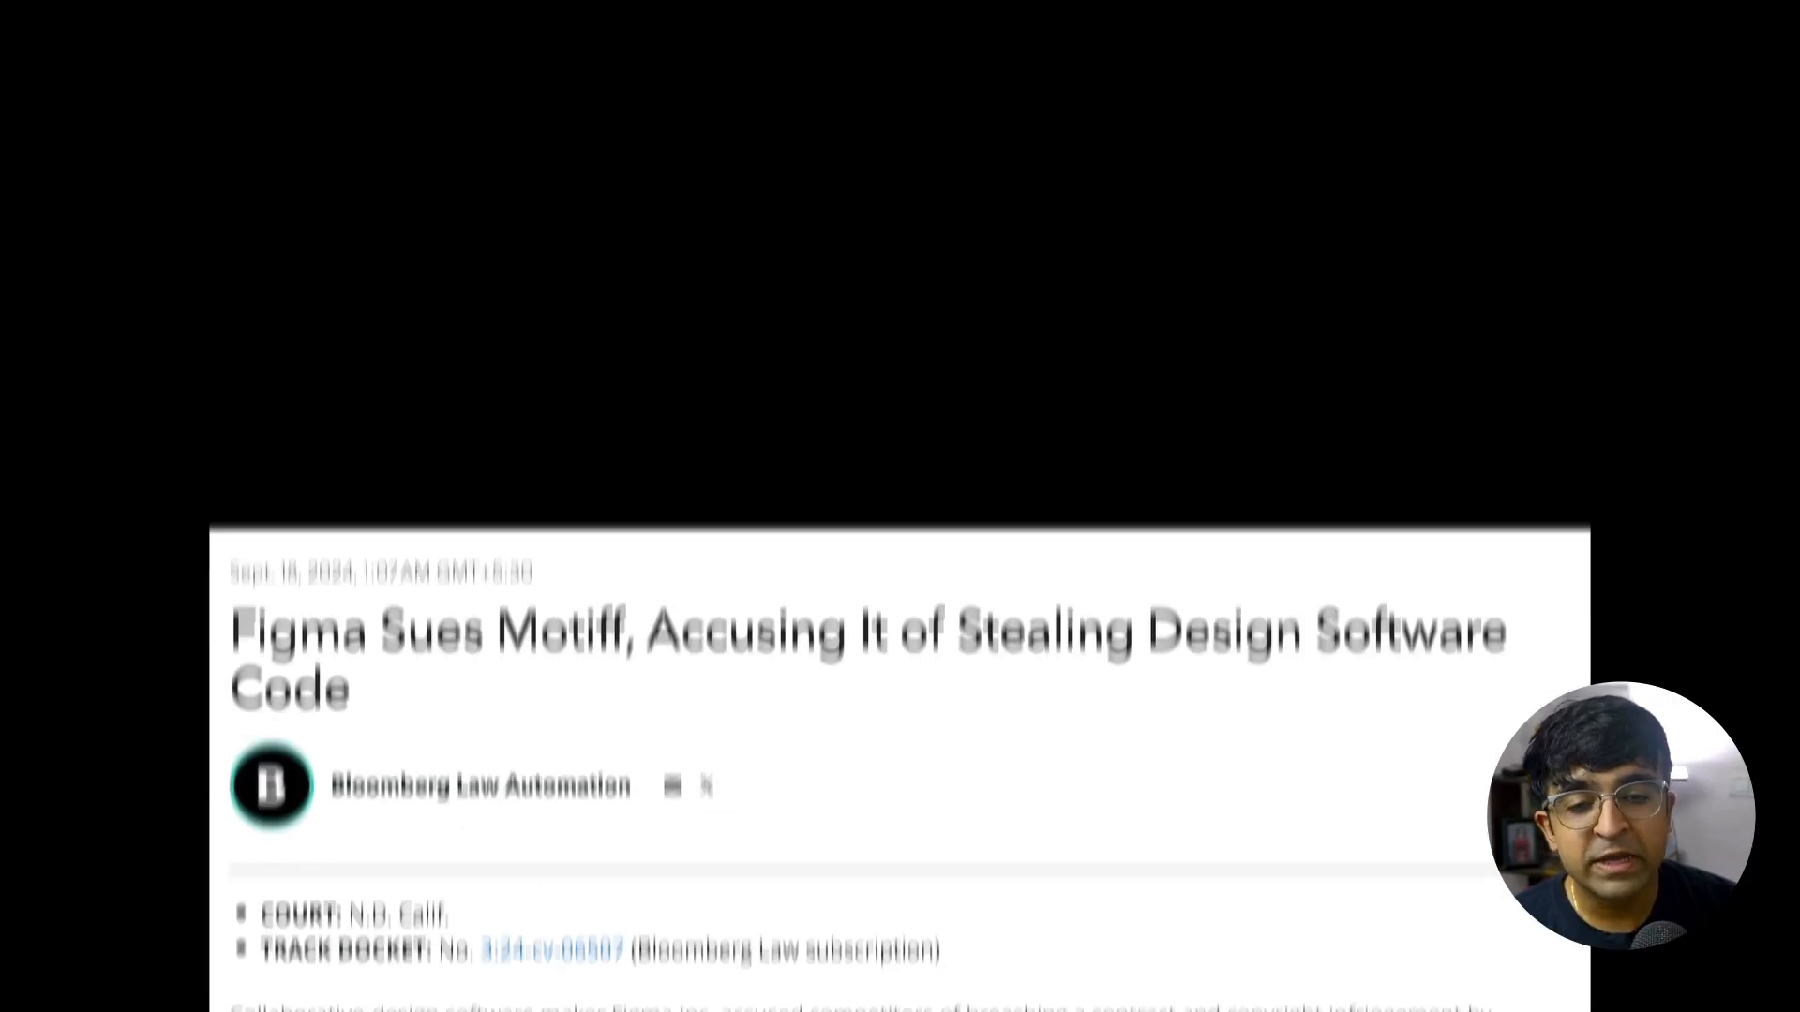
scroll("up", 3)
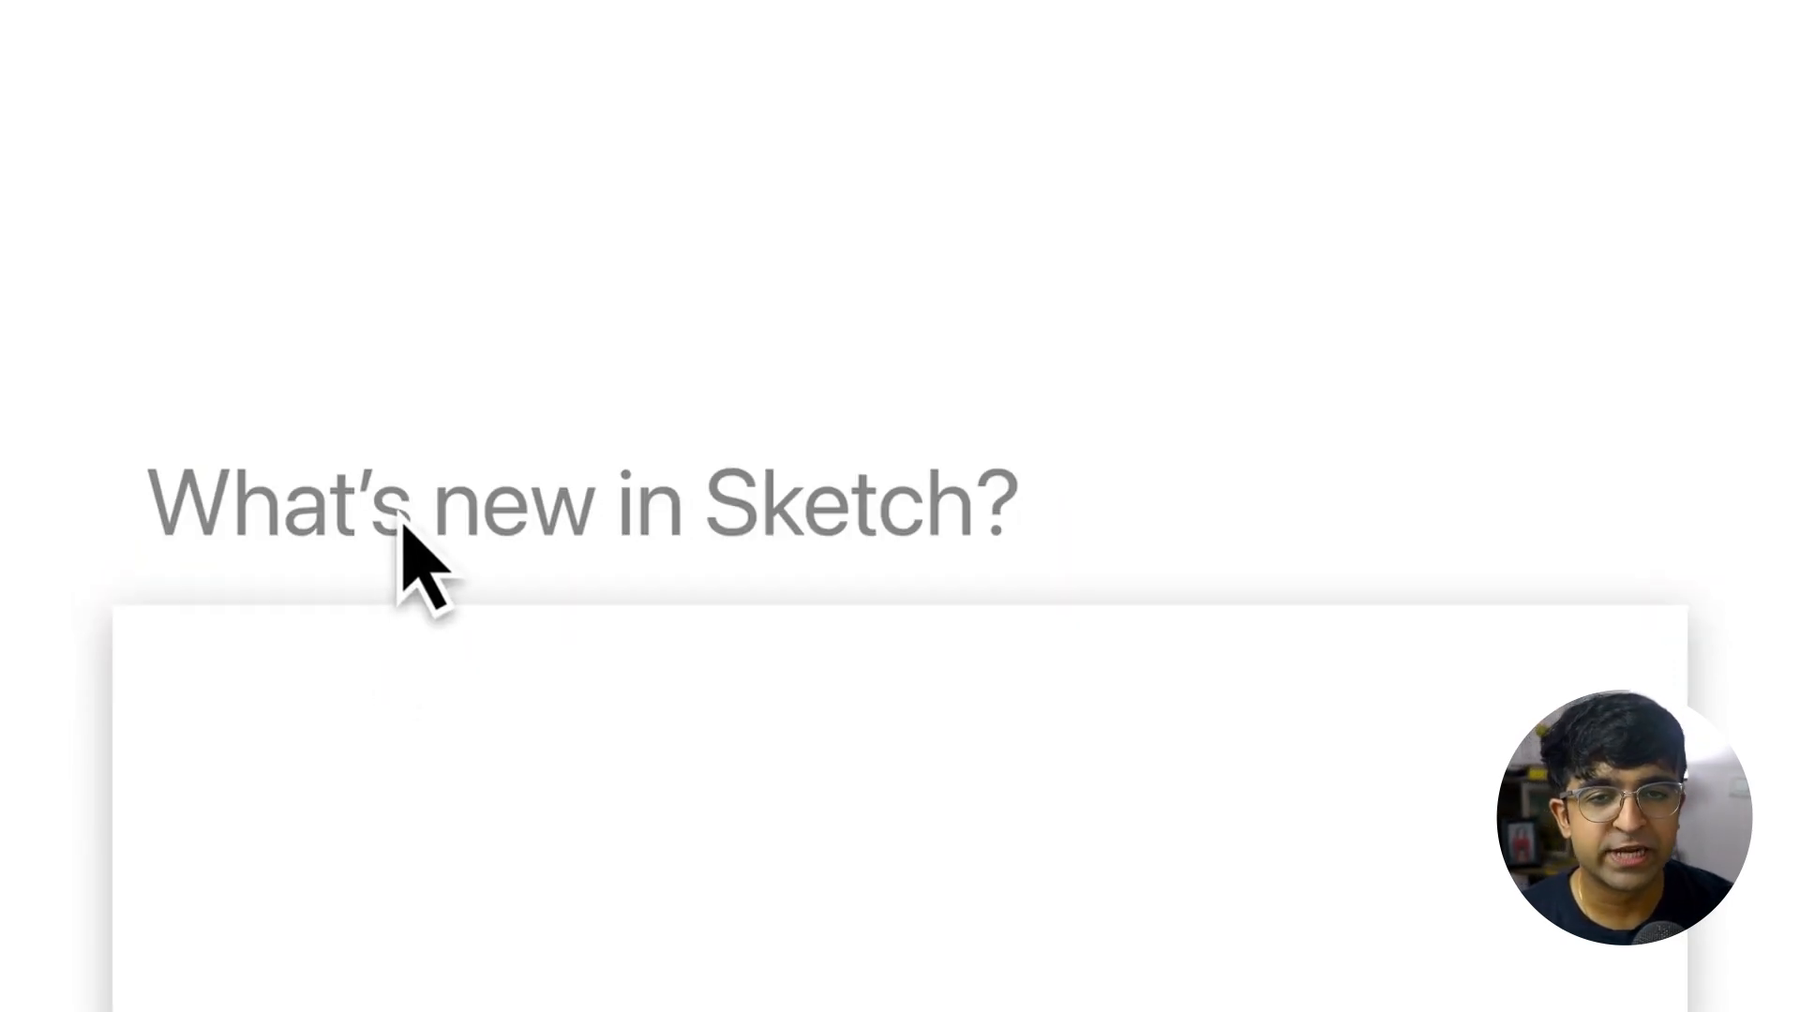
- Recolour the book club backdrop with the purple Core swatch, then try the next core colour
scroll("down", 3)
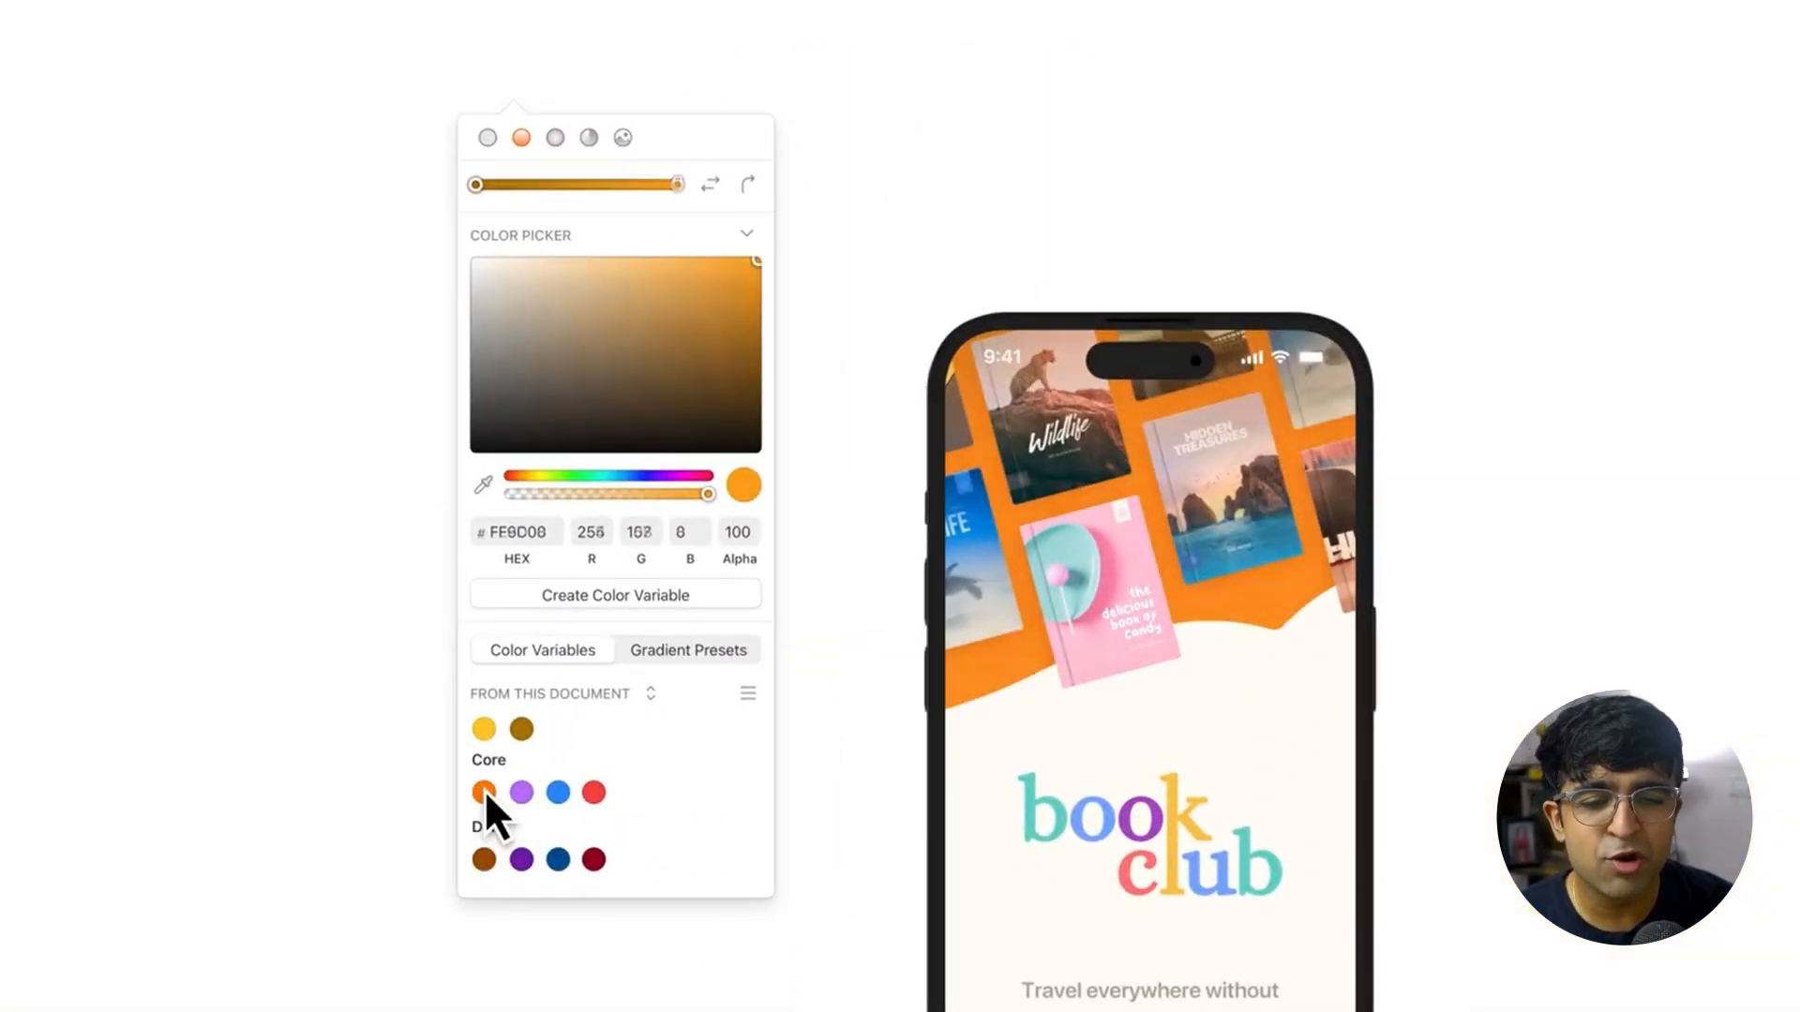
left_click(520, 791)
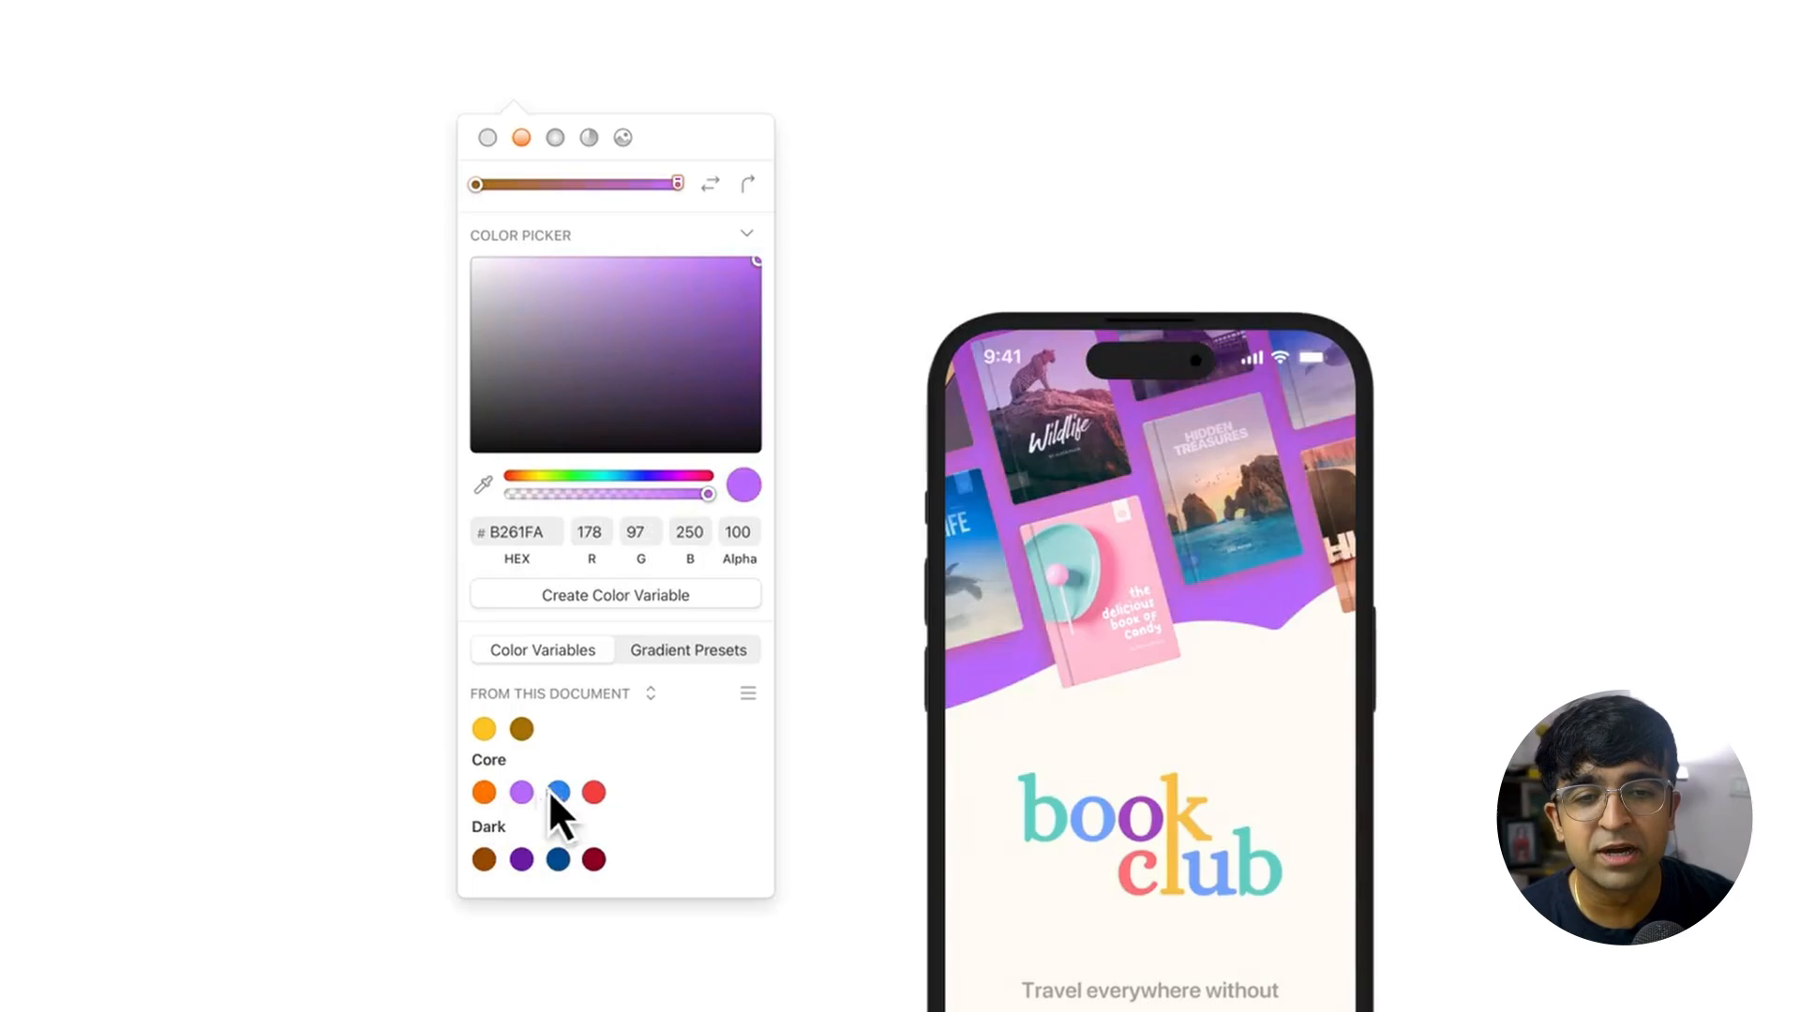
left_click(594, 791)
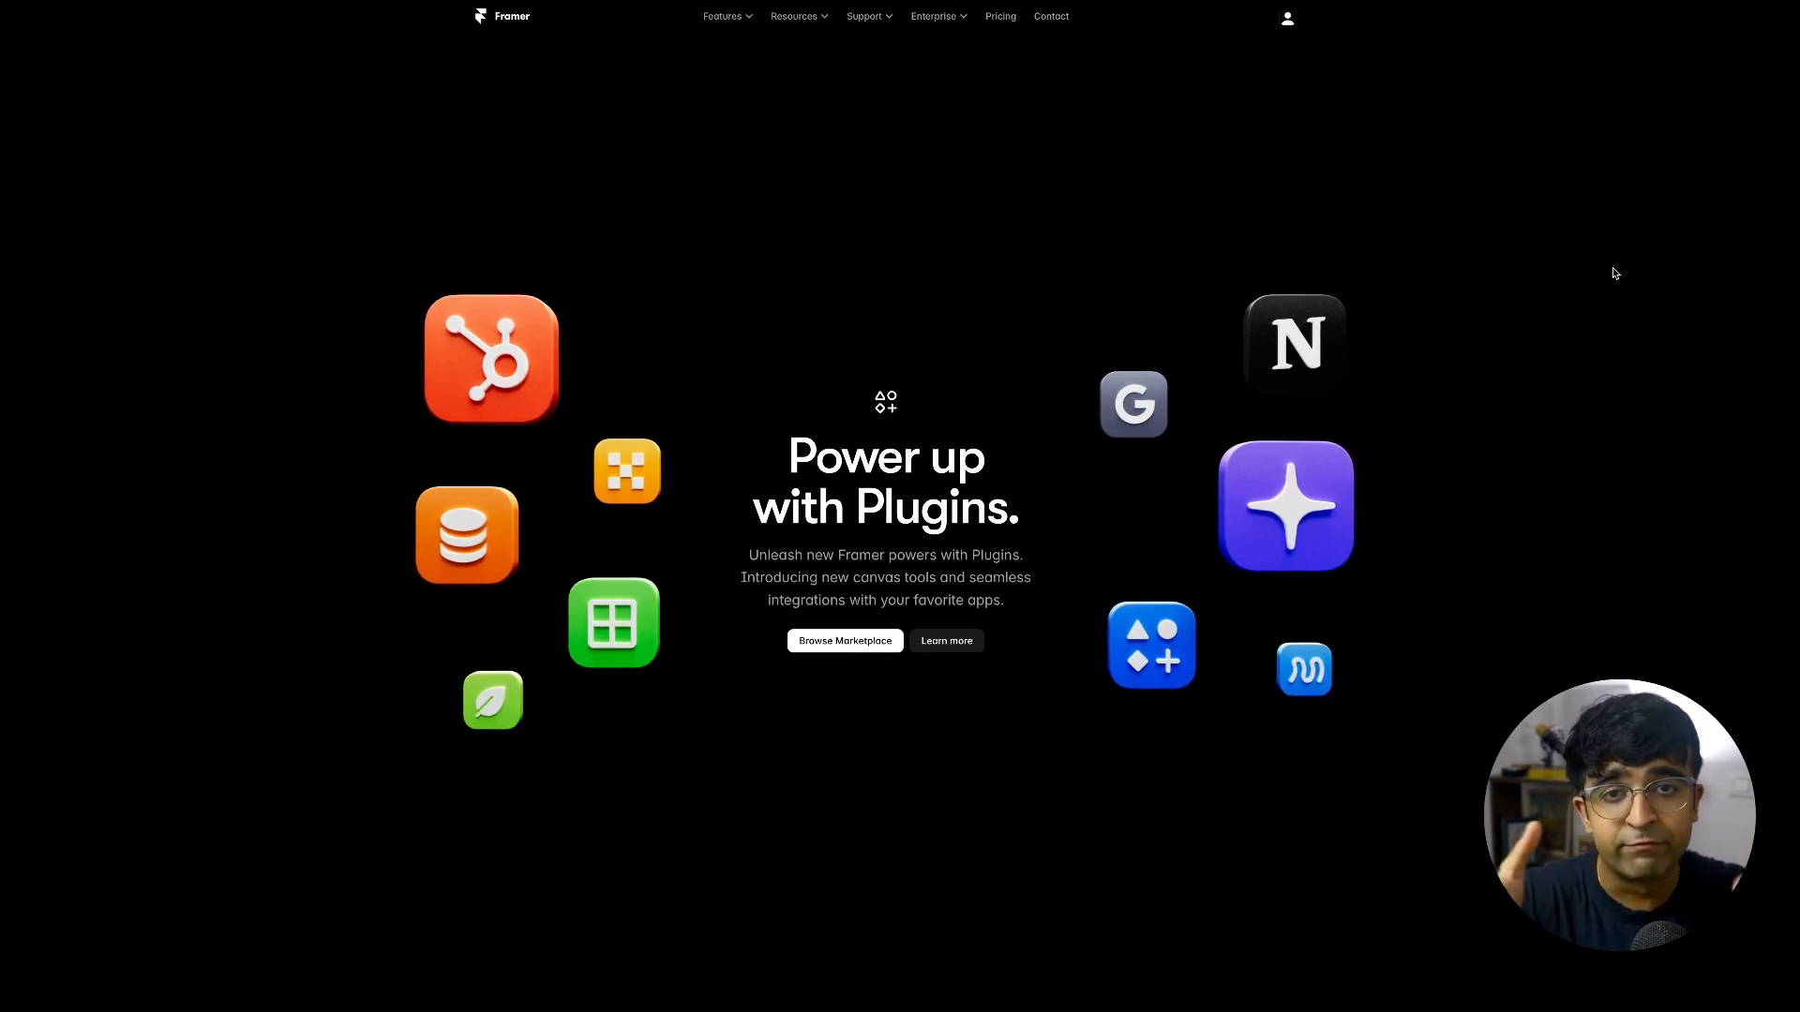
- Scroll through Framer's Plugins page and open the full Browse Marketplace listing
scroll("down", 3)
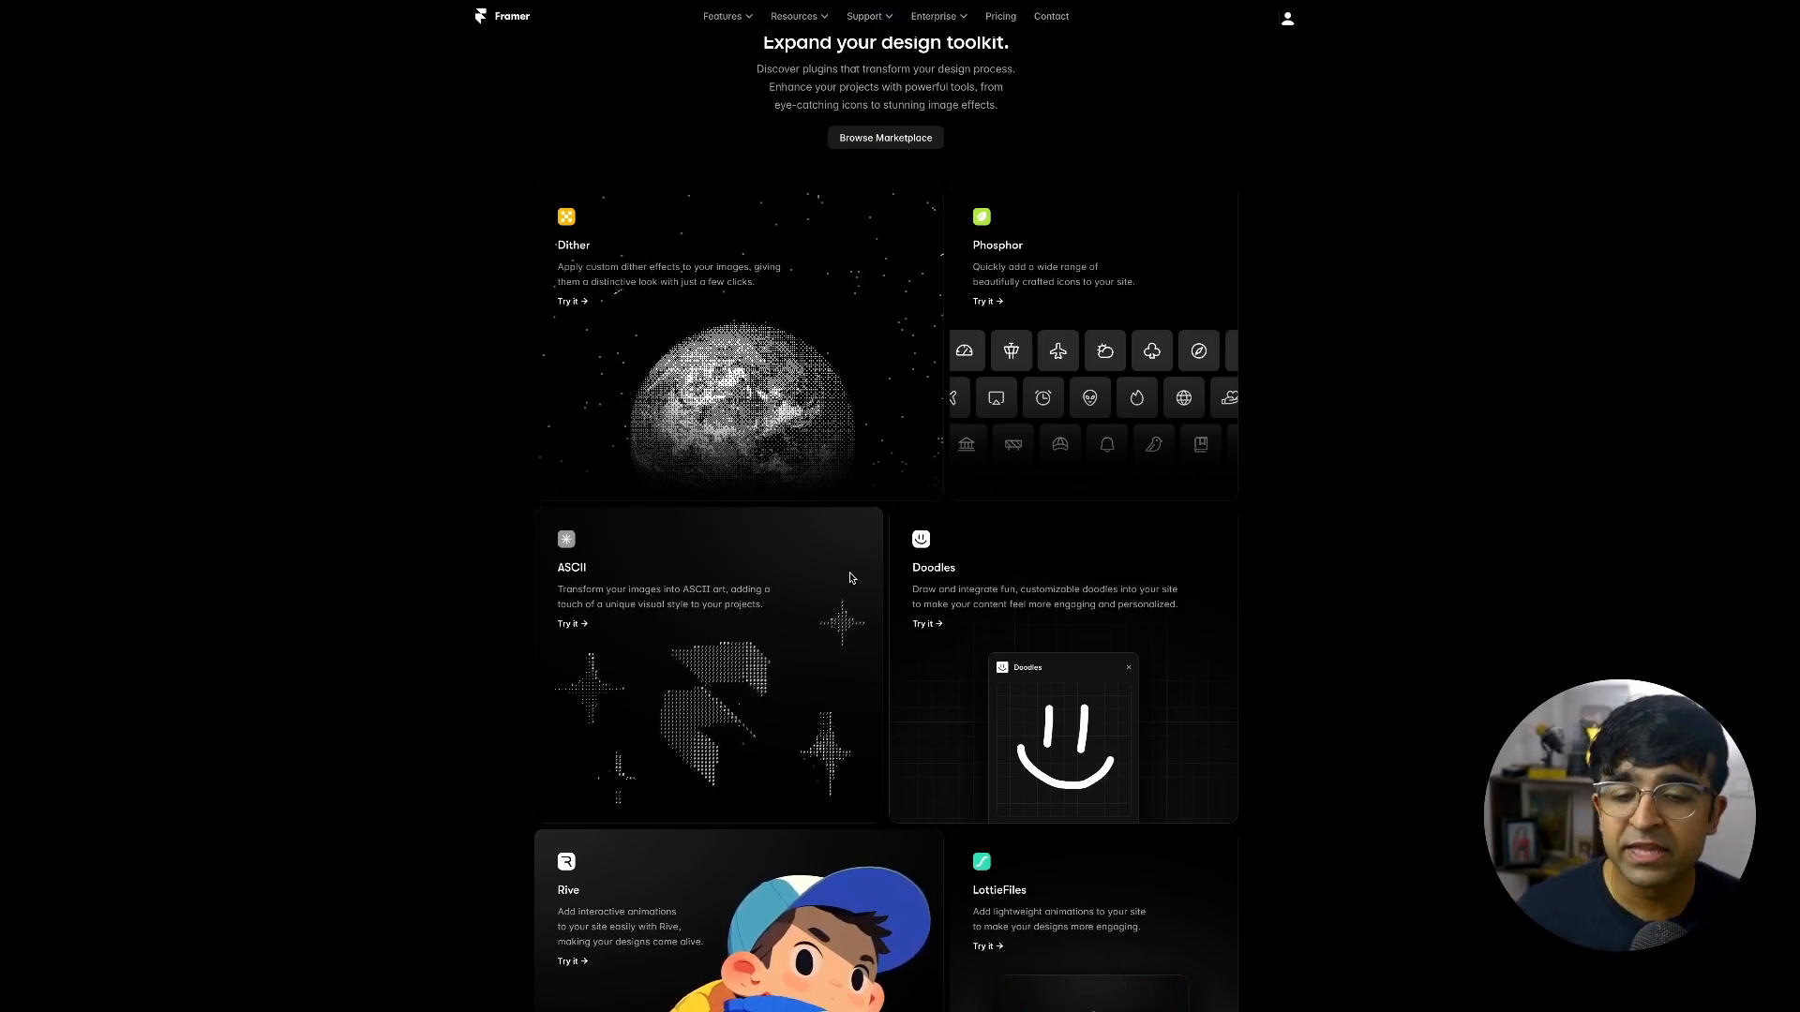
scroll("down", 3)
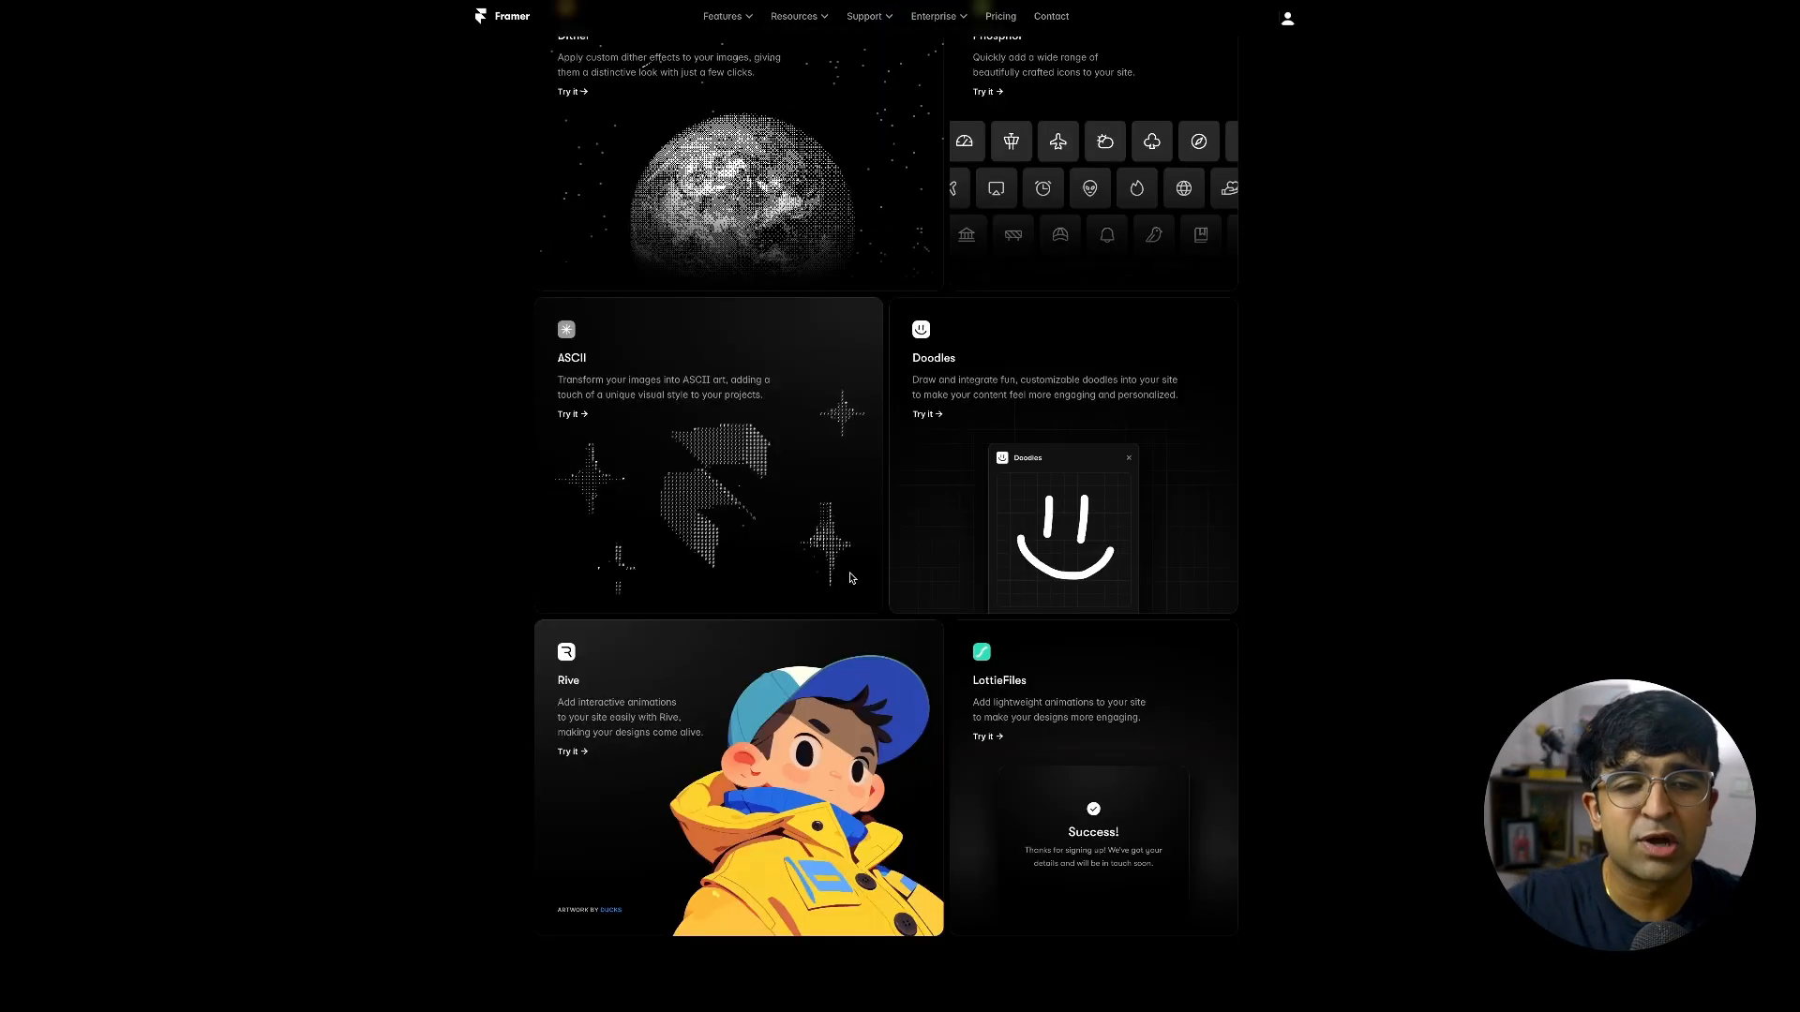
scroll("down", 3)
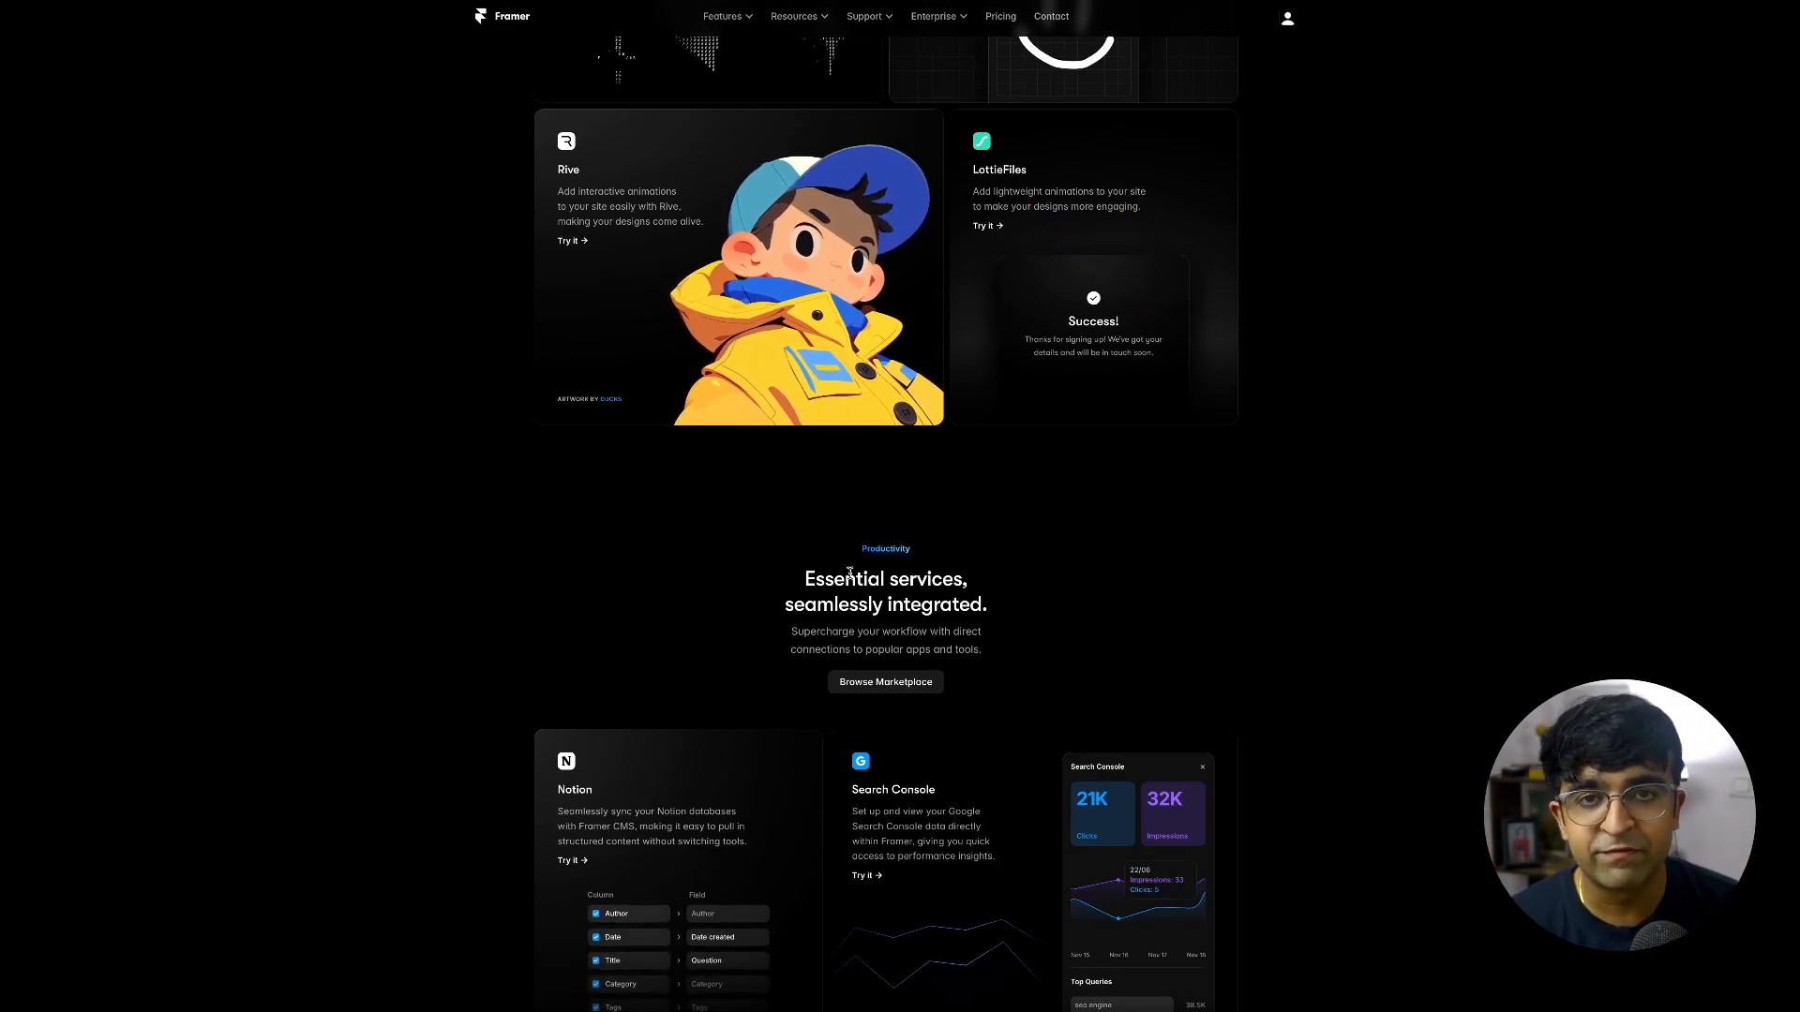
left_click(885, 681)
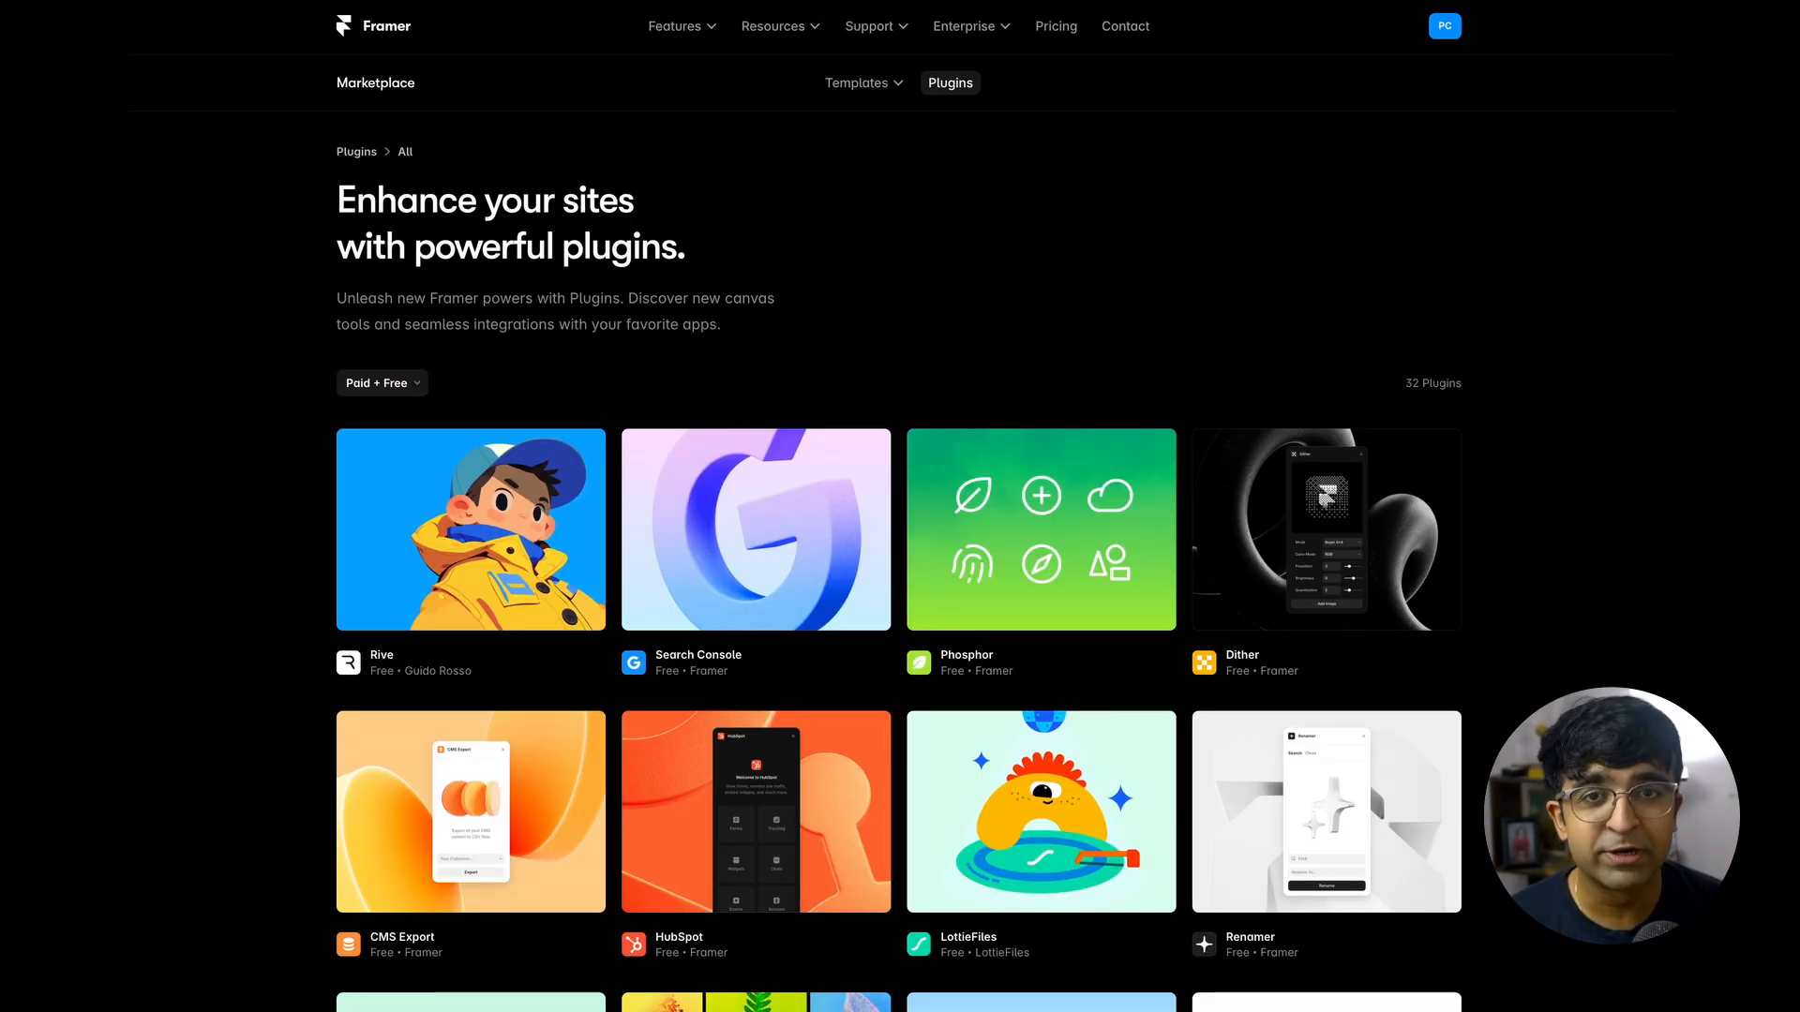
scroll("down", 3)
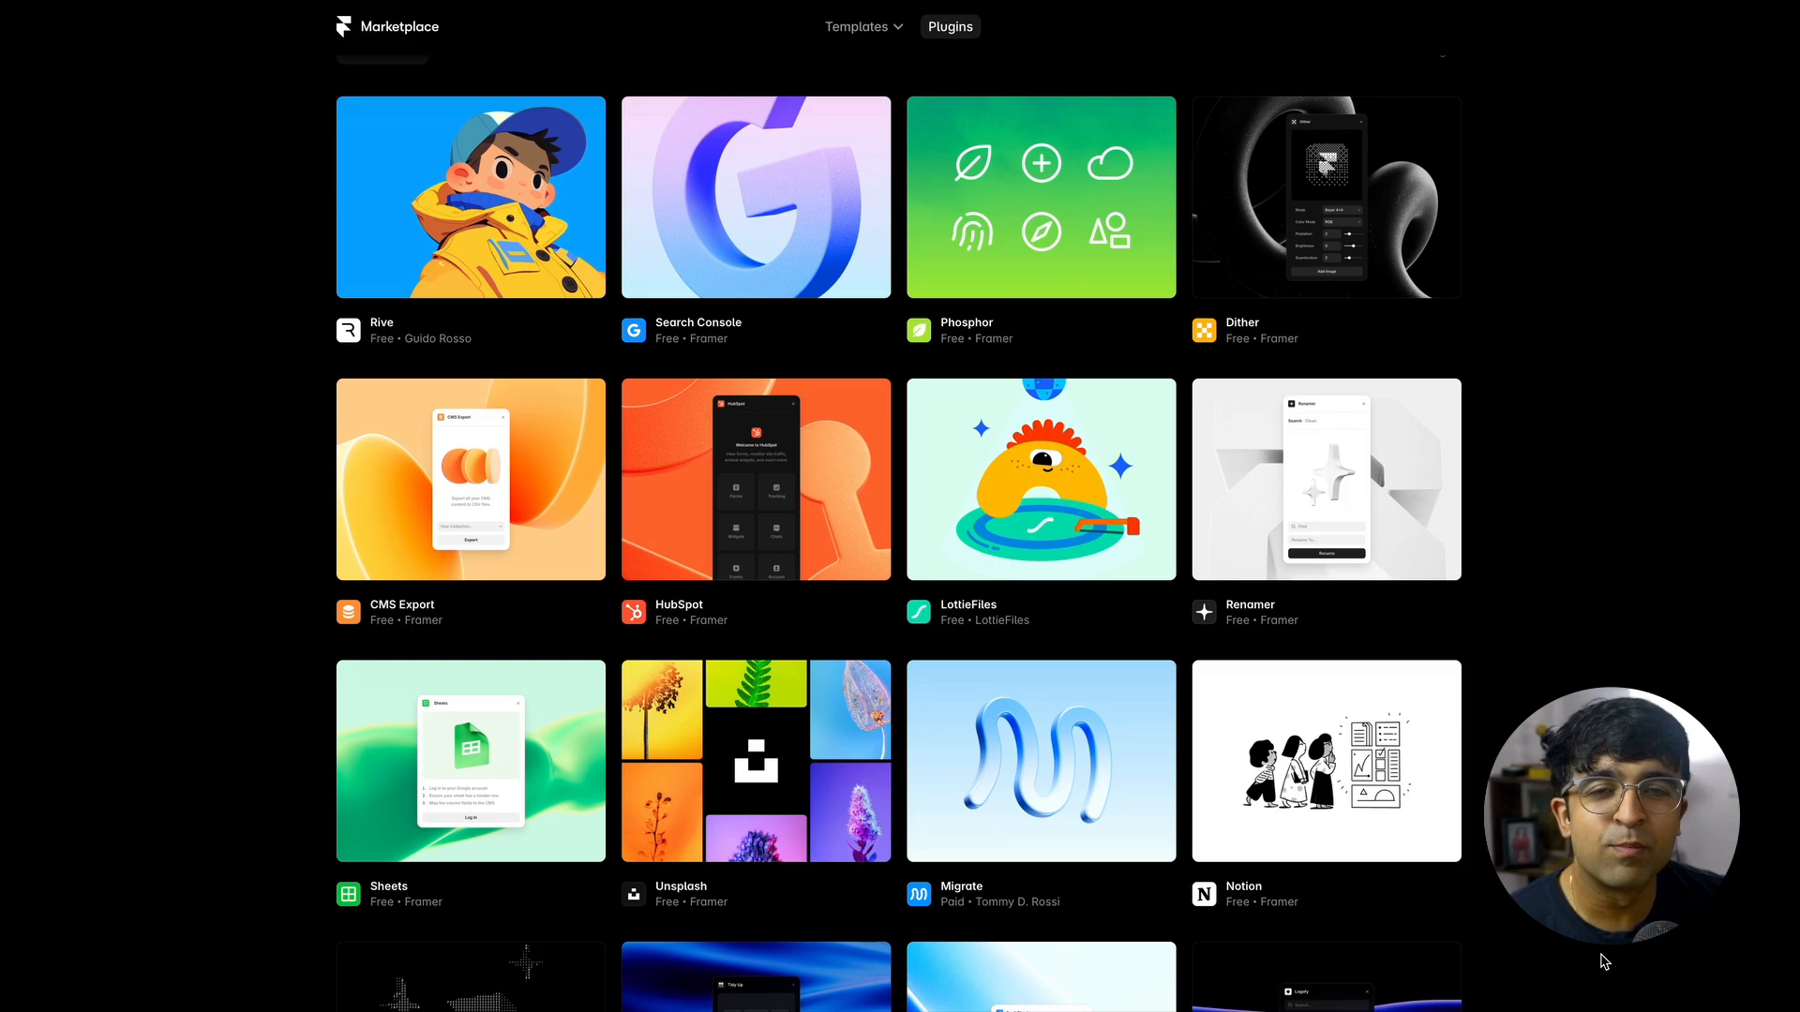
scroll("down", 3)
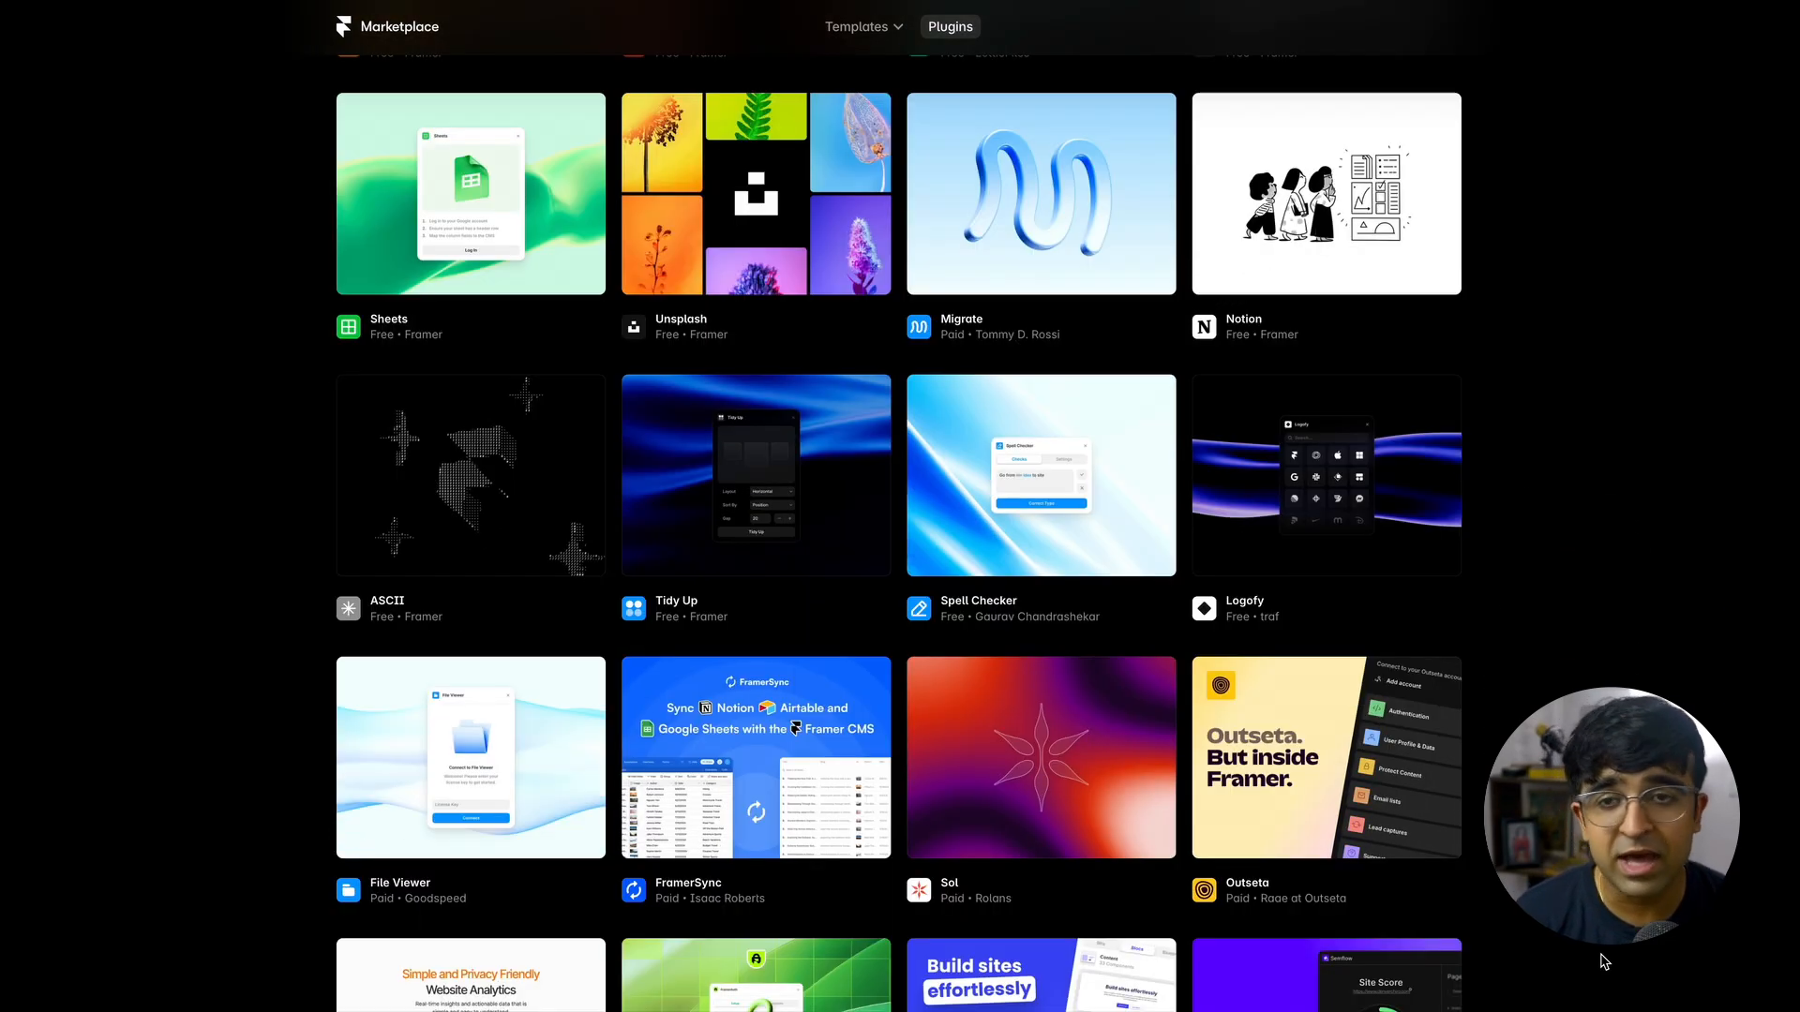
scroll("down", 3)
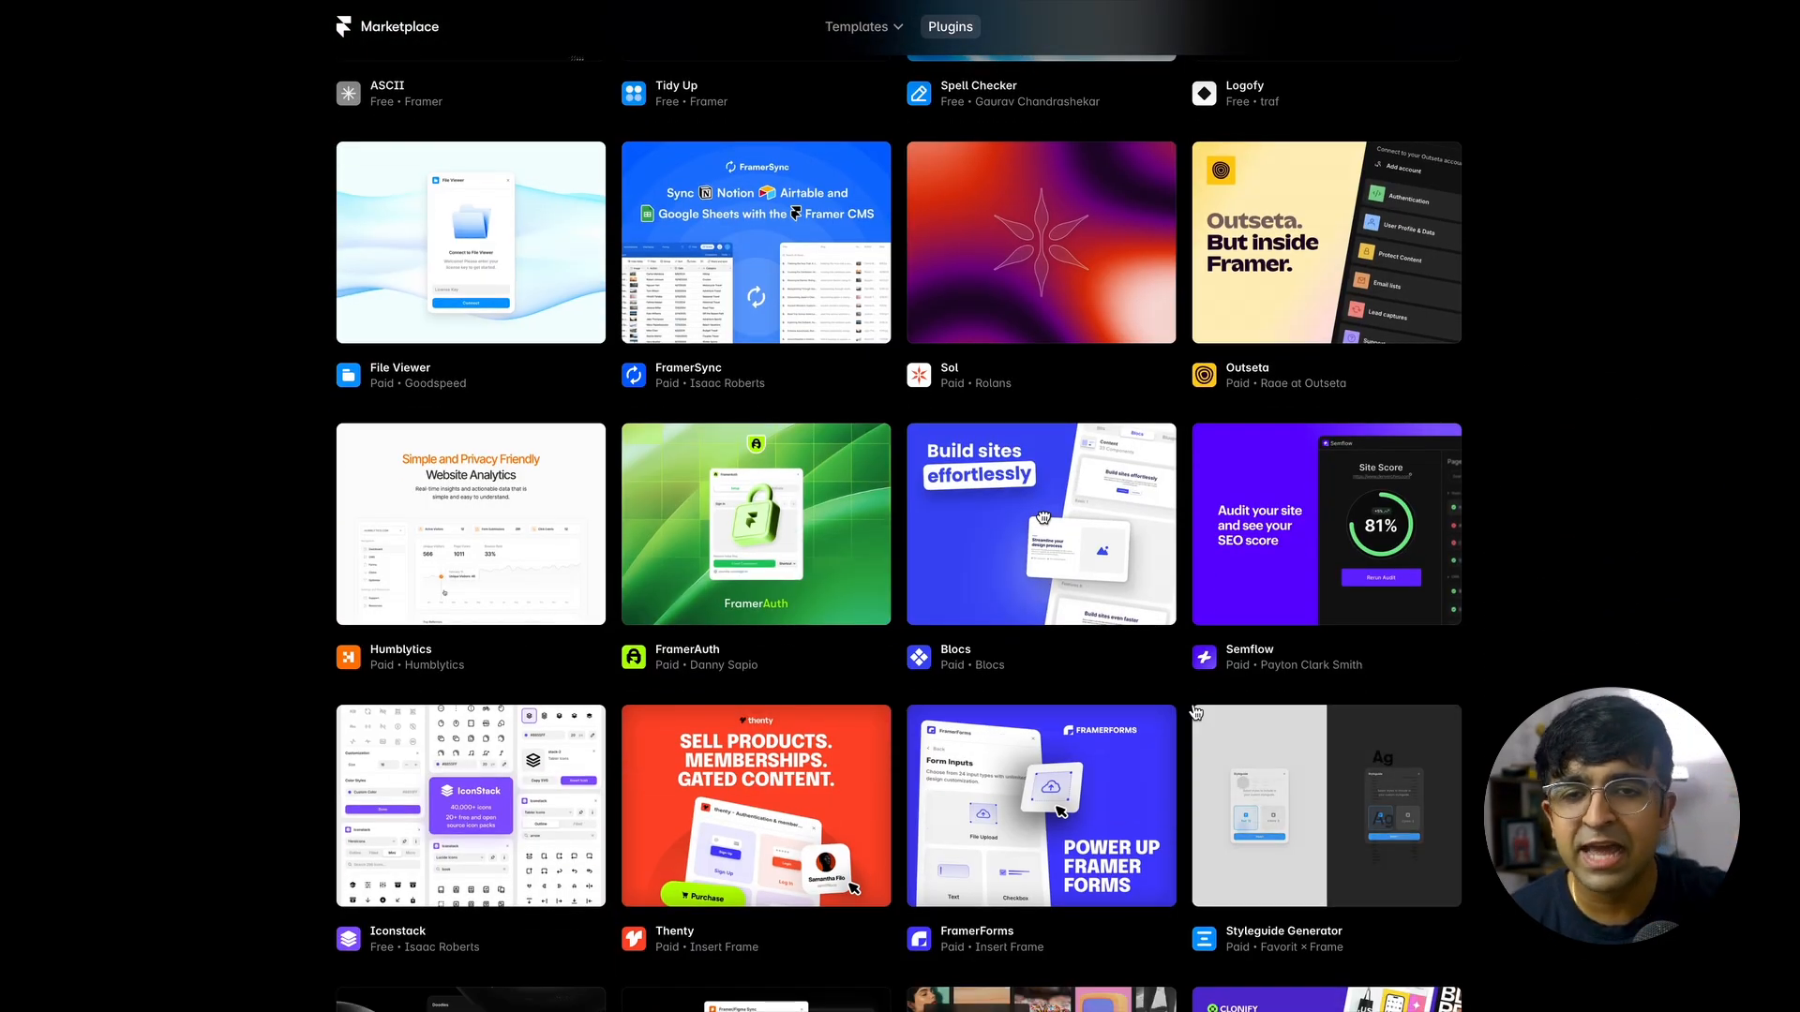
left_click(754, 523)
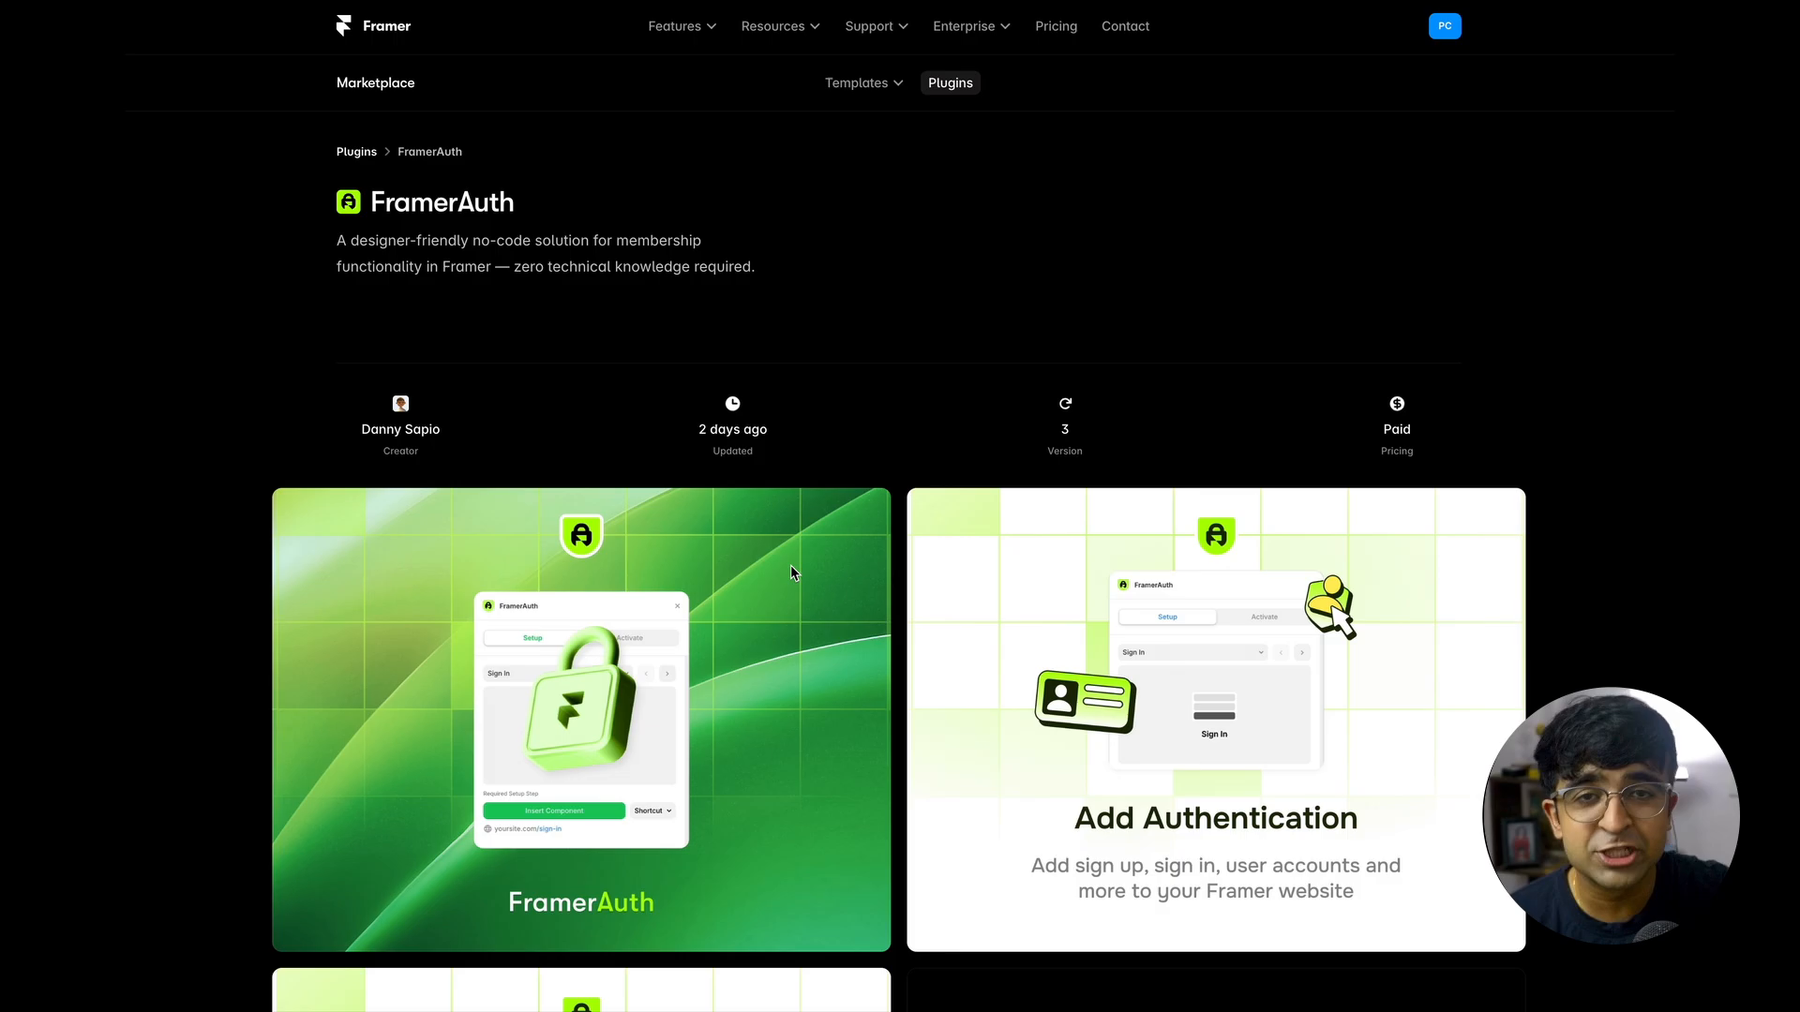
scroll("down", 3)
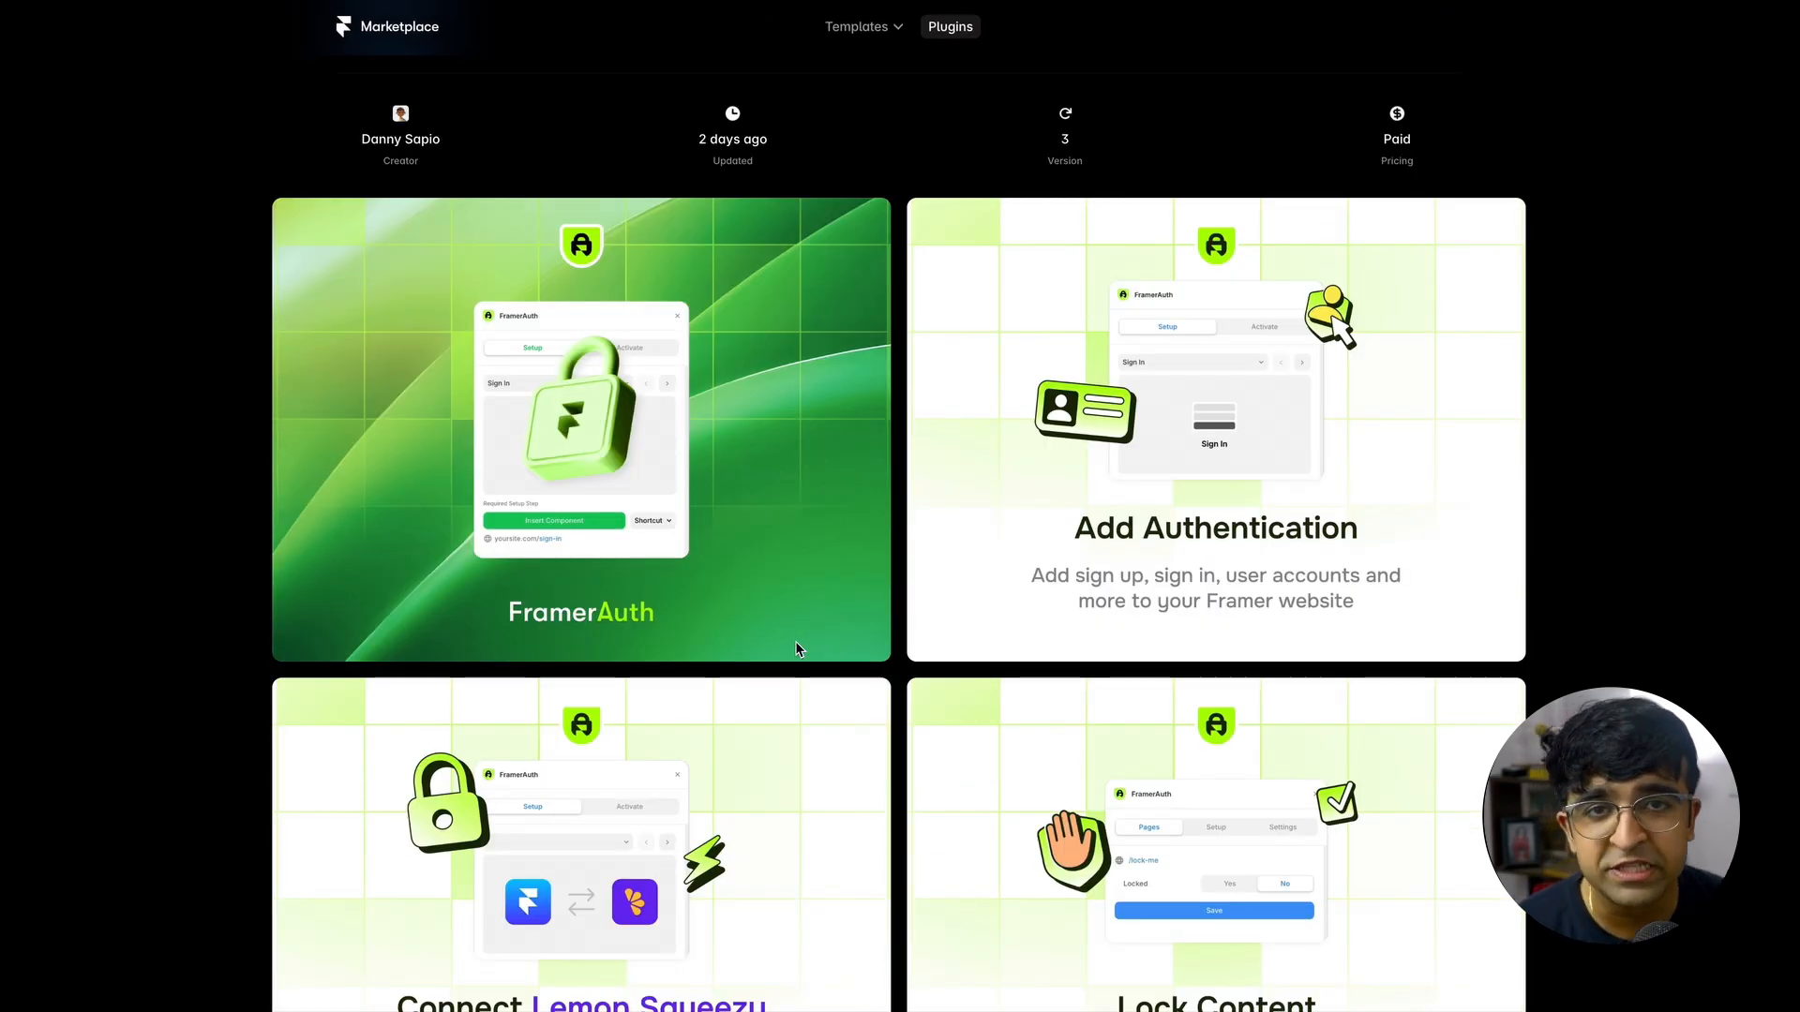
scroll("down", 3)
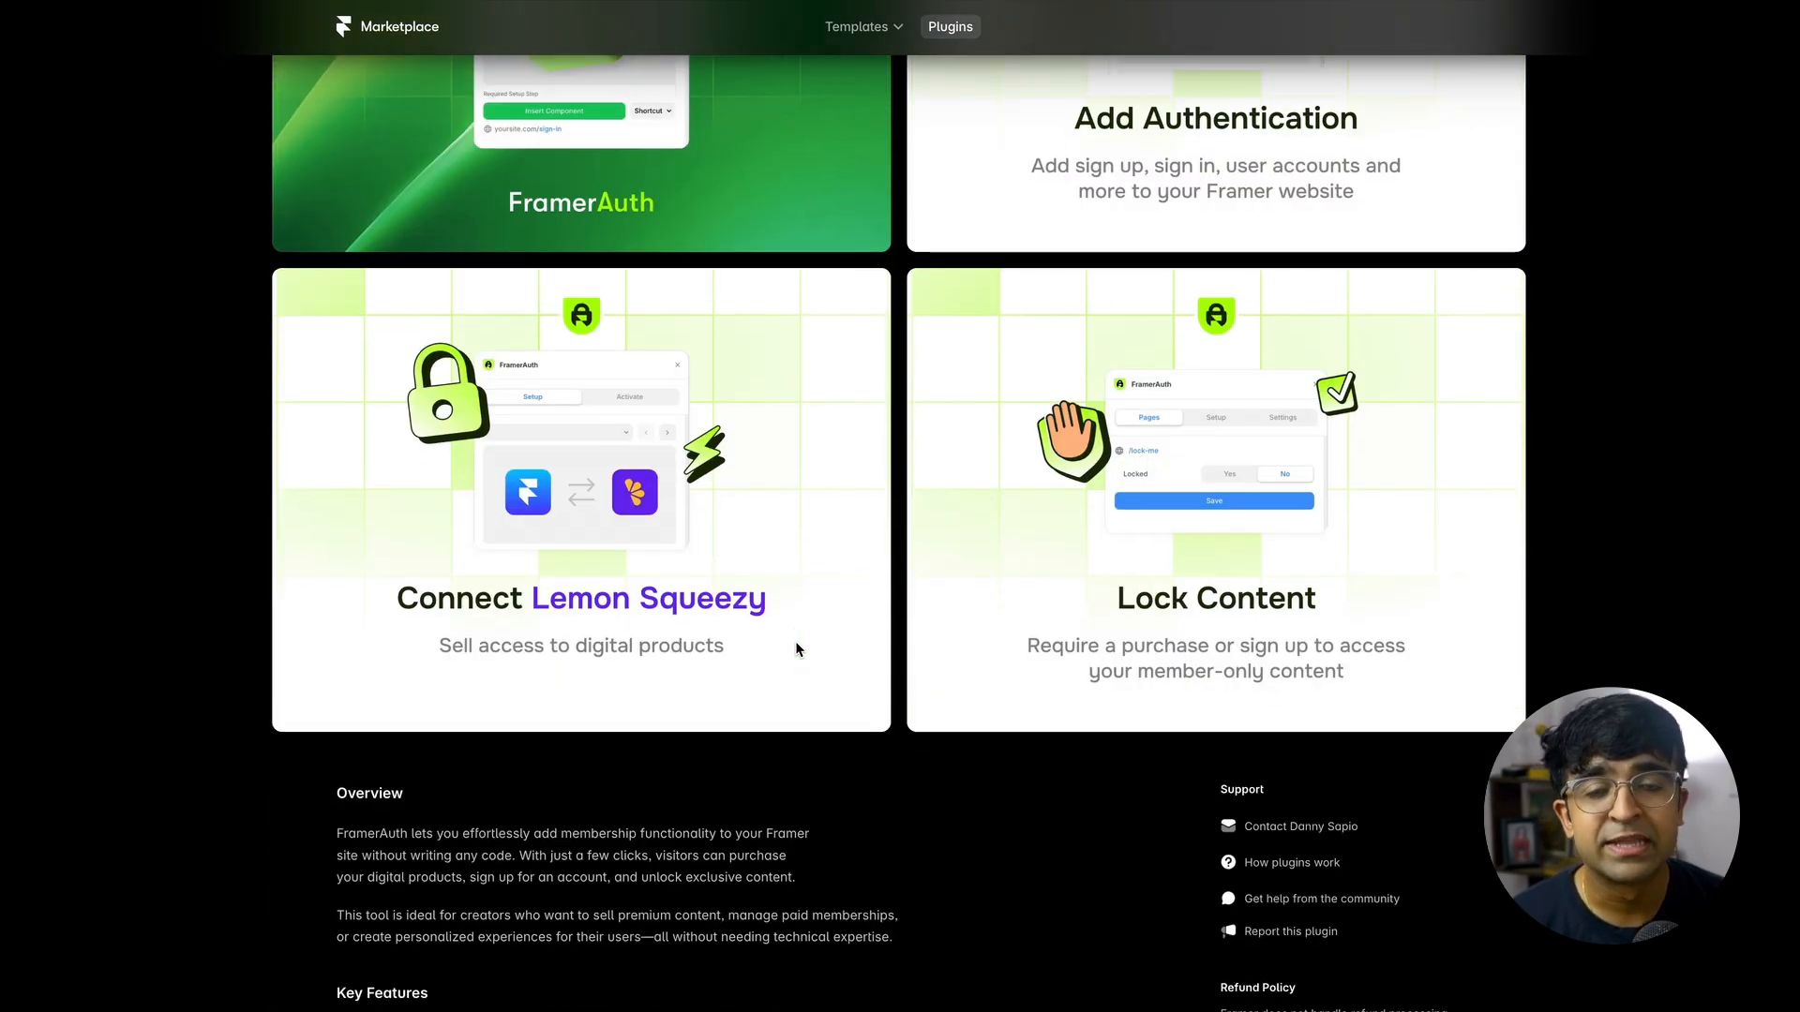
scroll("up", 3)
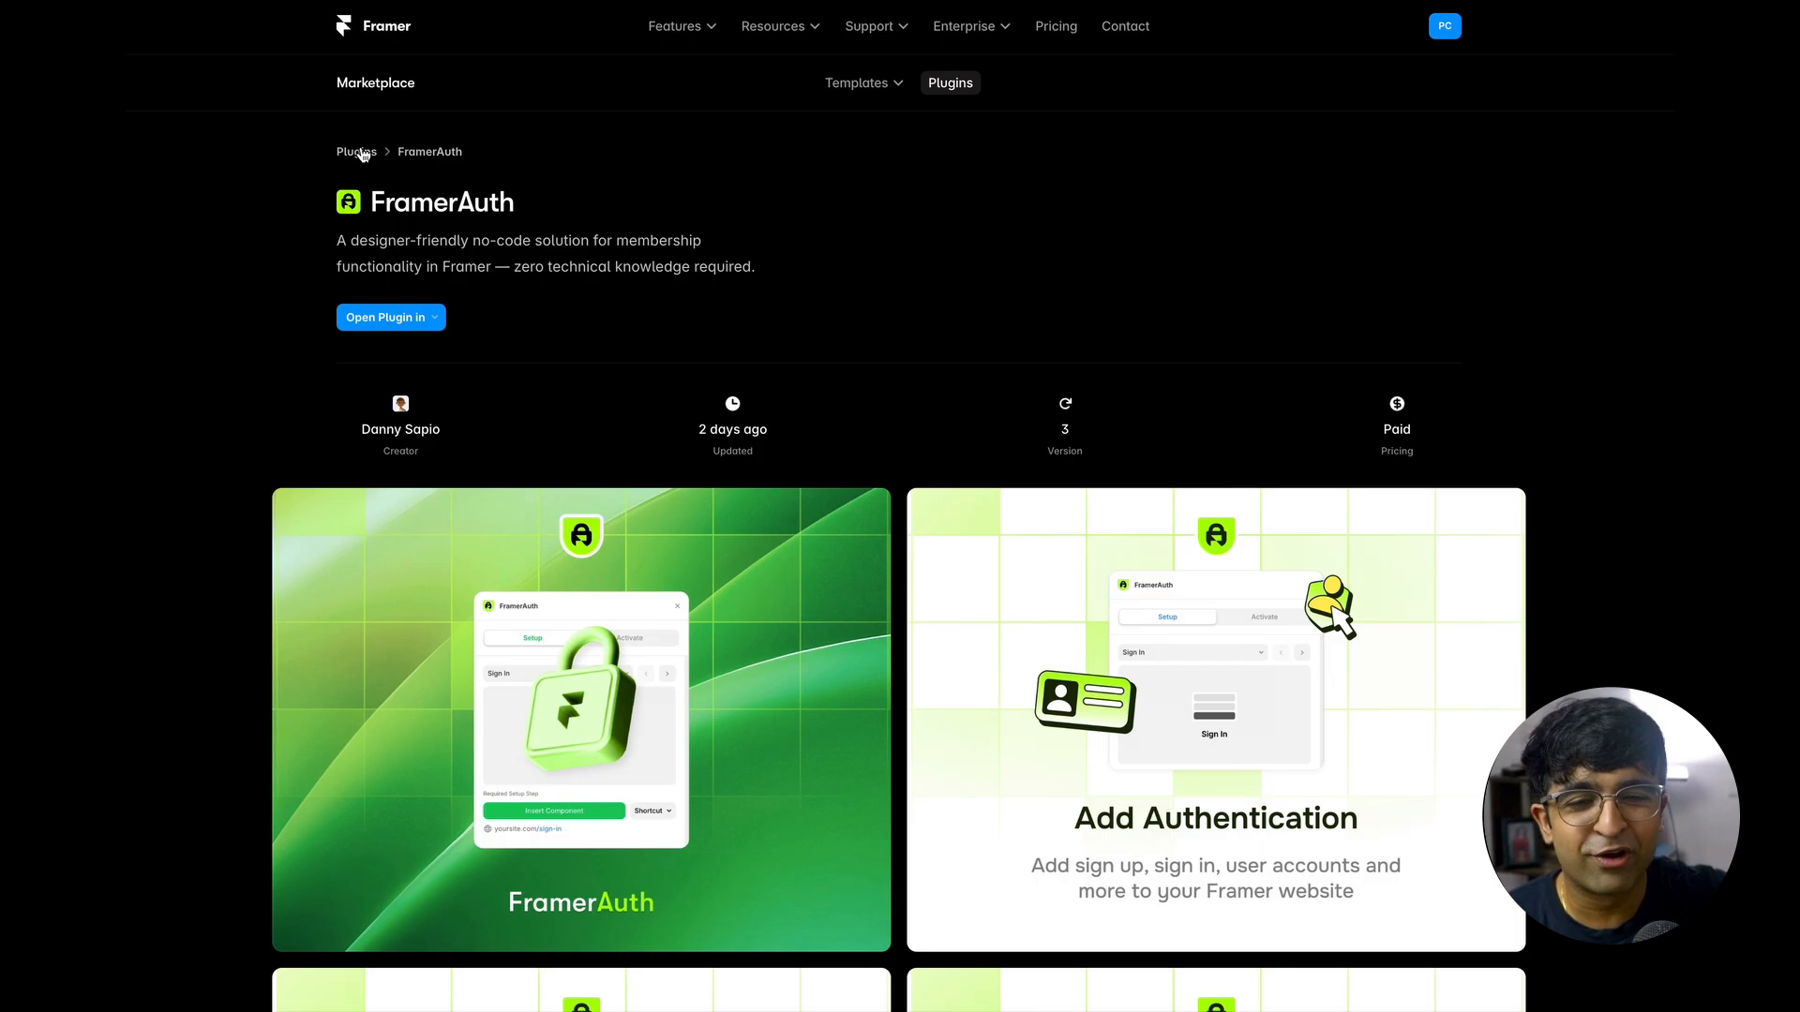
left_click(357, 150)
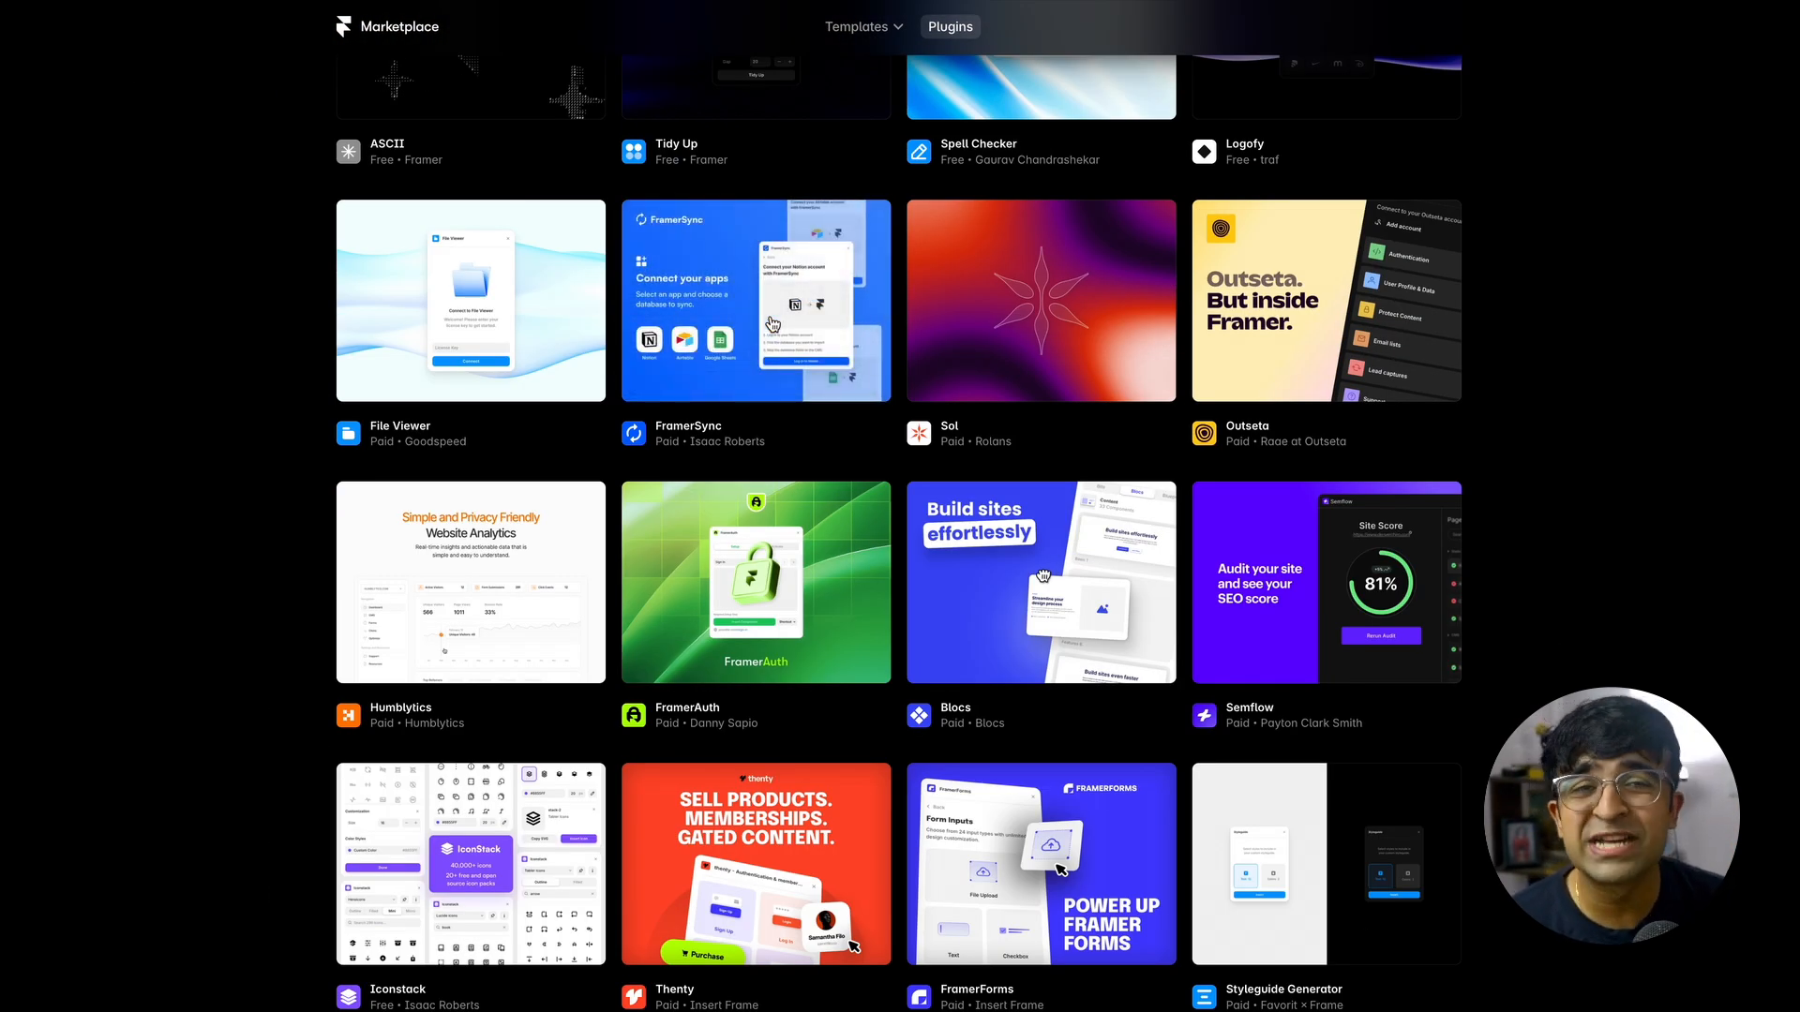
left_click(753, 300)
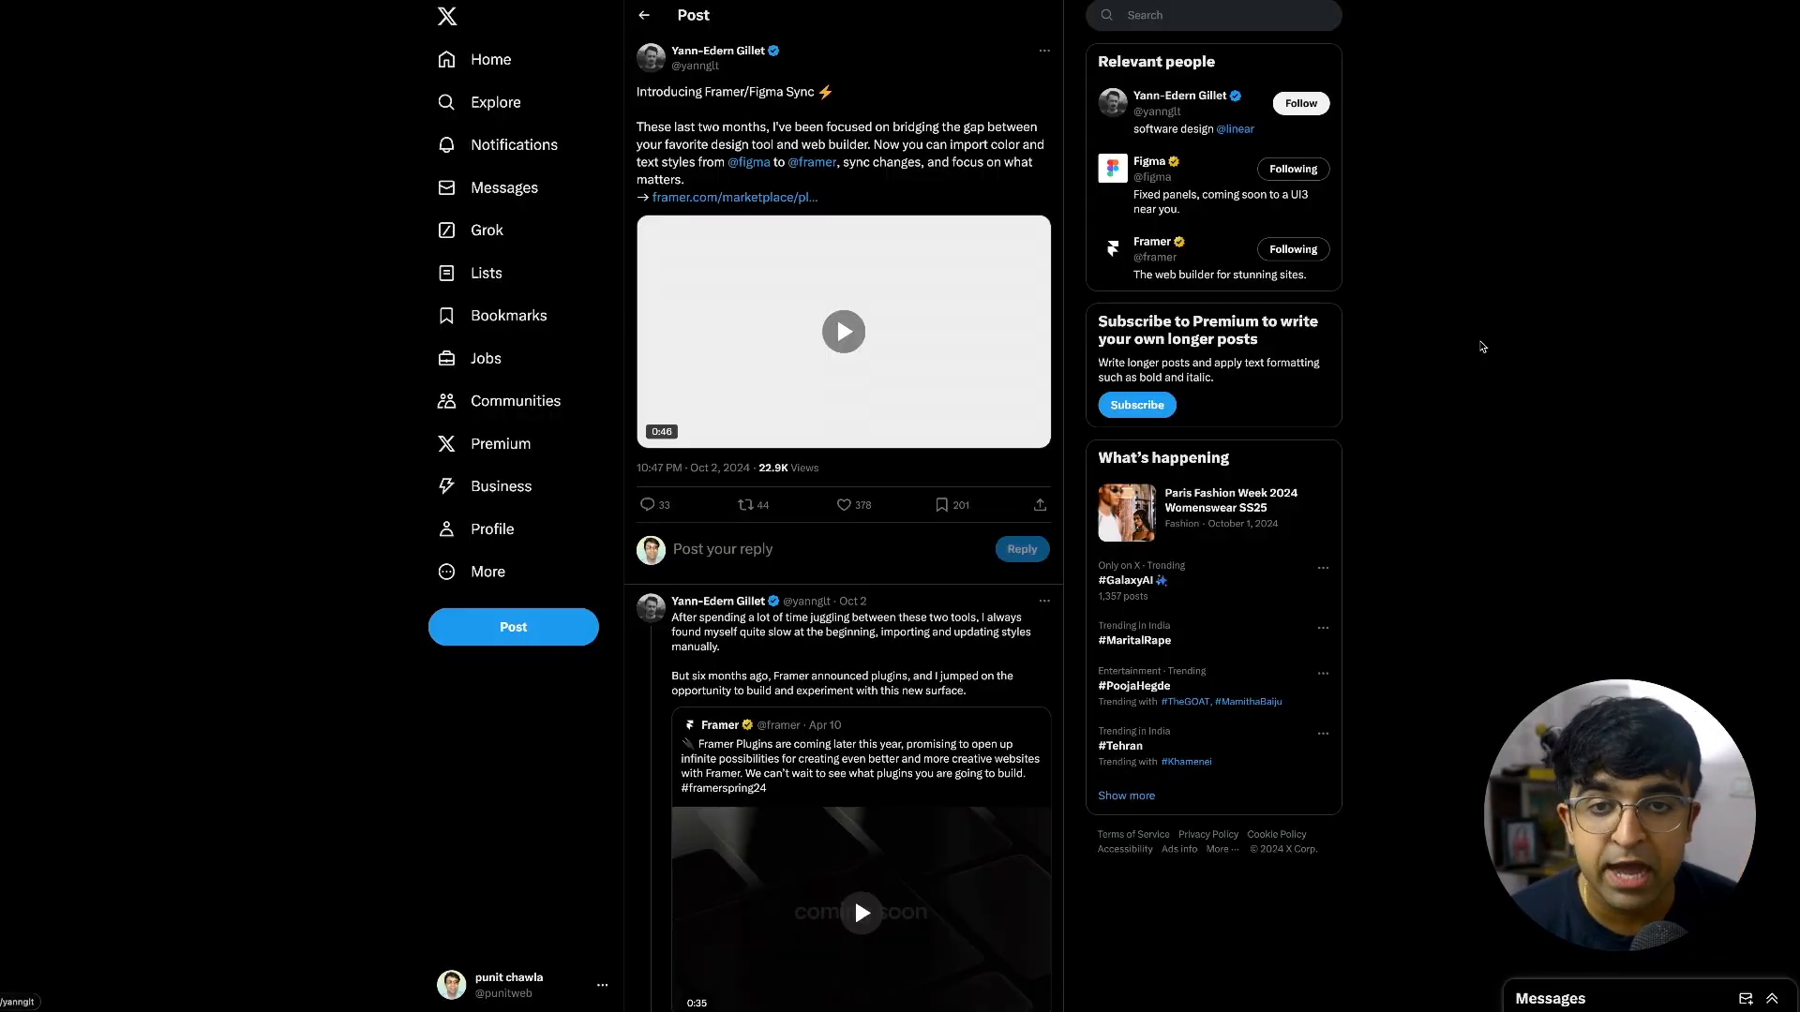
left_click(733, 196)
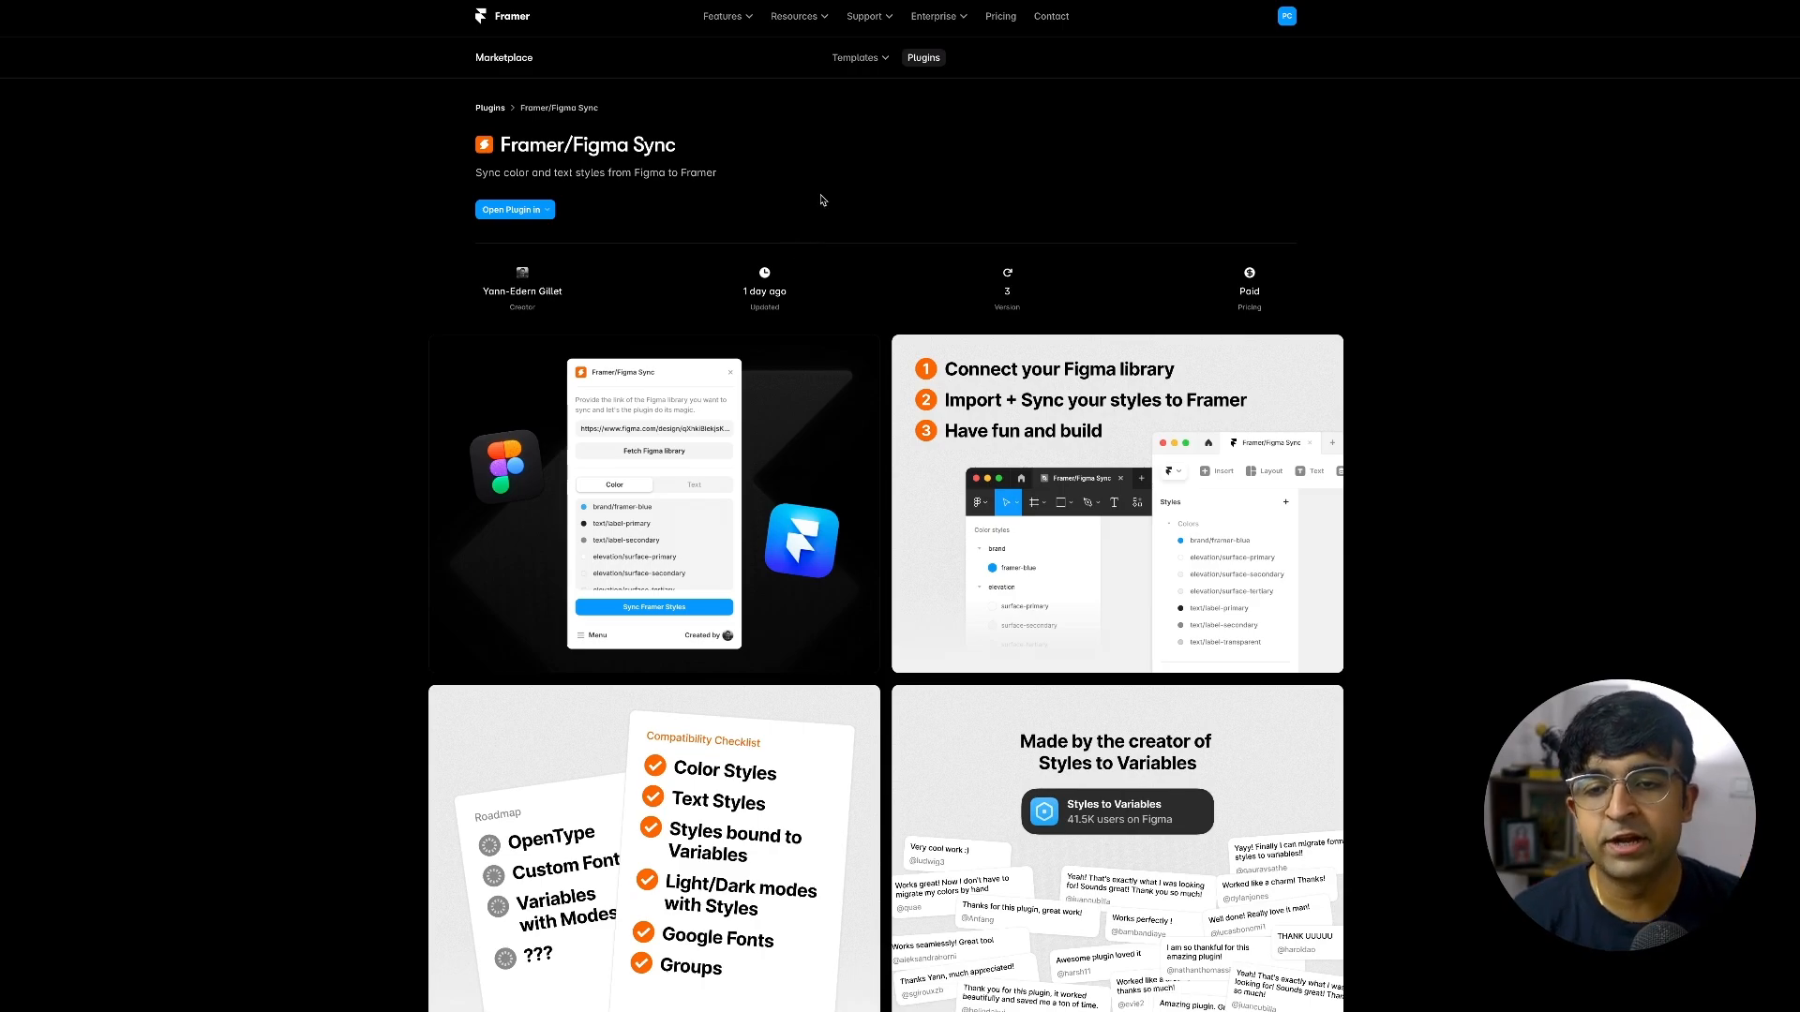
mouse_move(697, 444)
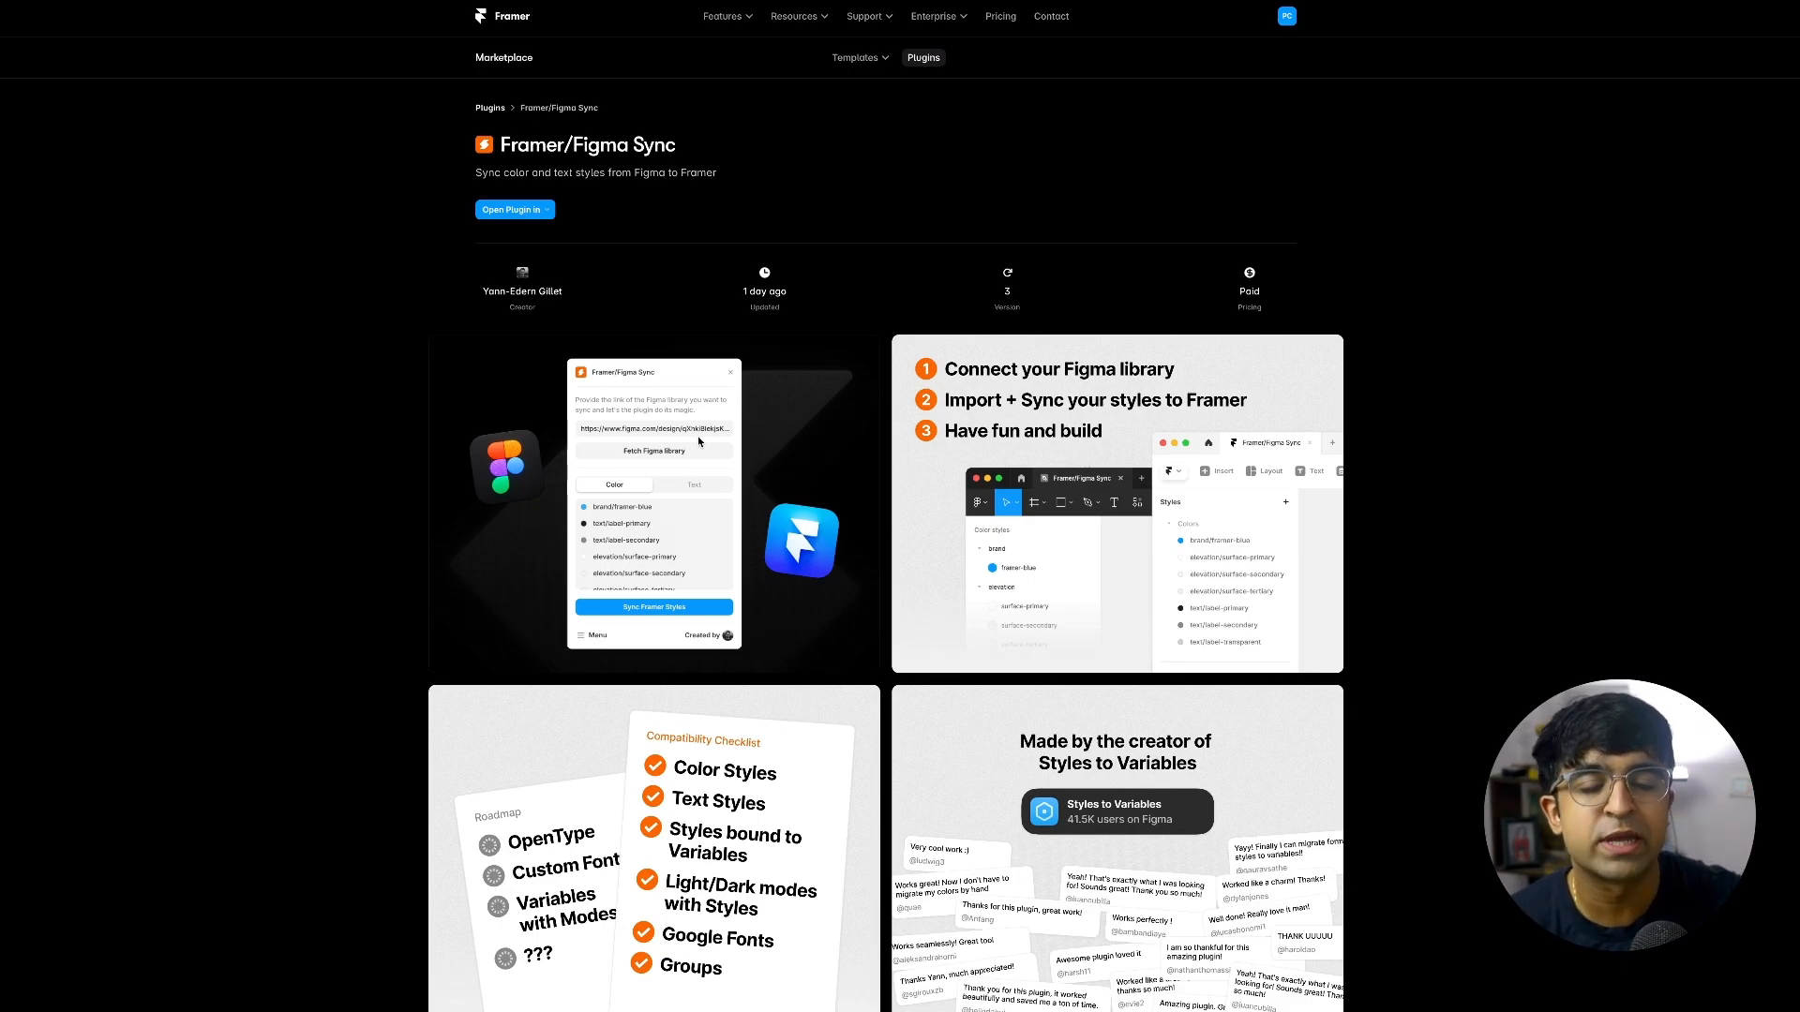
scroll("down", 3)
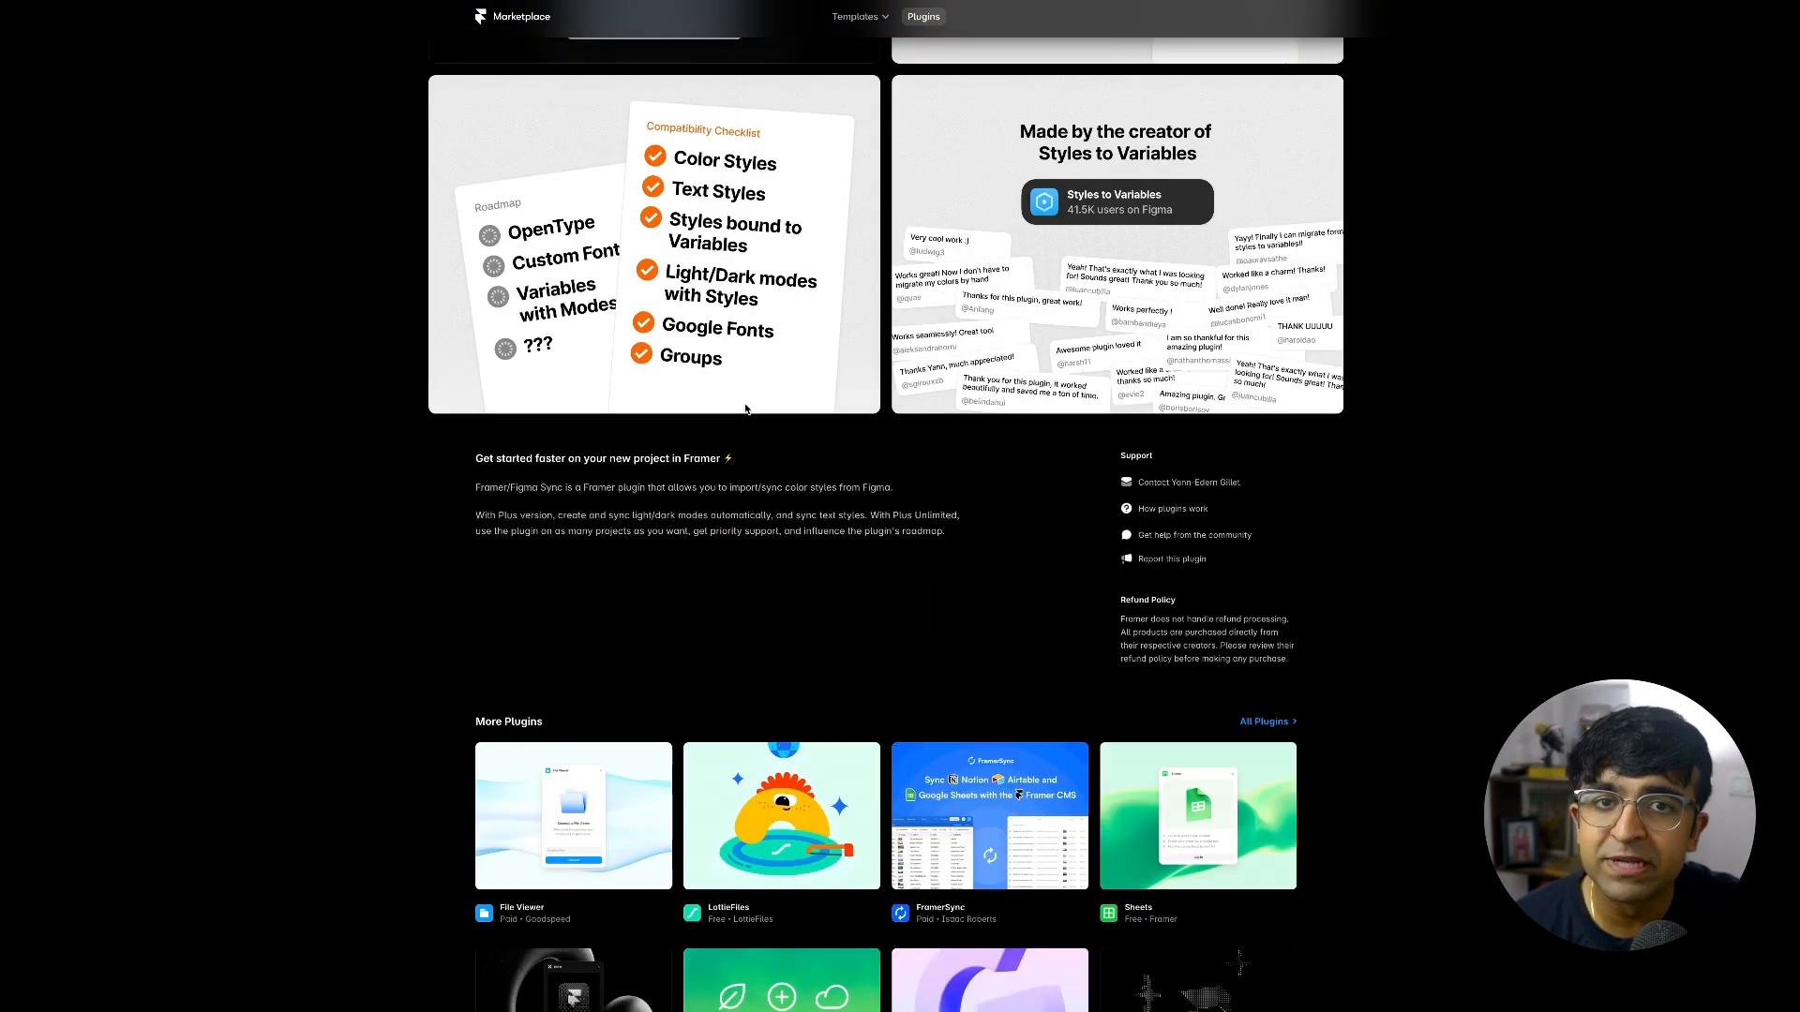
scroll("up", 3)
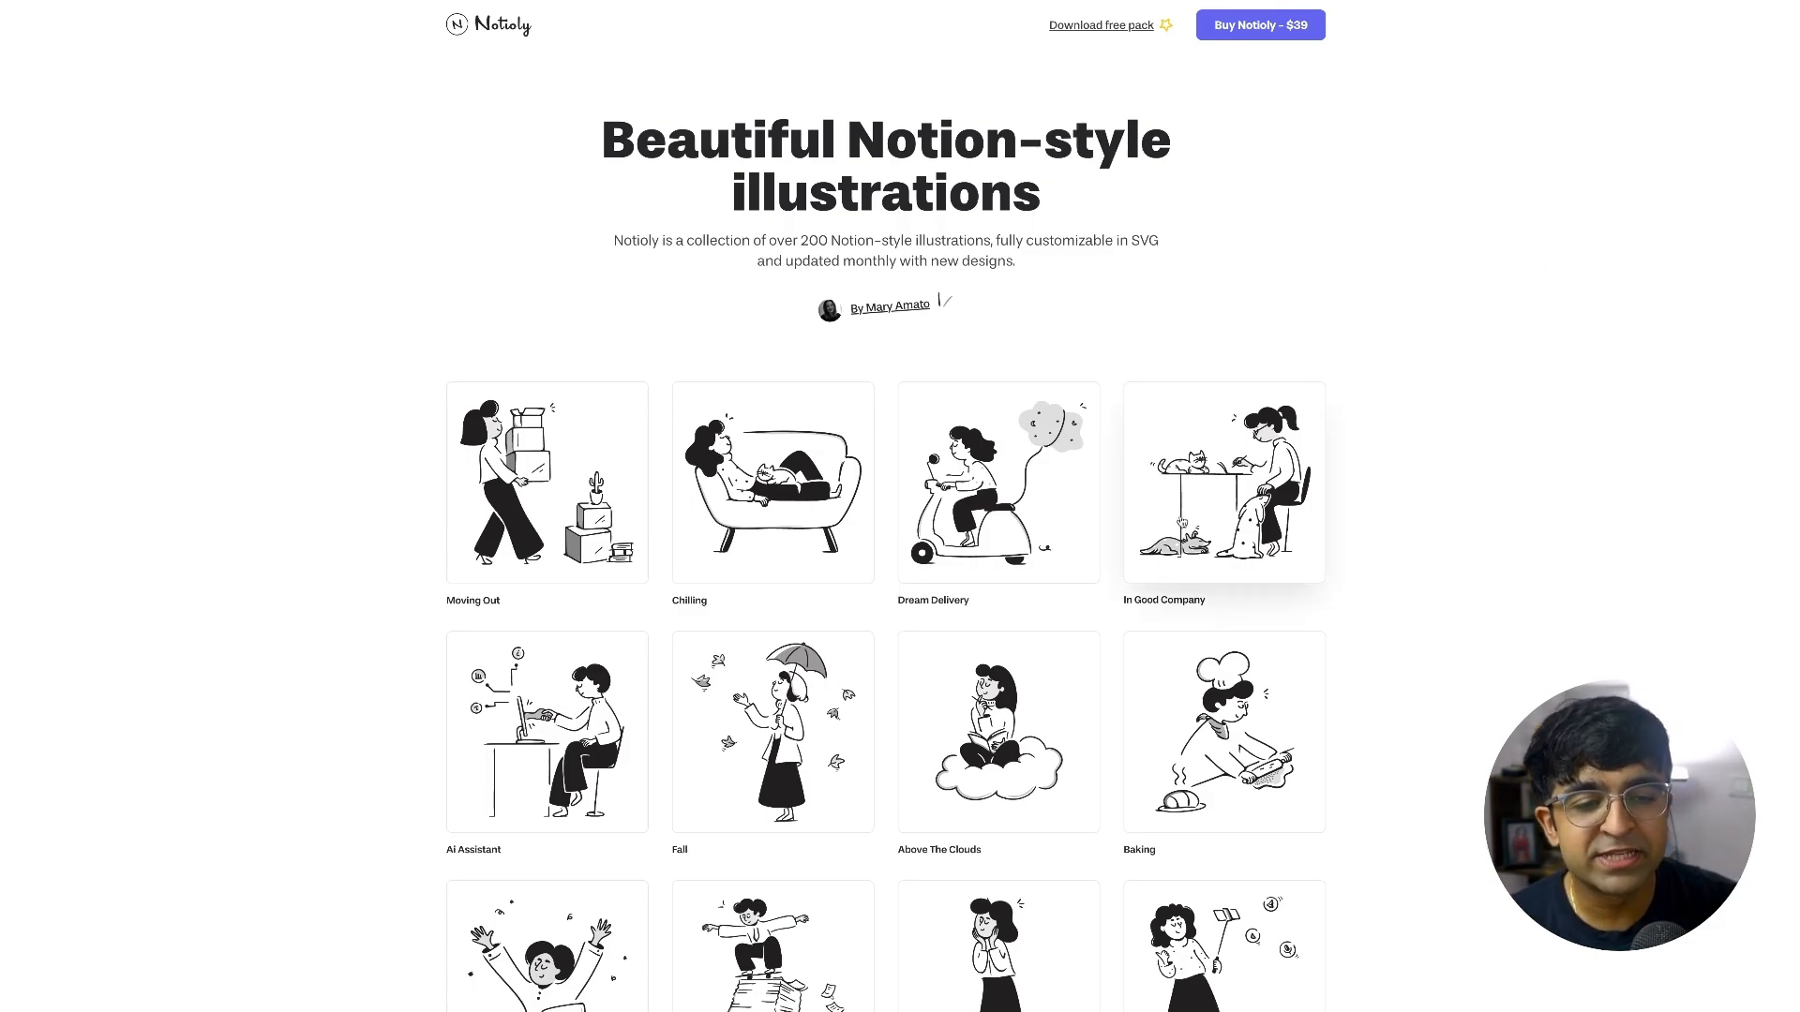
scroll("down", 3)
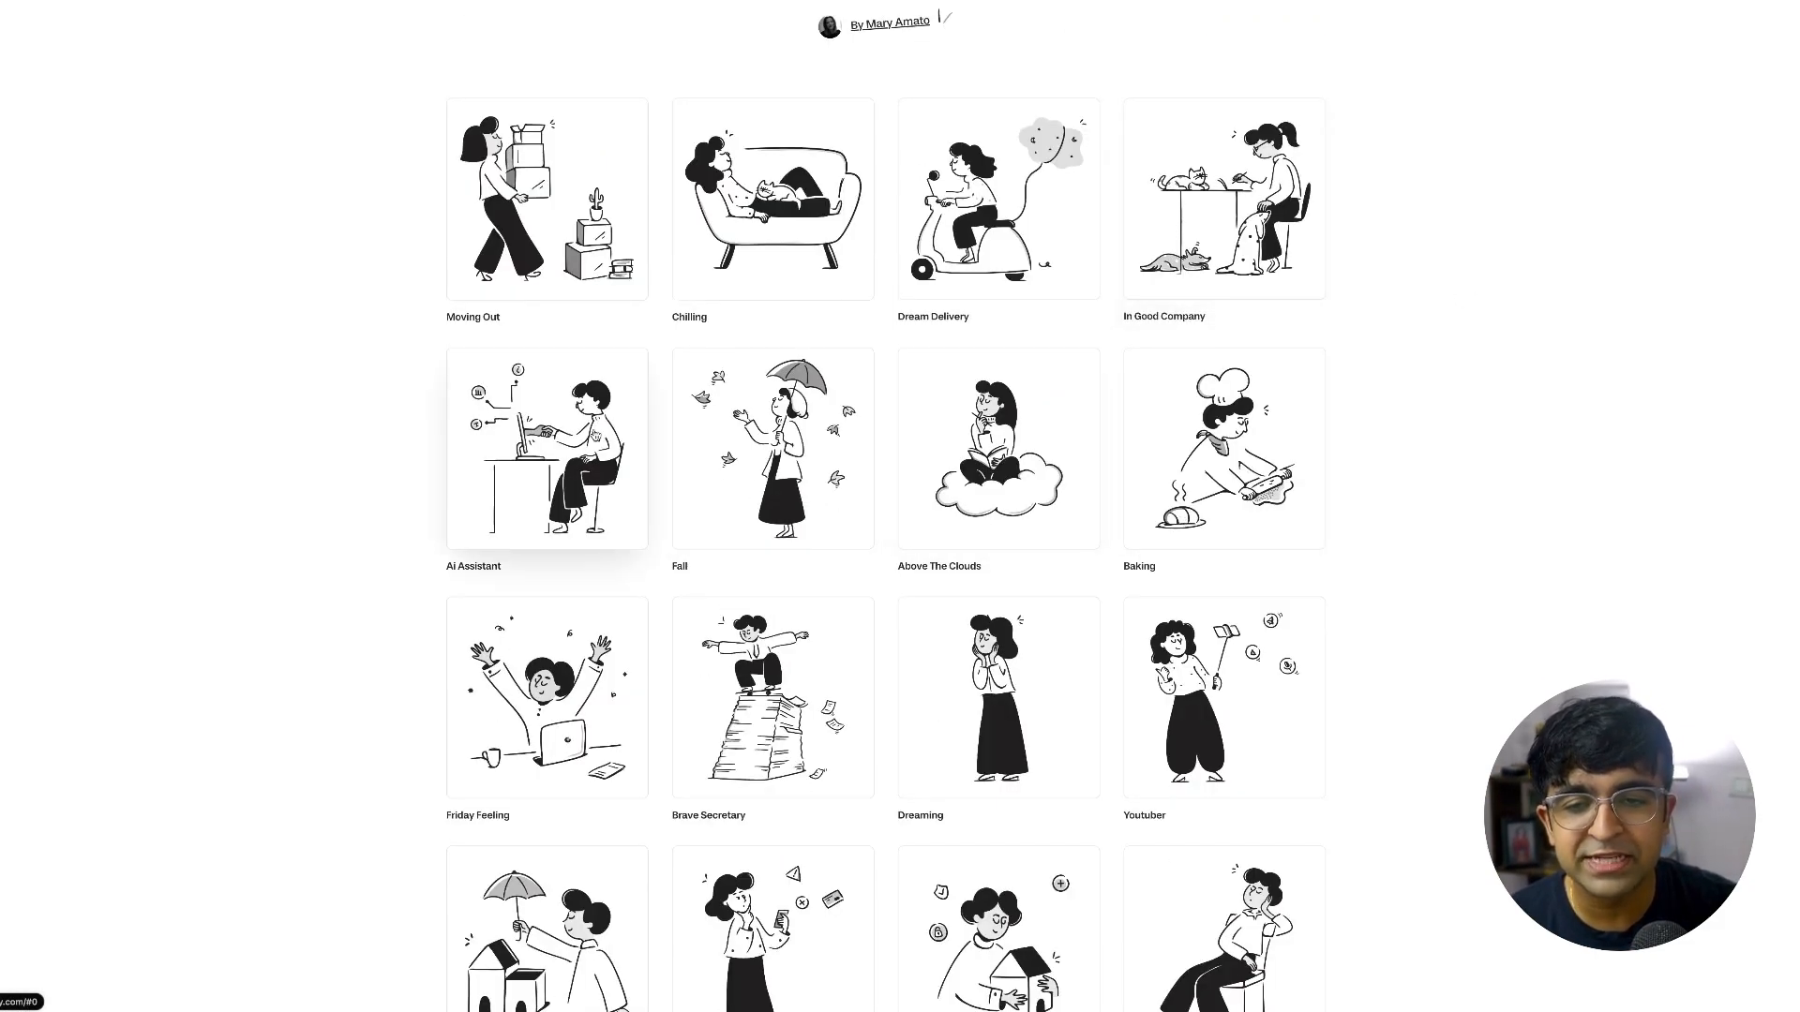
scroll("down", 3)
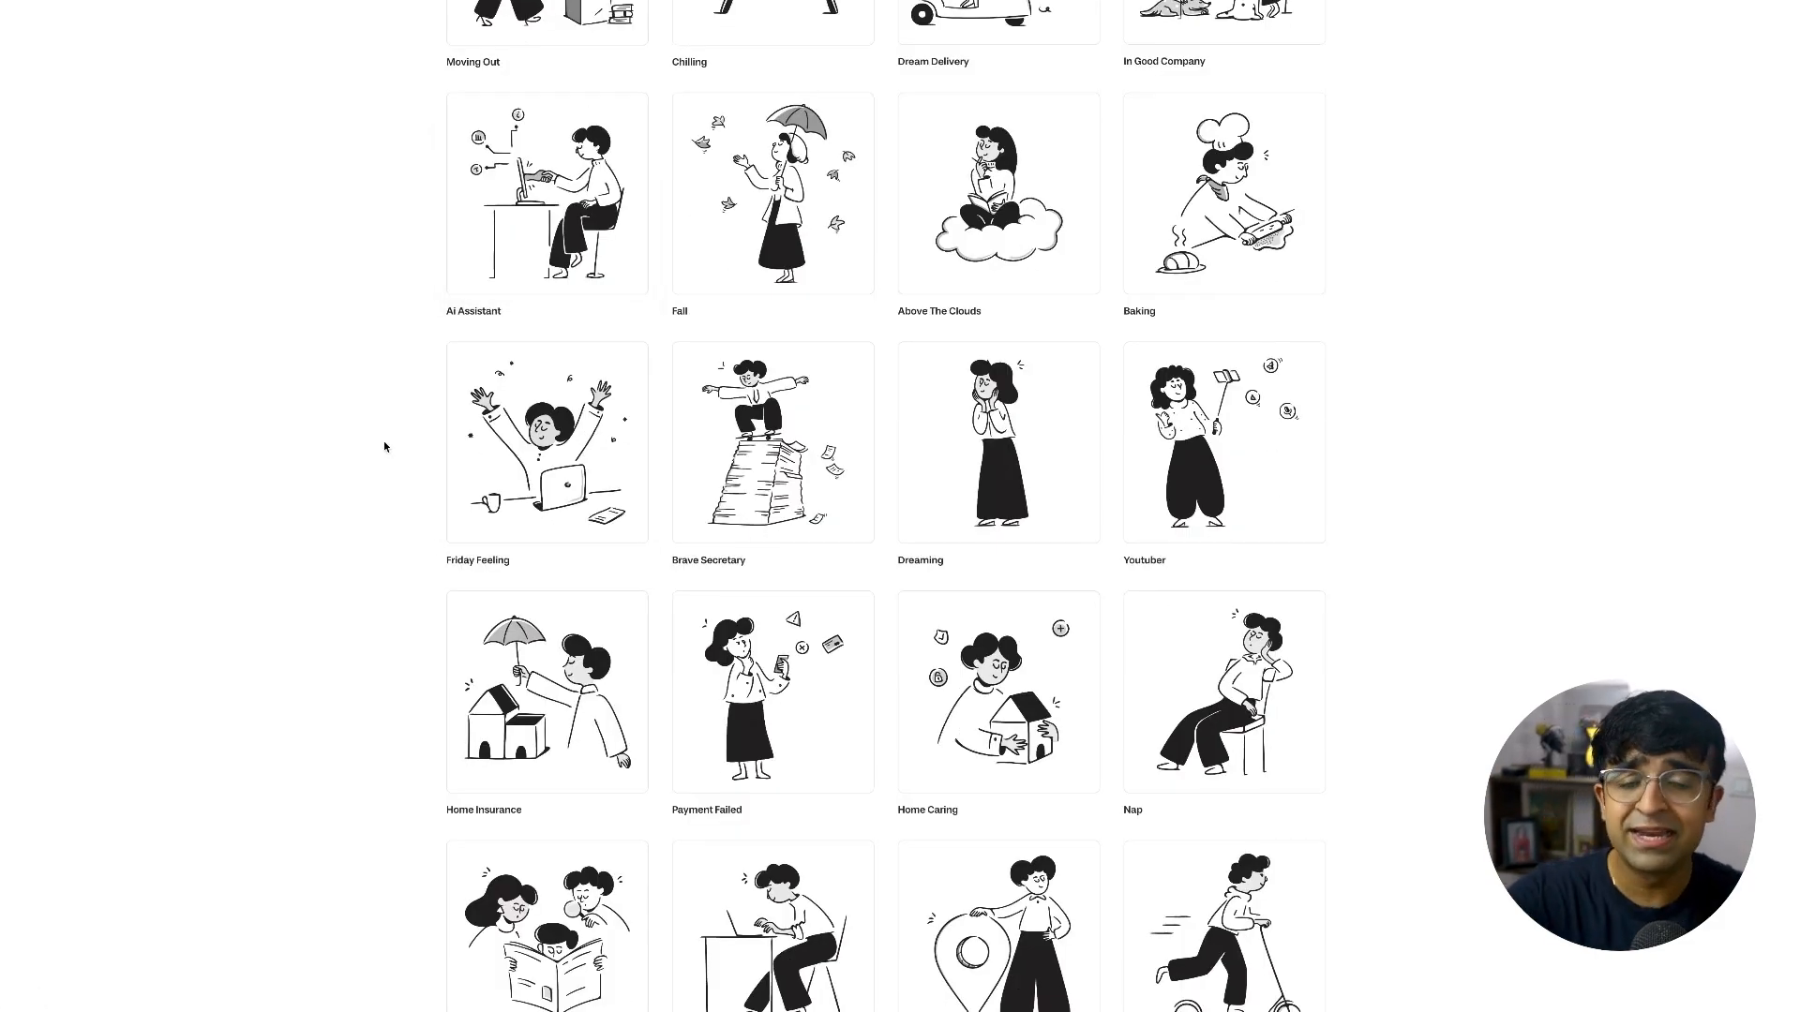
scroll("down", 3)
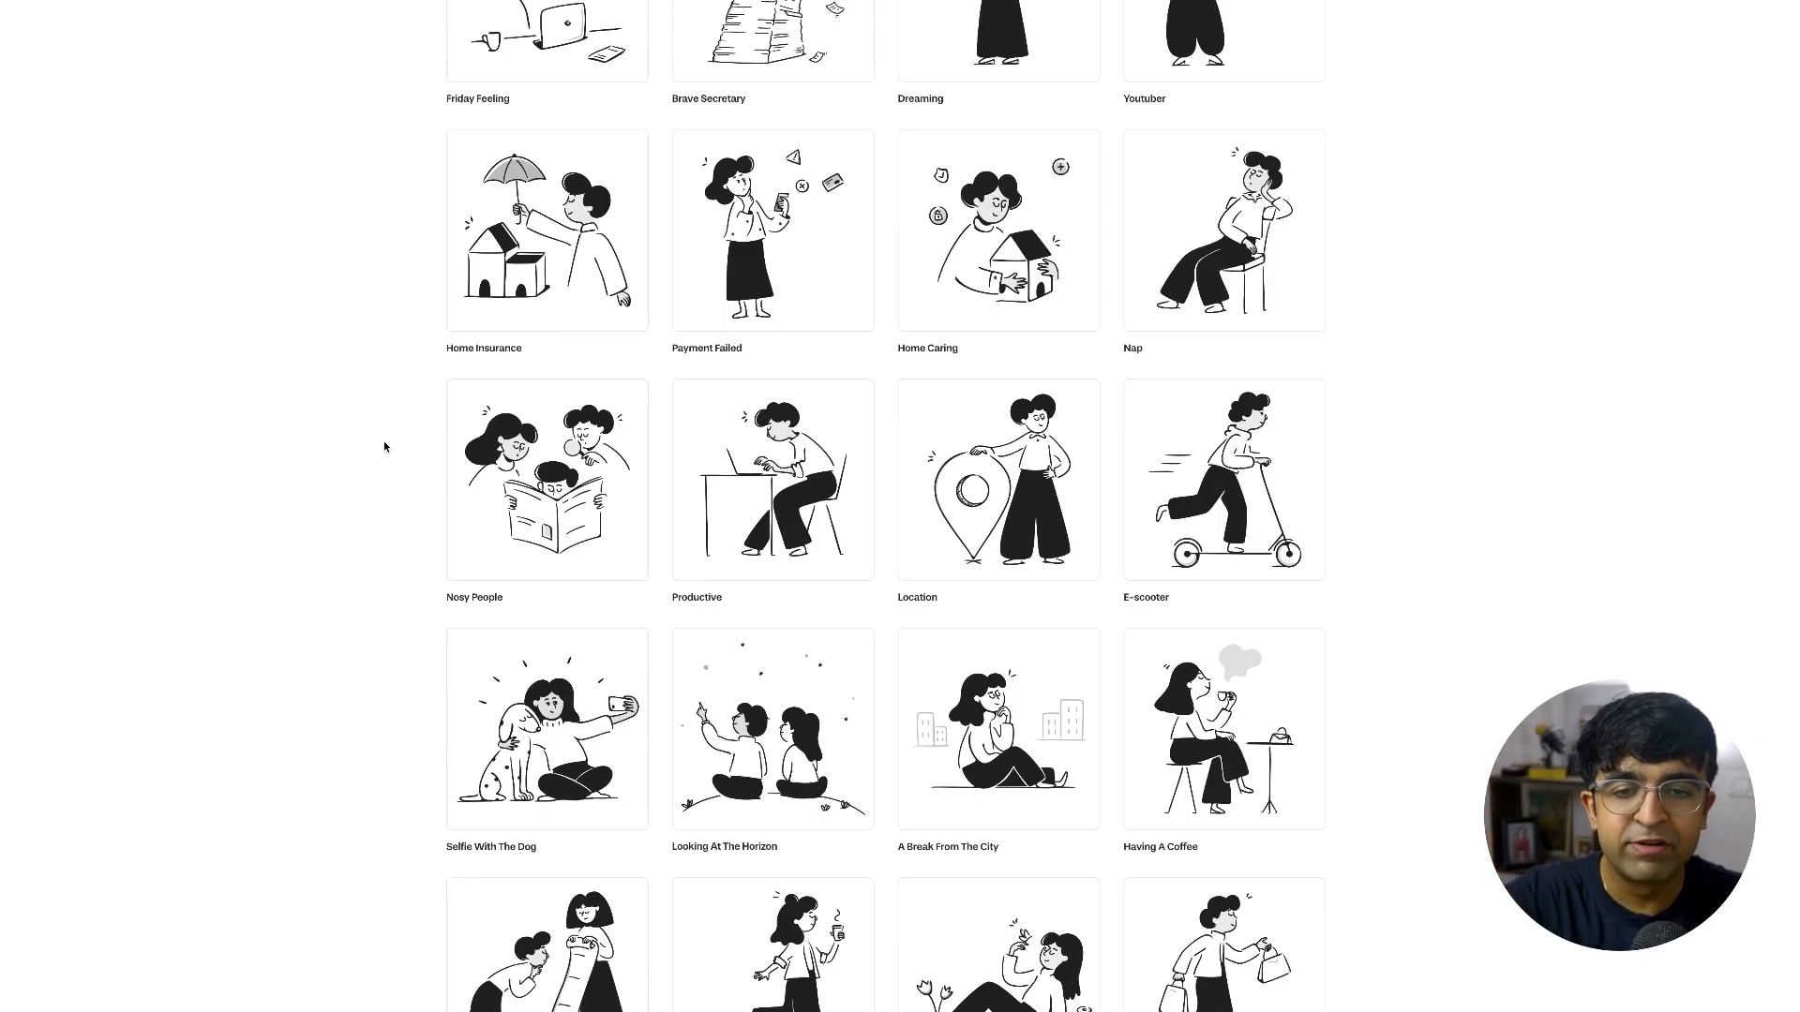
scroll("down", 3)
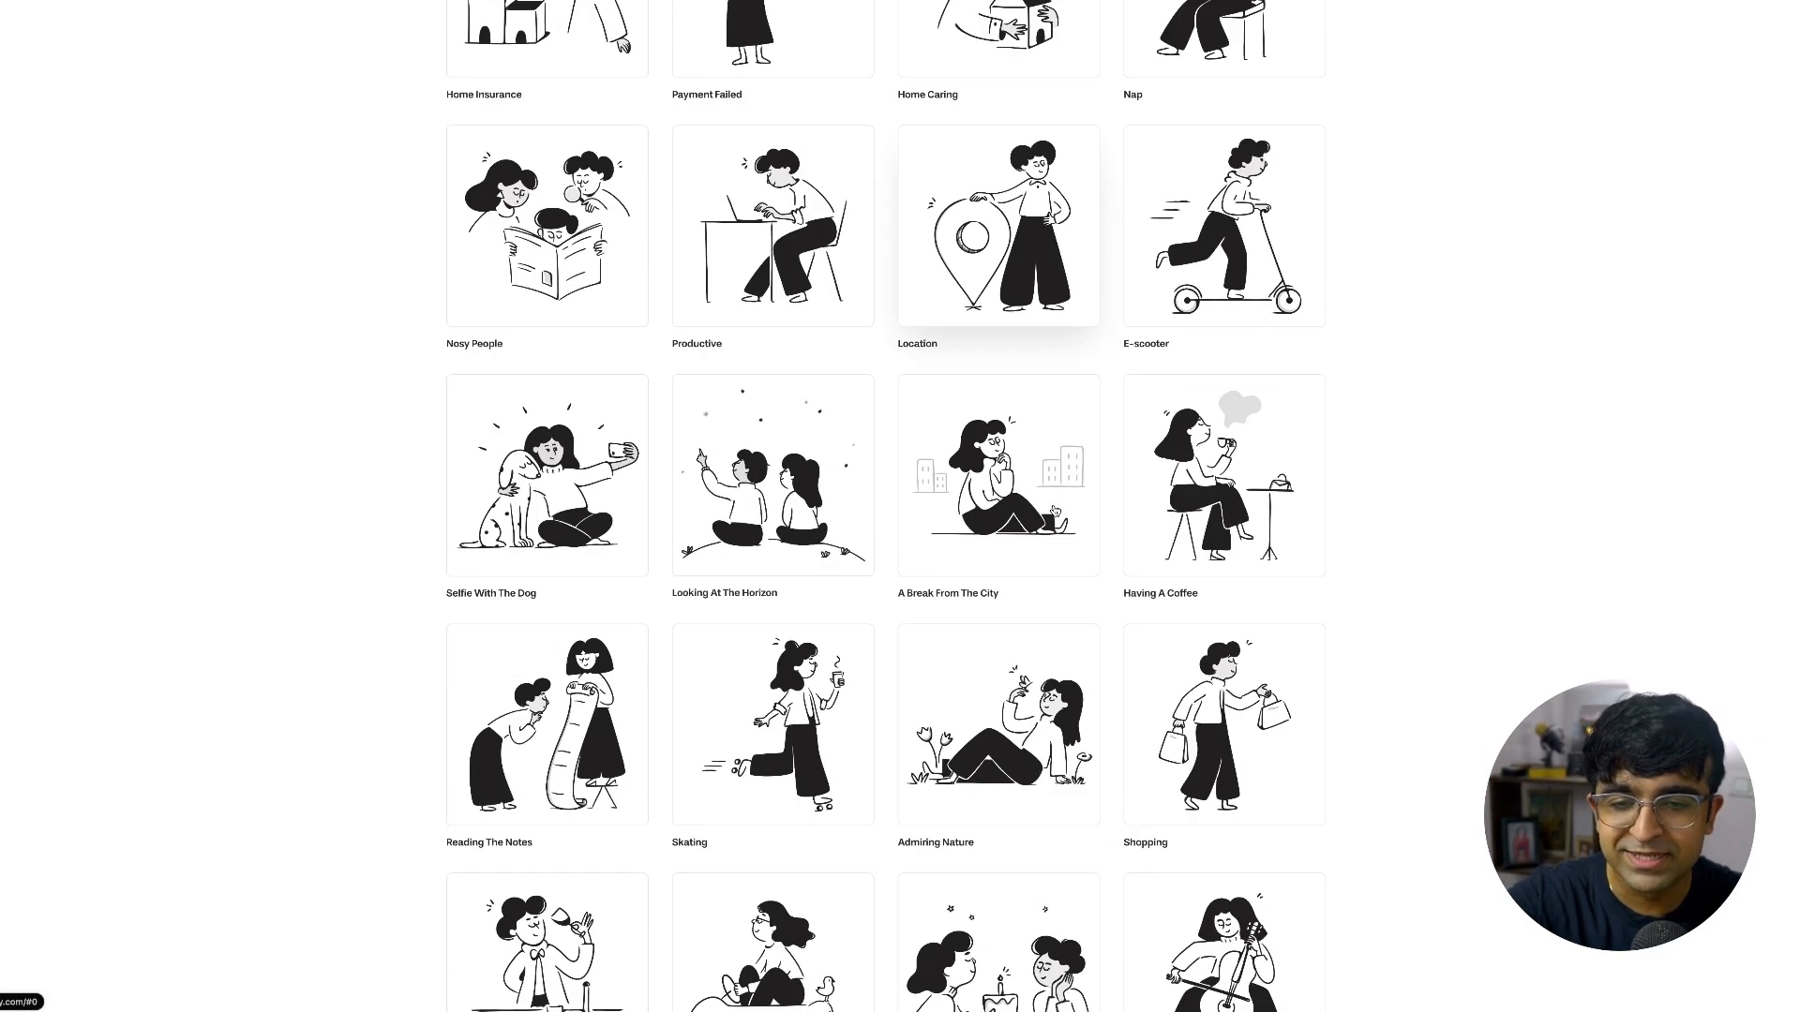
scroll("down", 3)
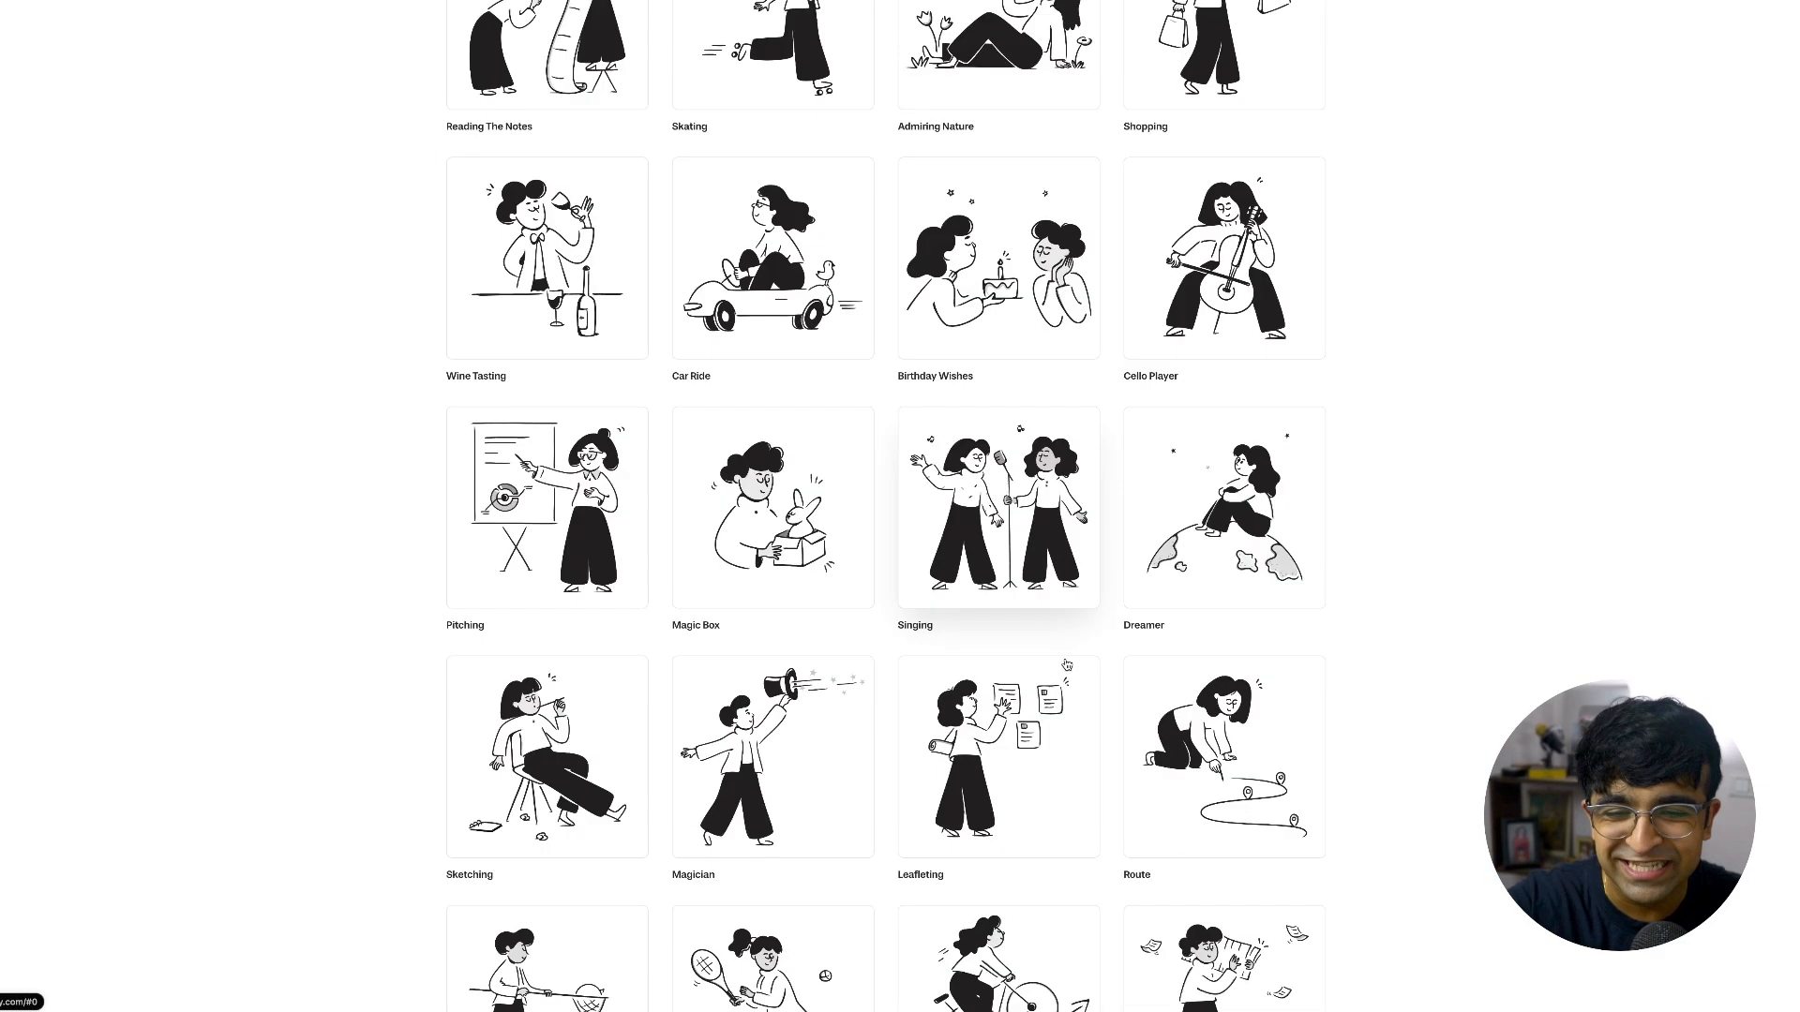
scroll("down", 3)
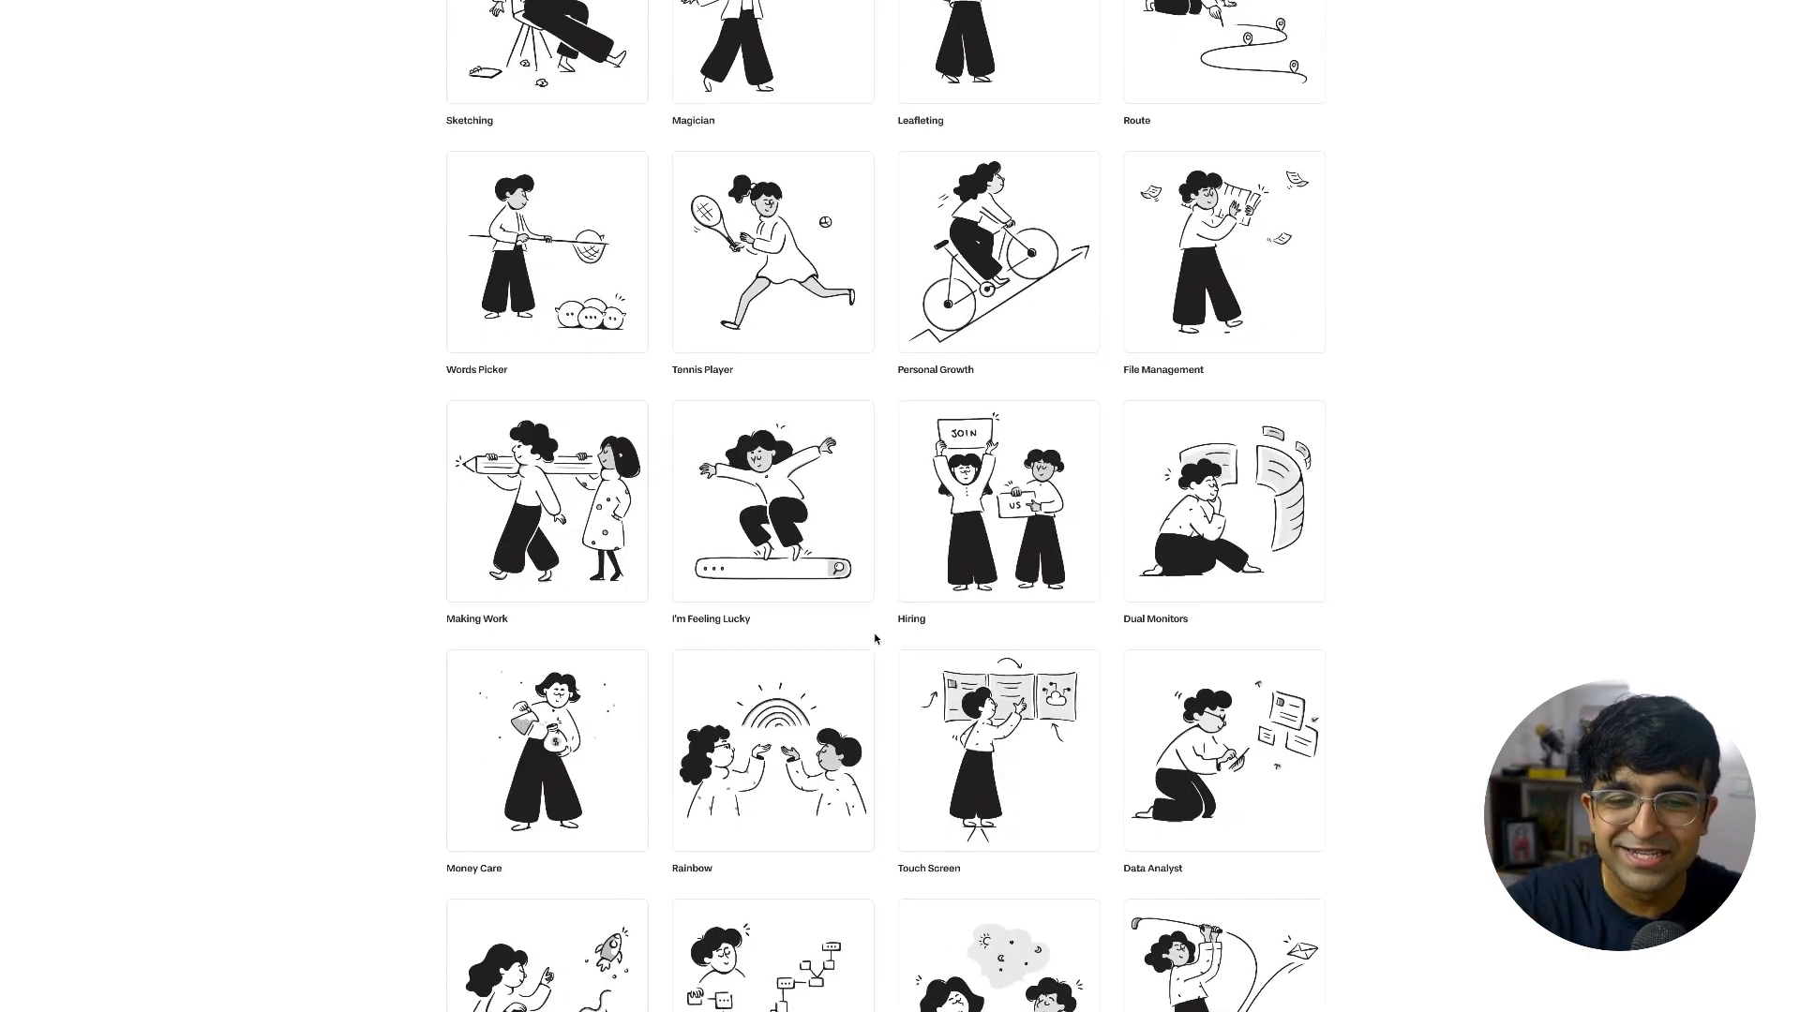
scroll("down", 3)
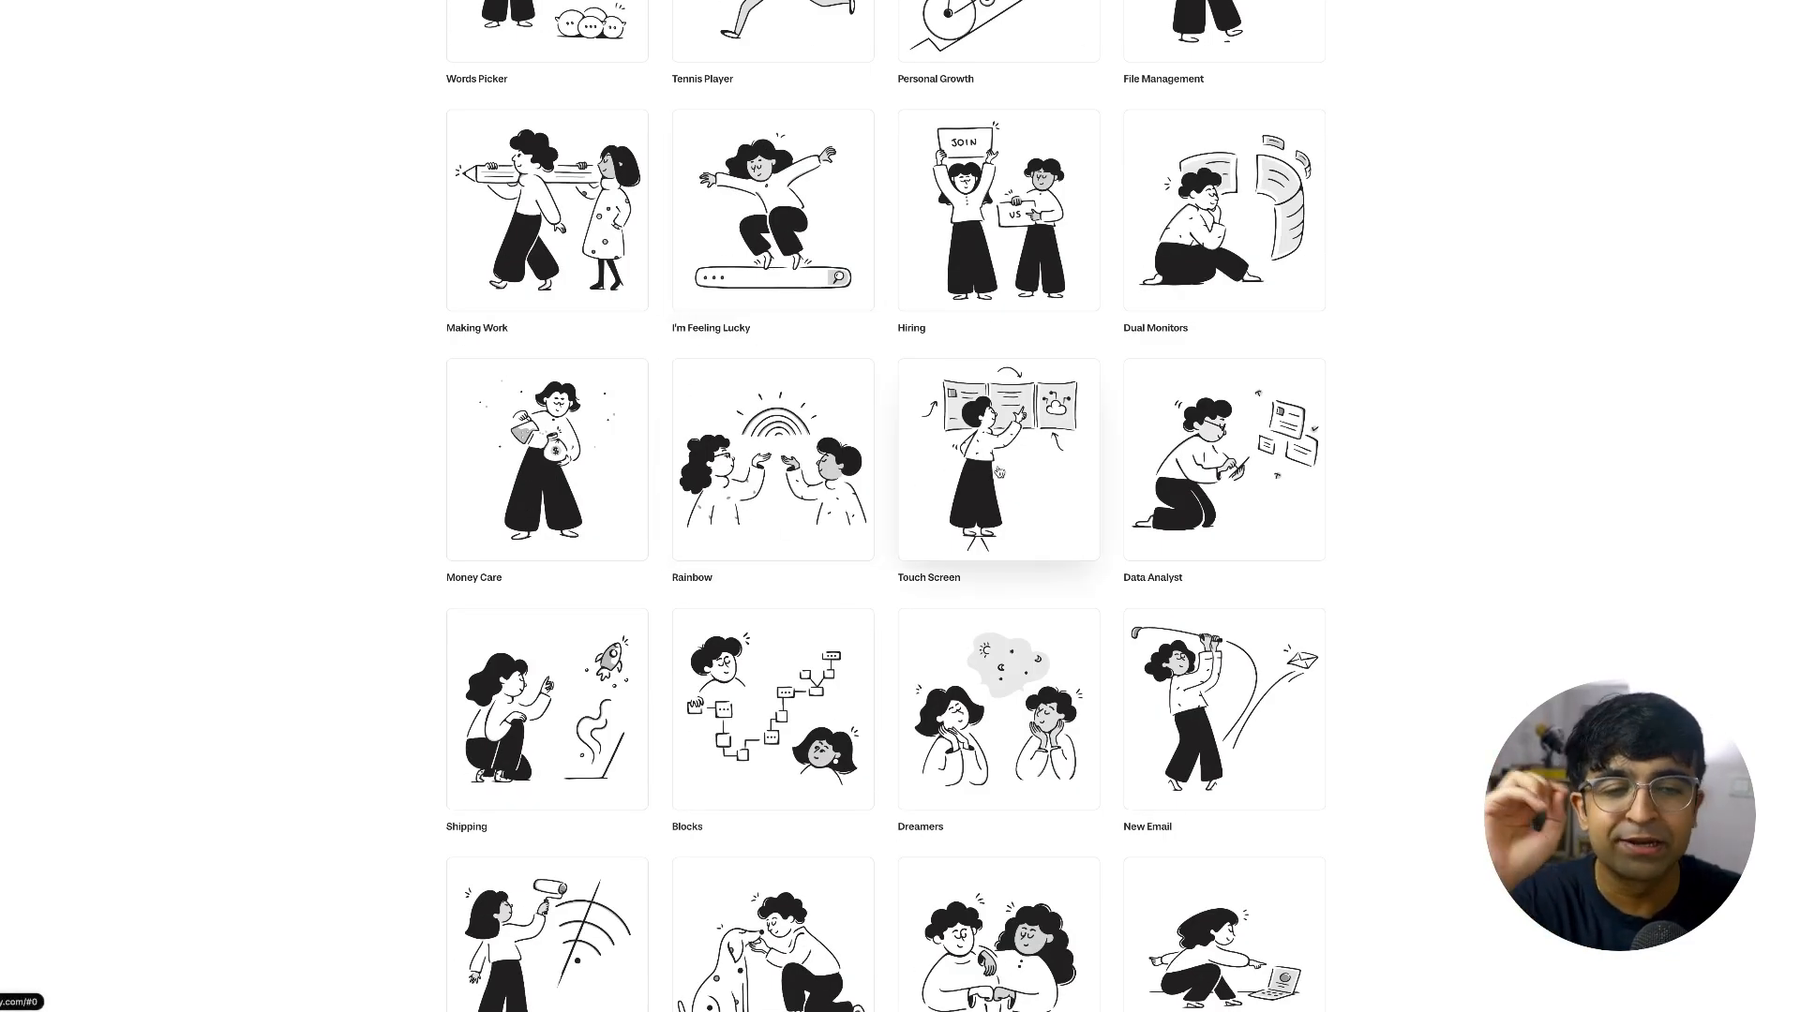
scroll("down", 3)
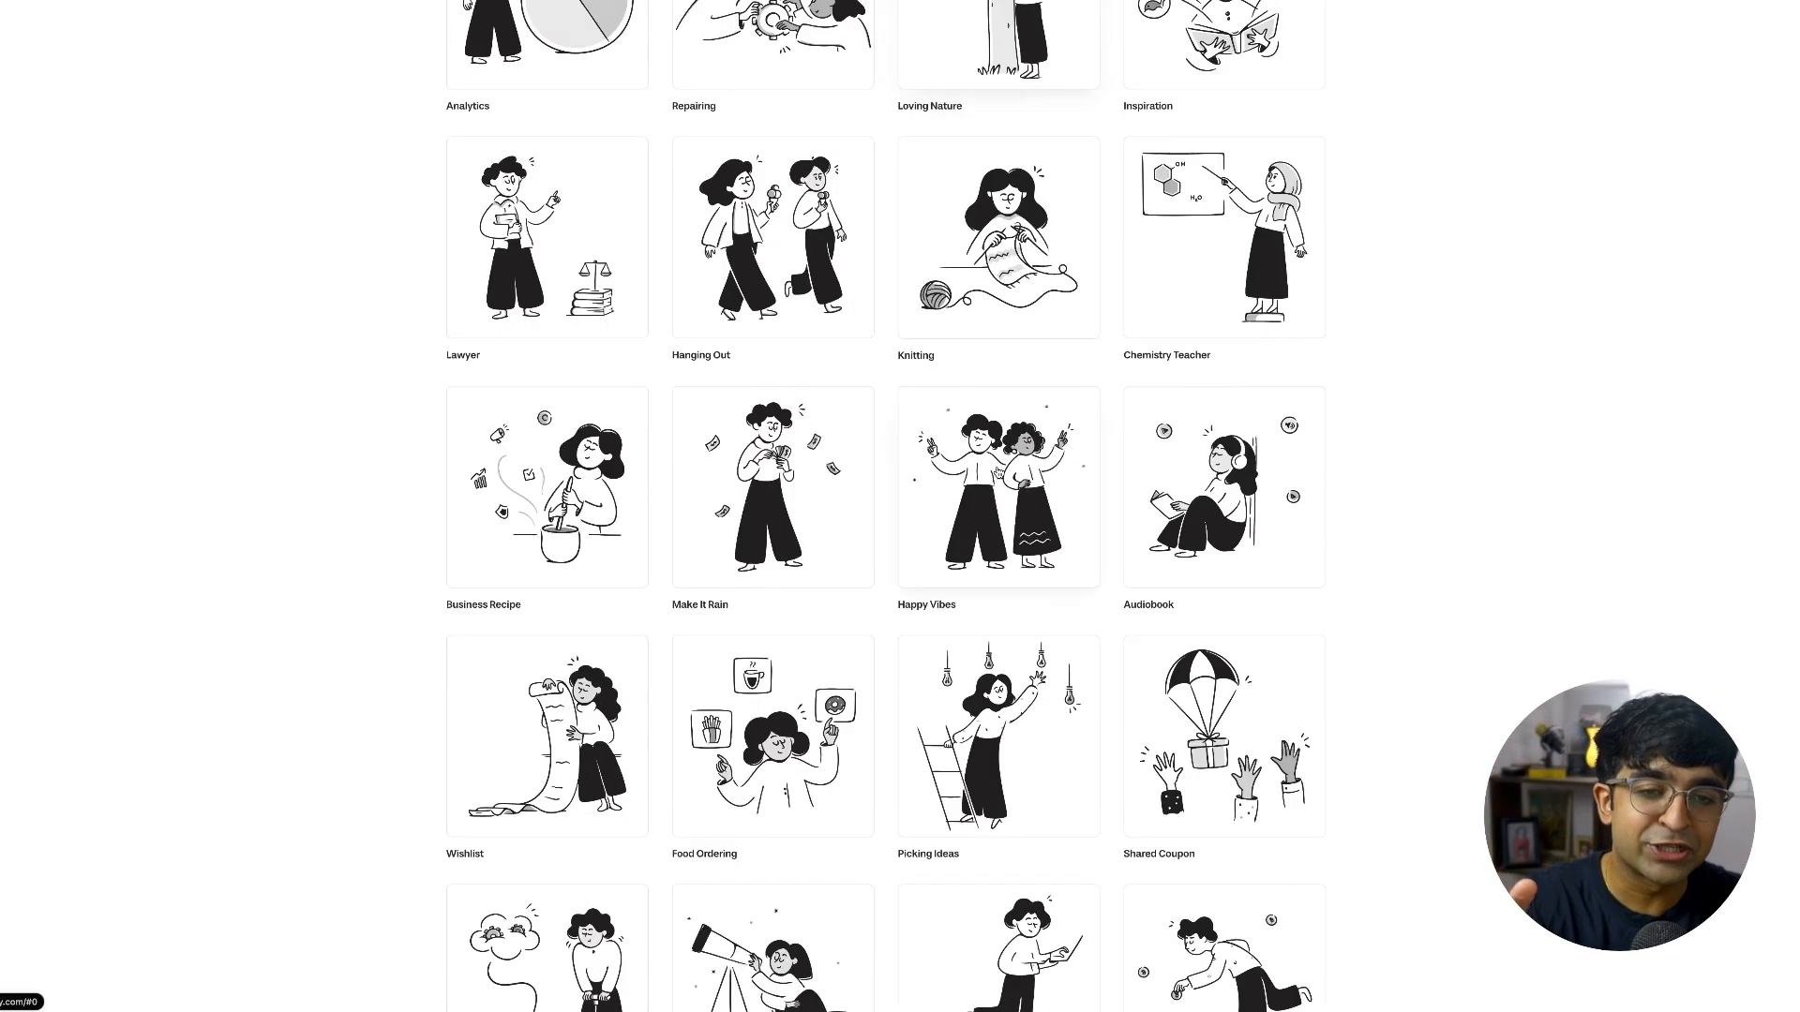
scroll("up", 3)
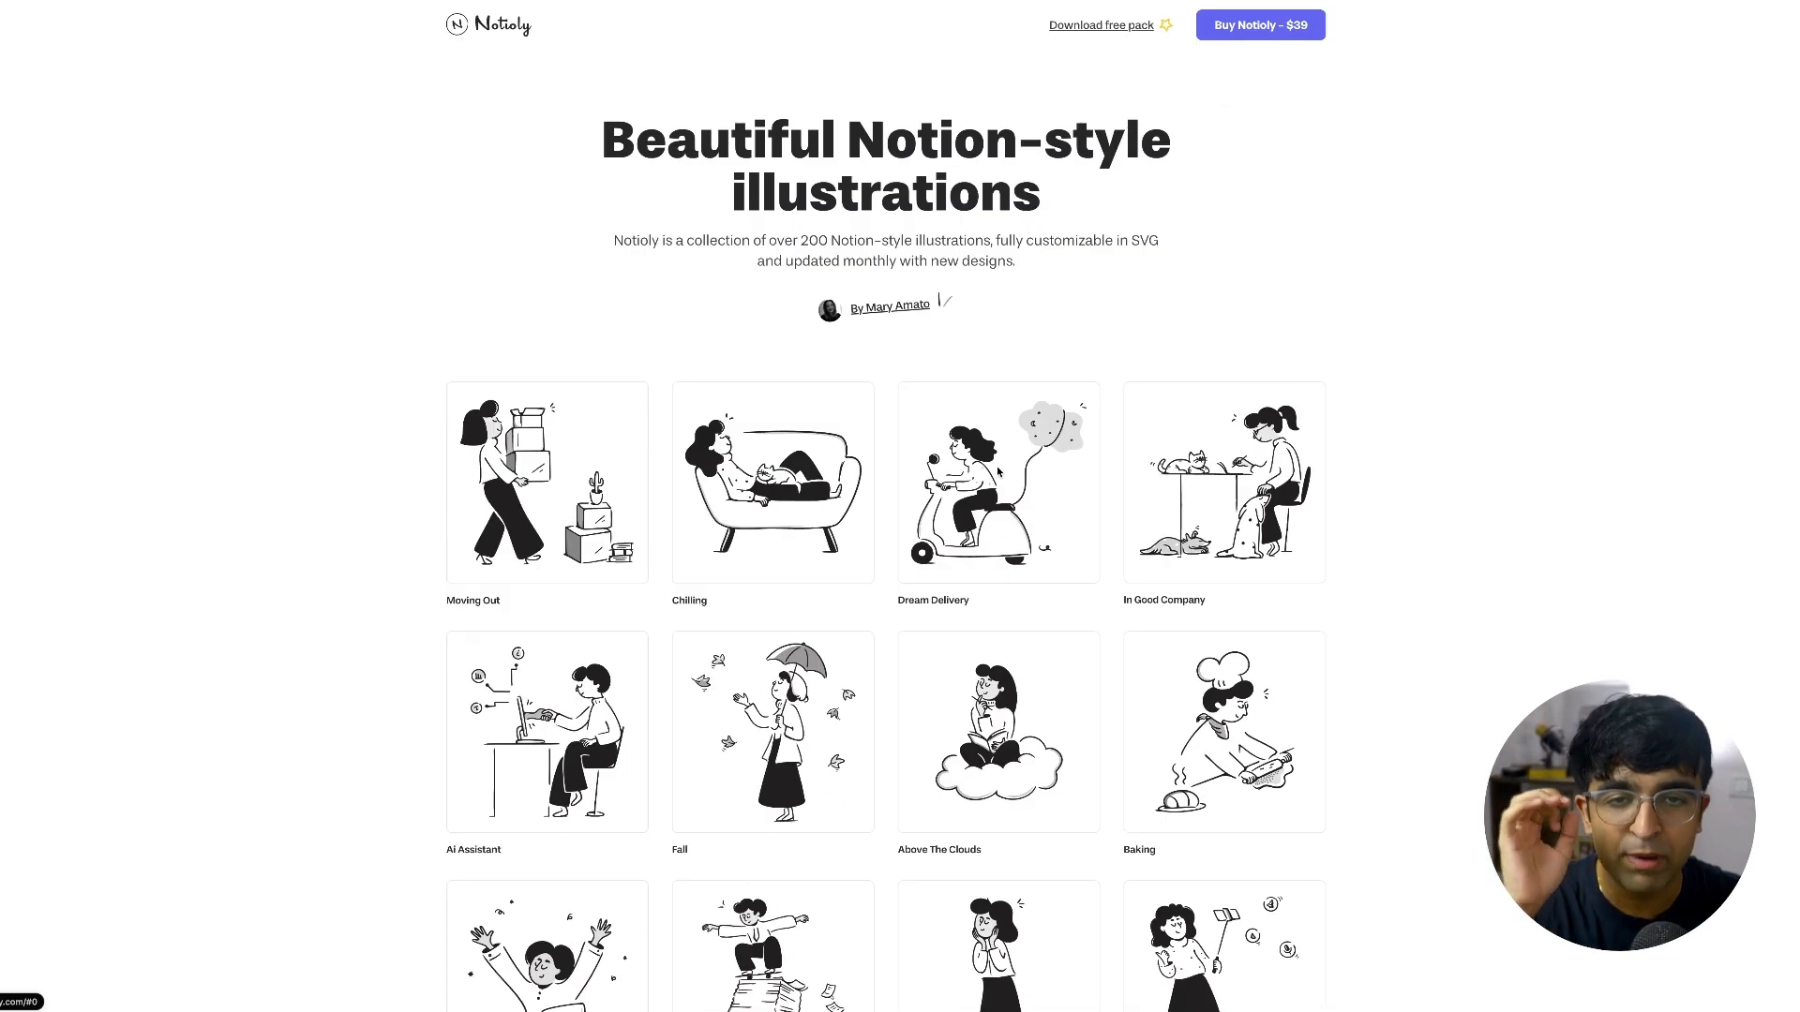
mouse_move(1123, 180)
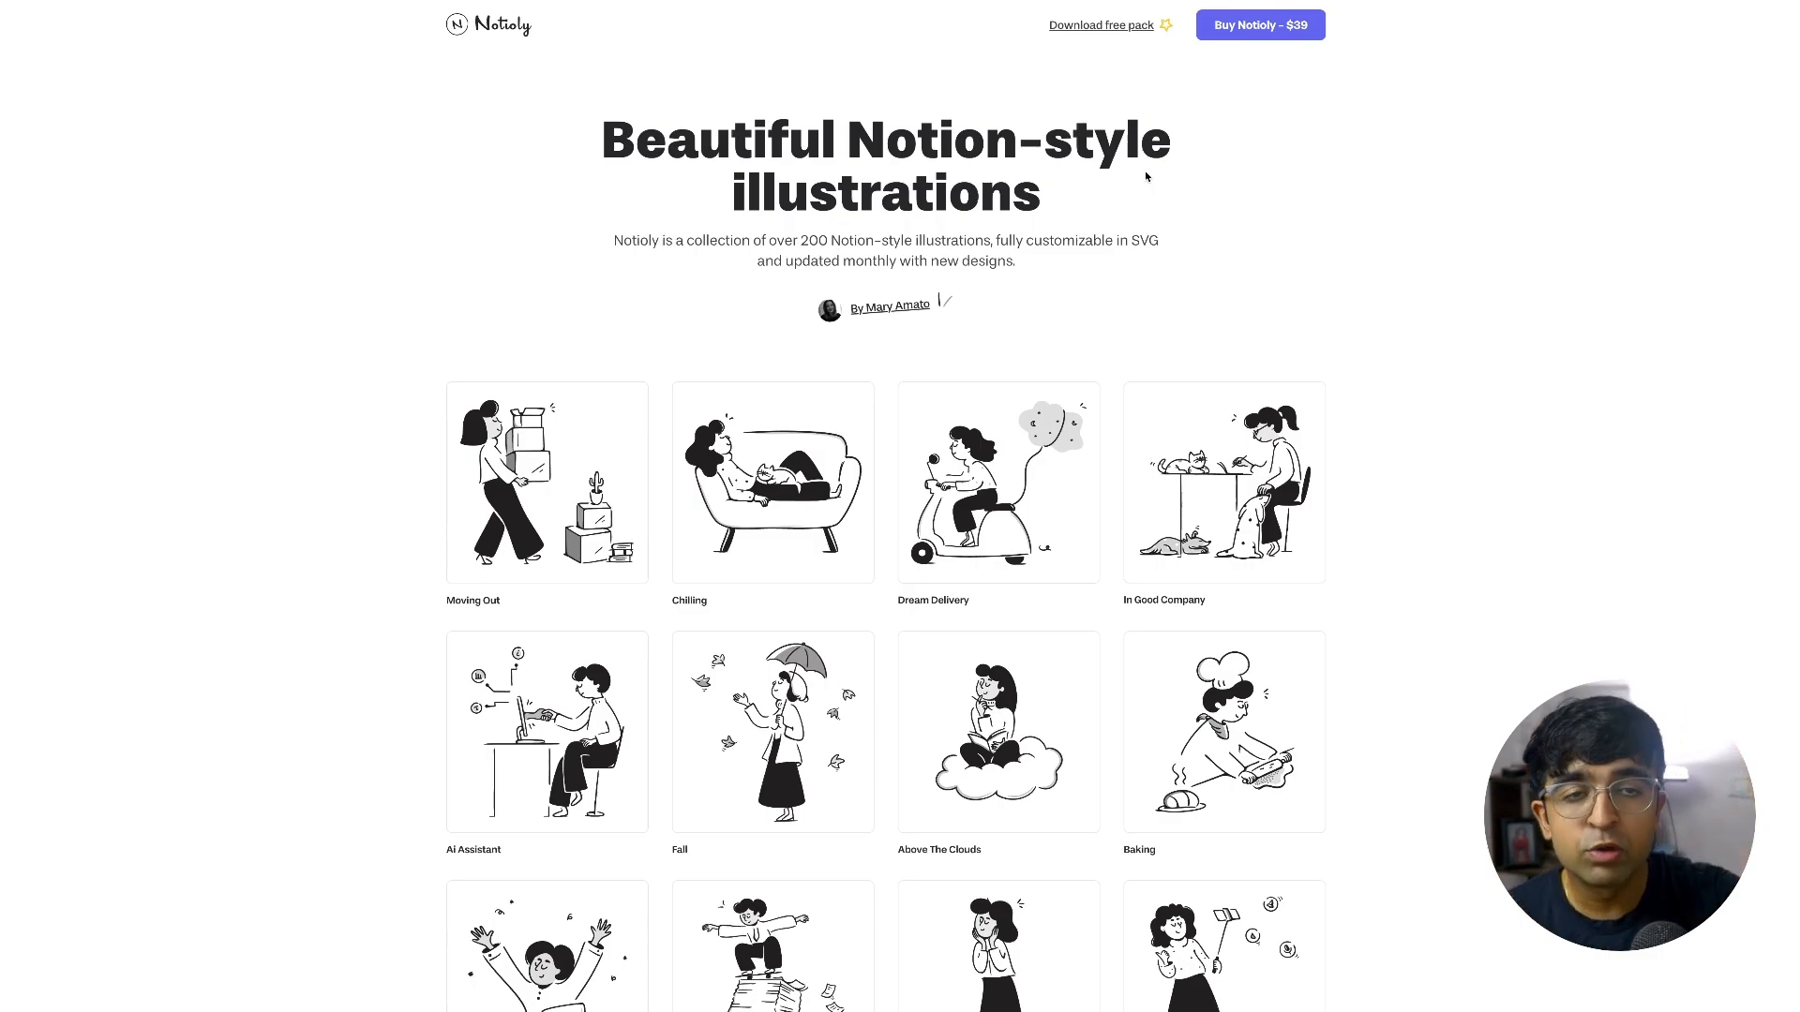
mouse_move(1088, 28)
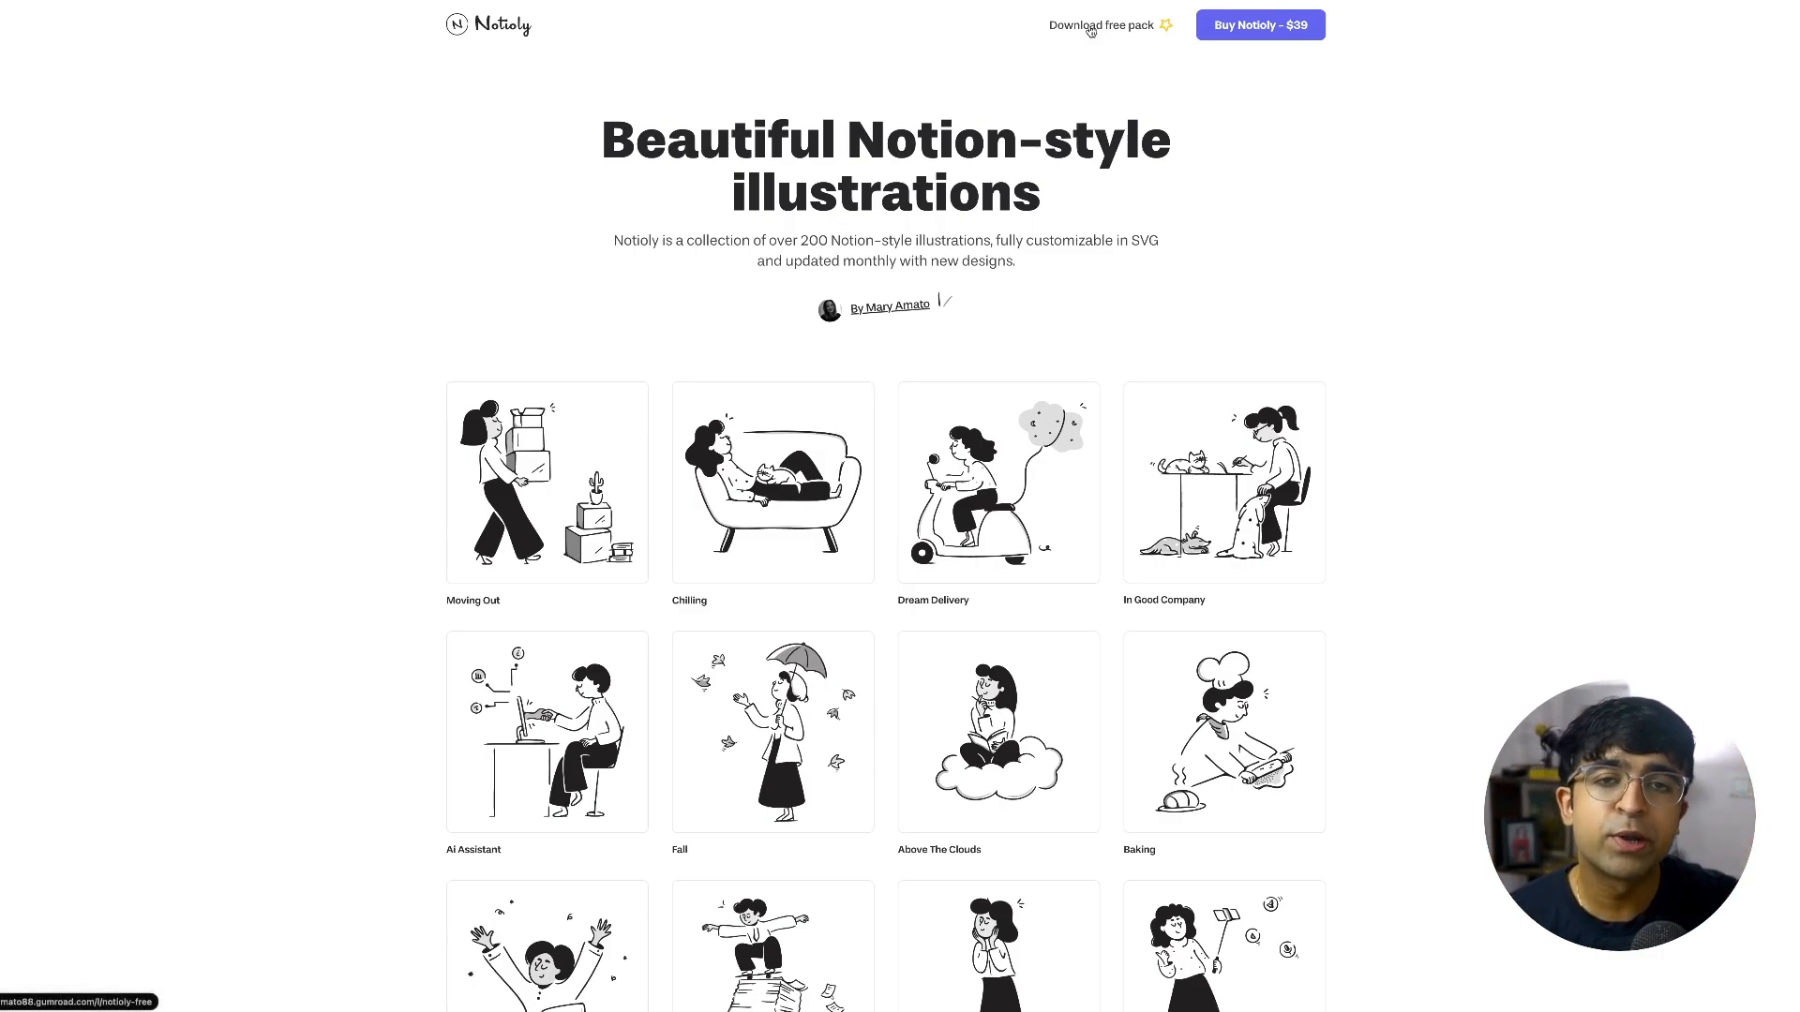
mouse_move(1260, 25)
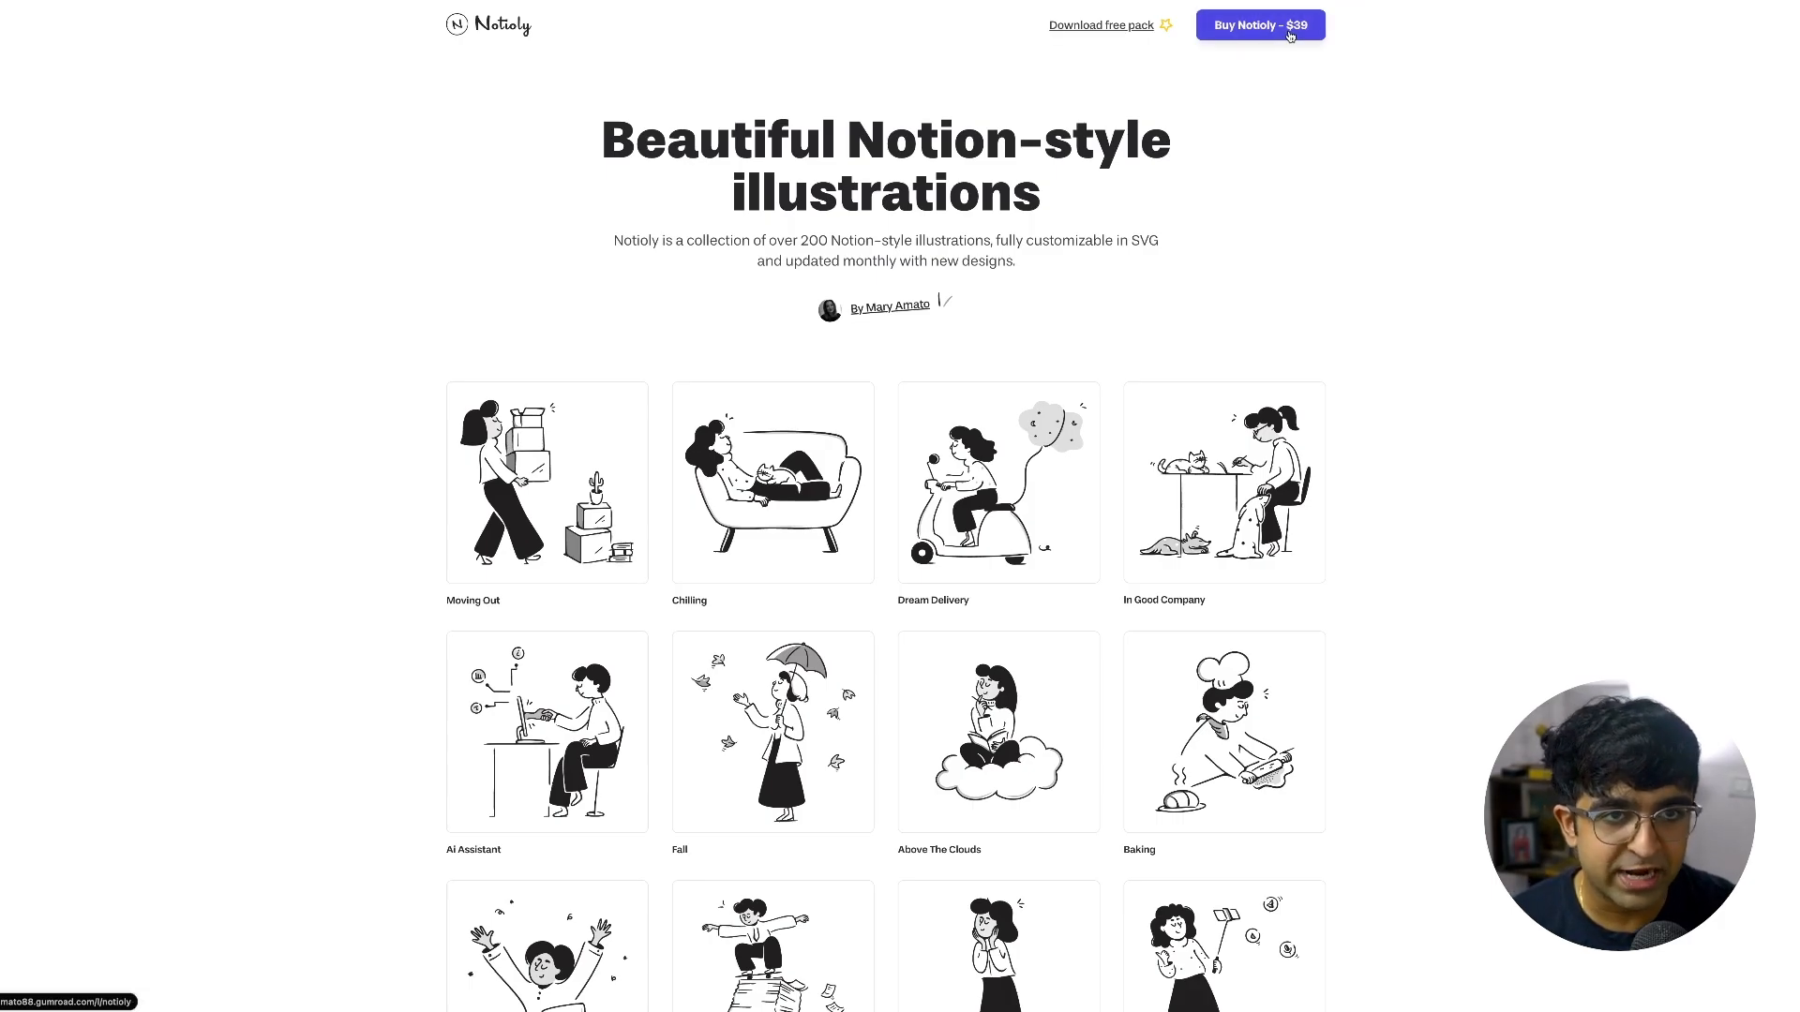
mouse_move(1082, 242)
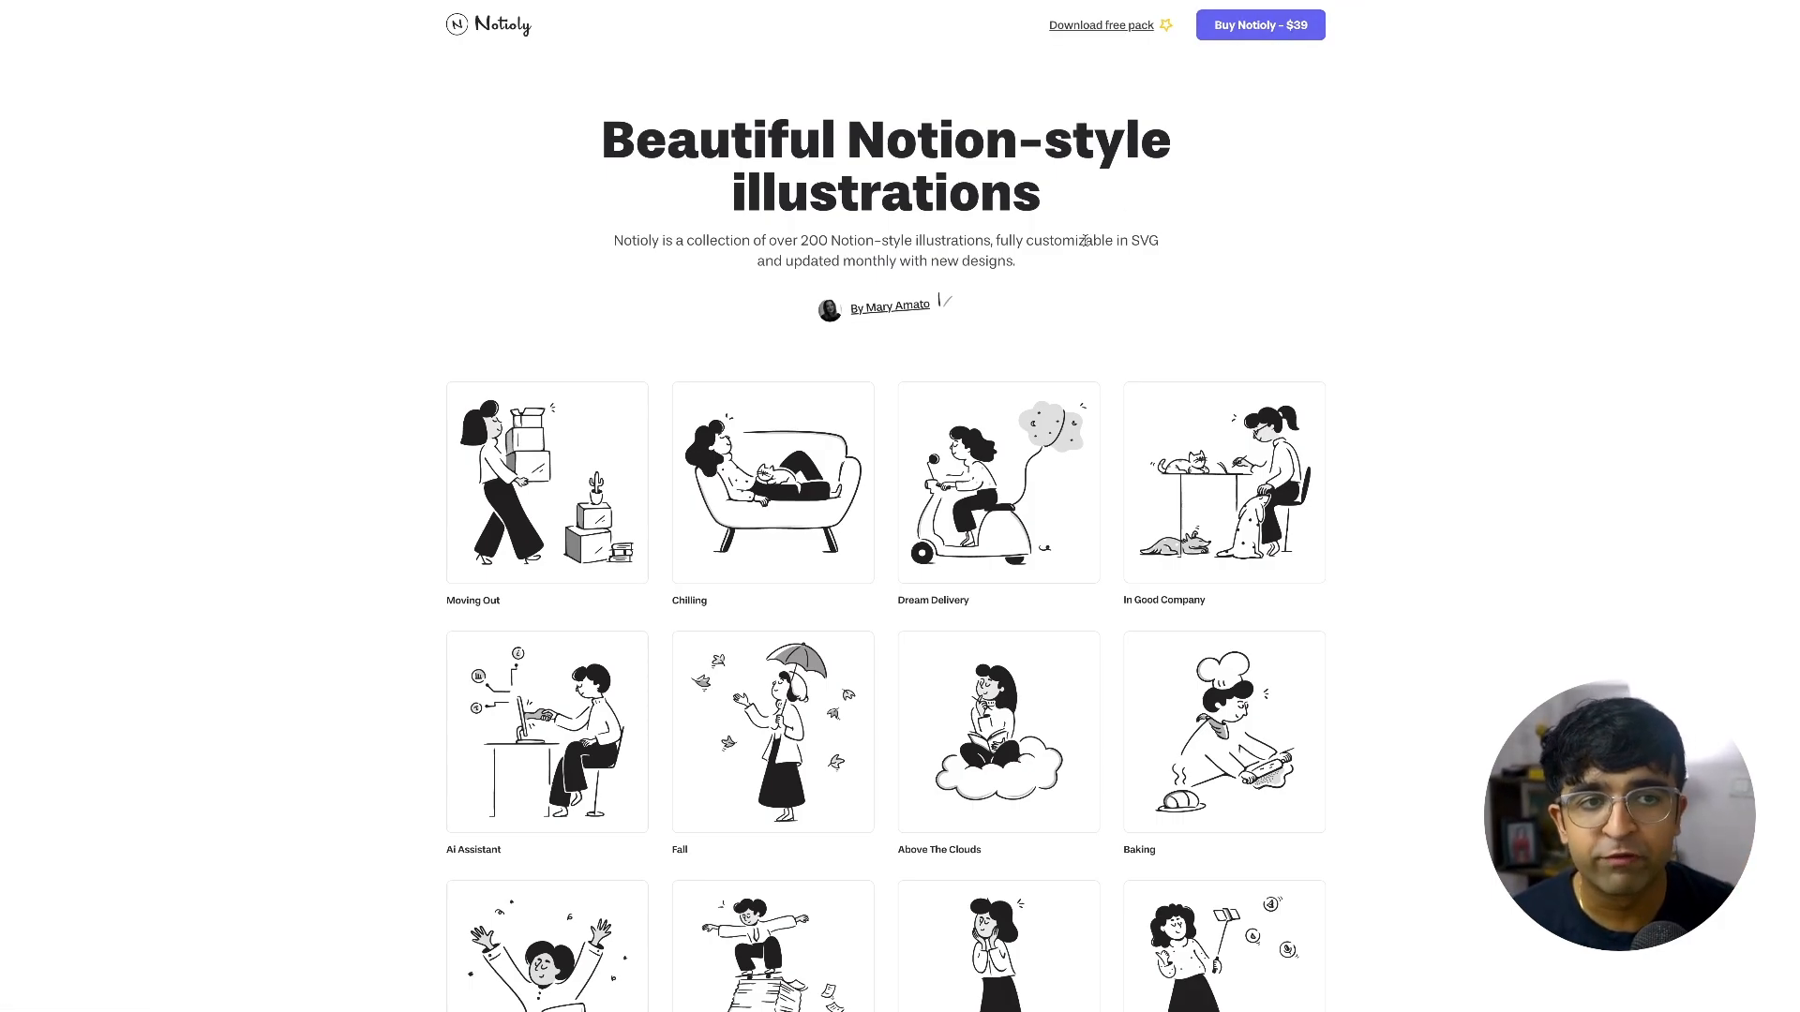
left_click(996, 482)
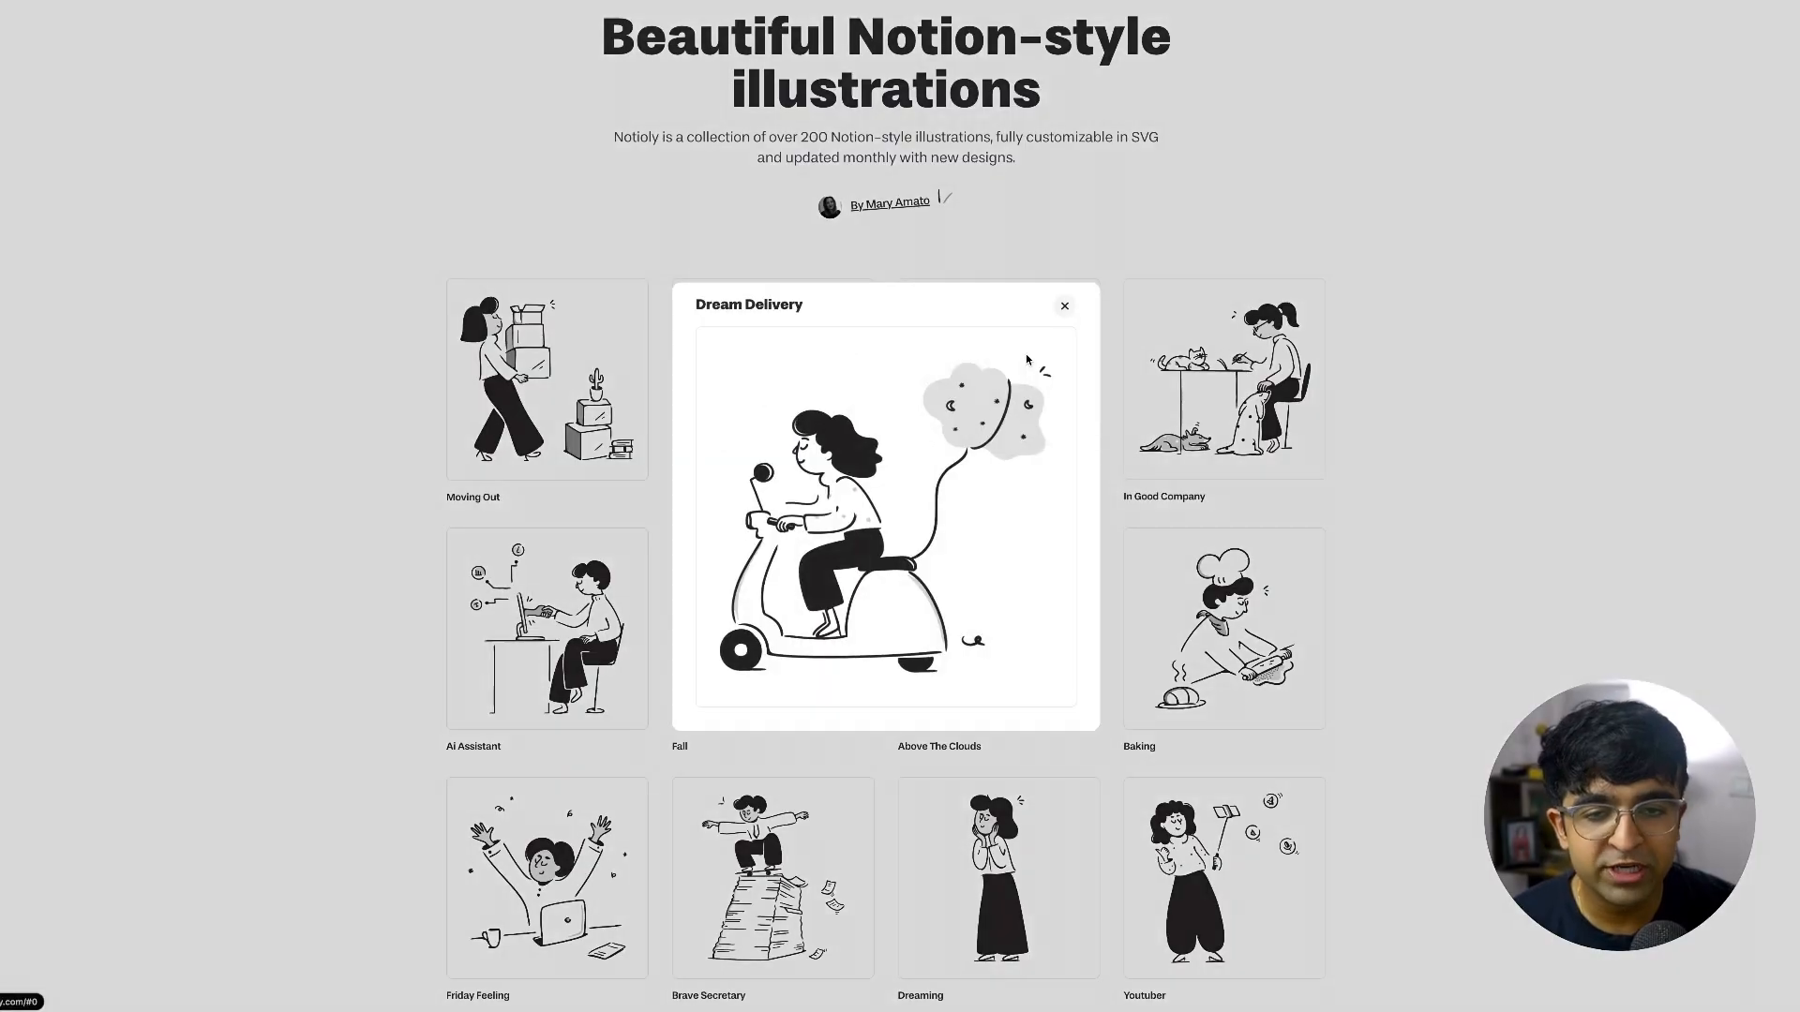
right_click(883, 505)
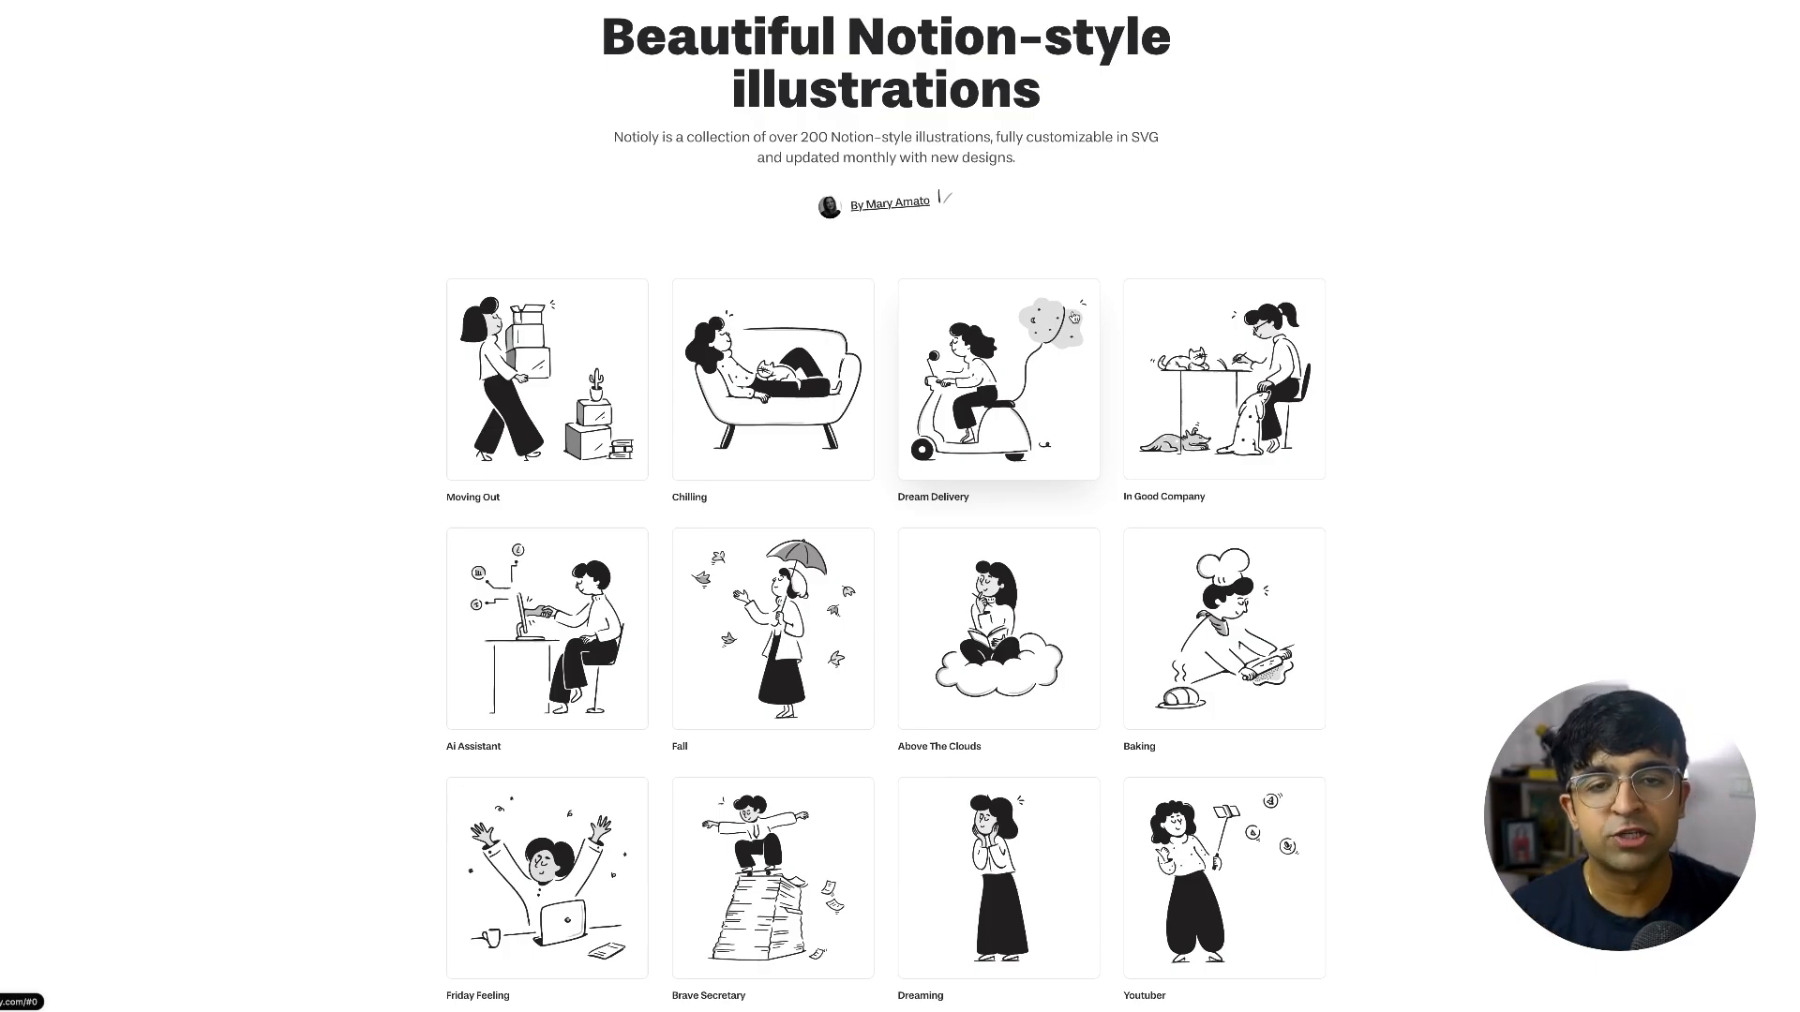
scroll("up", 3)
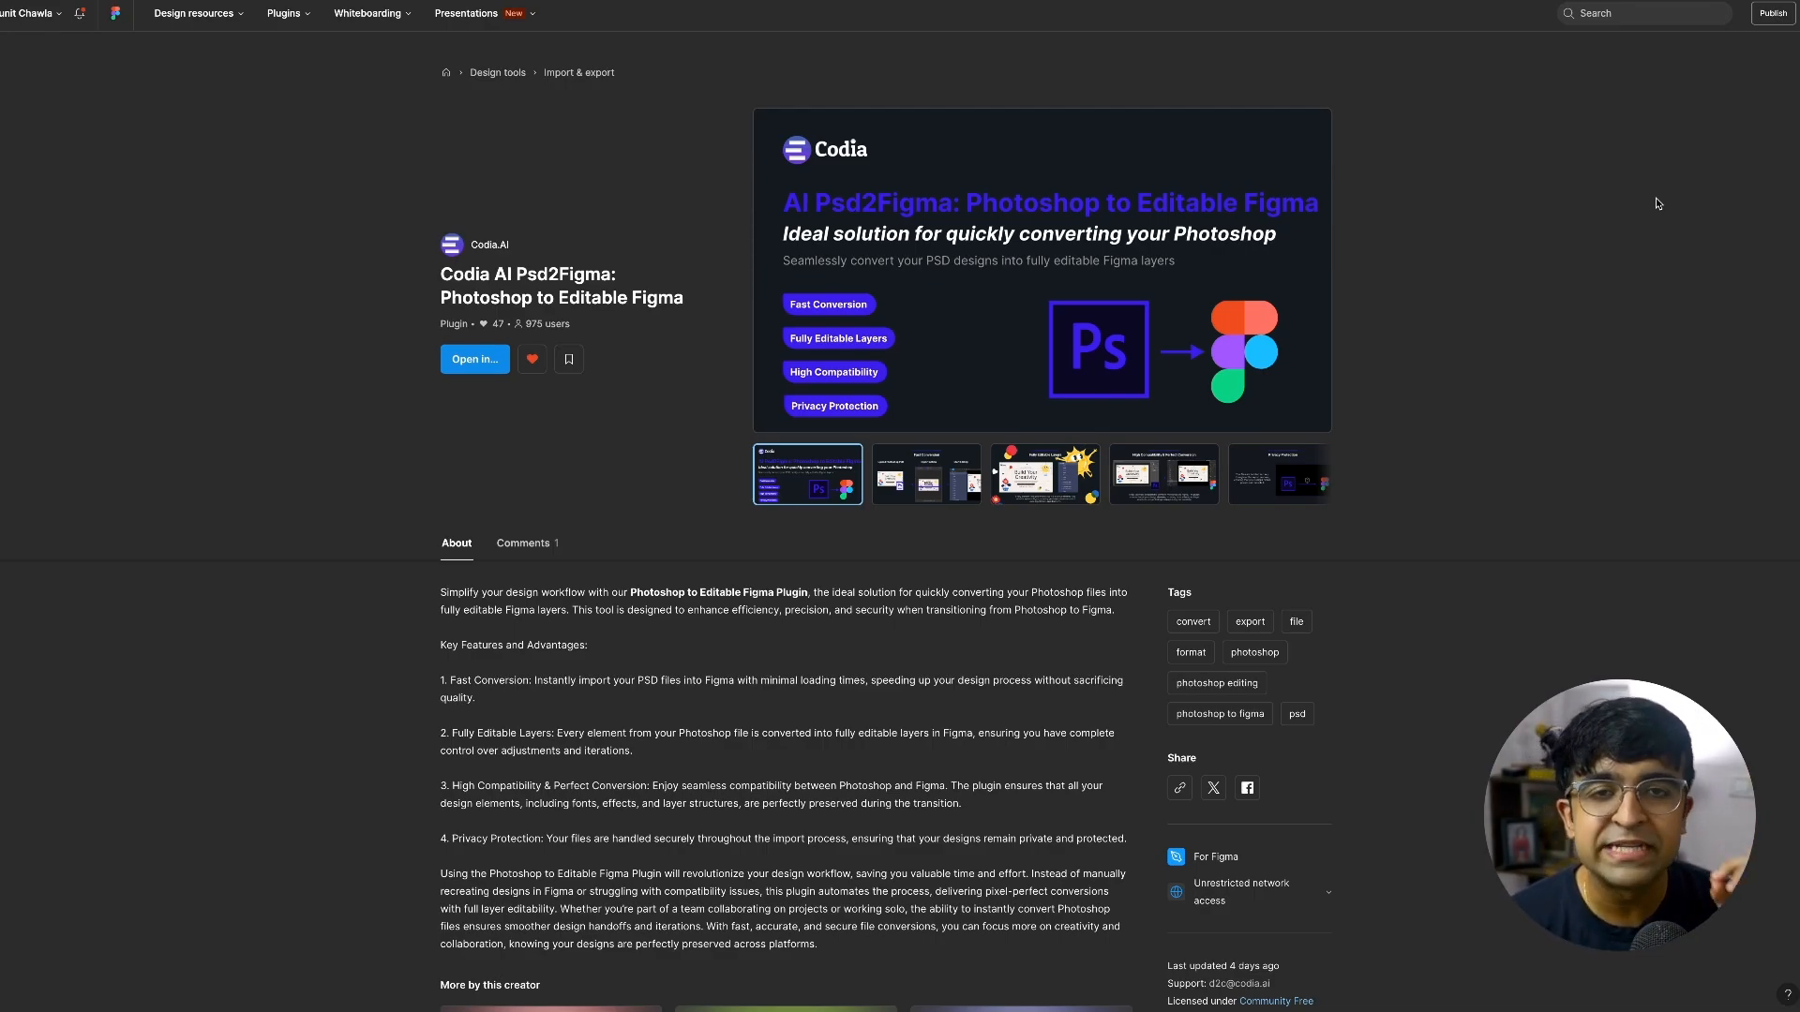
- Show the Codia AI Psd2Figma plugin's Fast Conversion preview from the image carousel
left_click(924, 474)
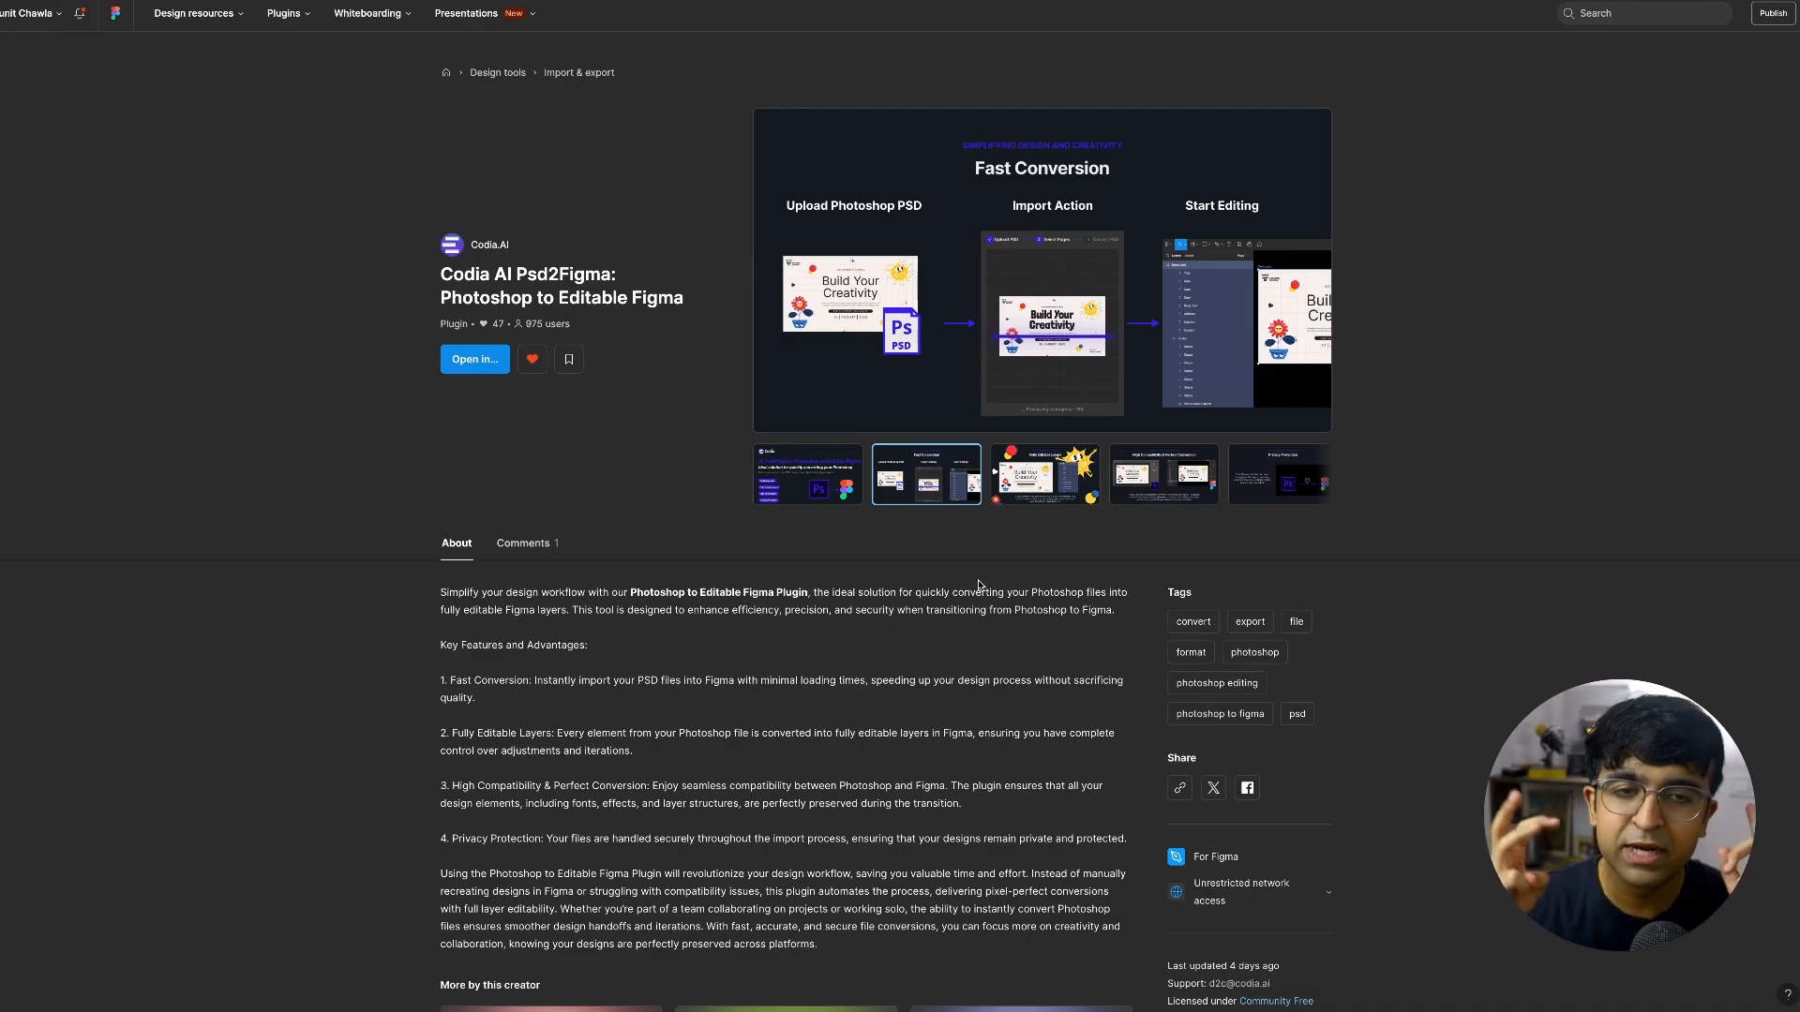
mouse_move(664, 538)
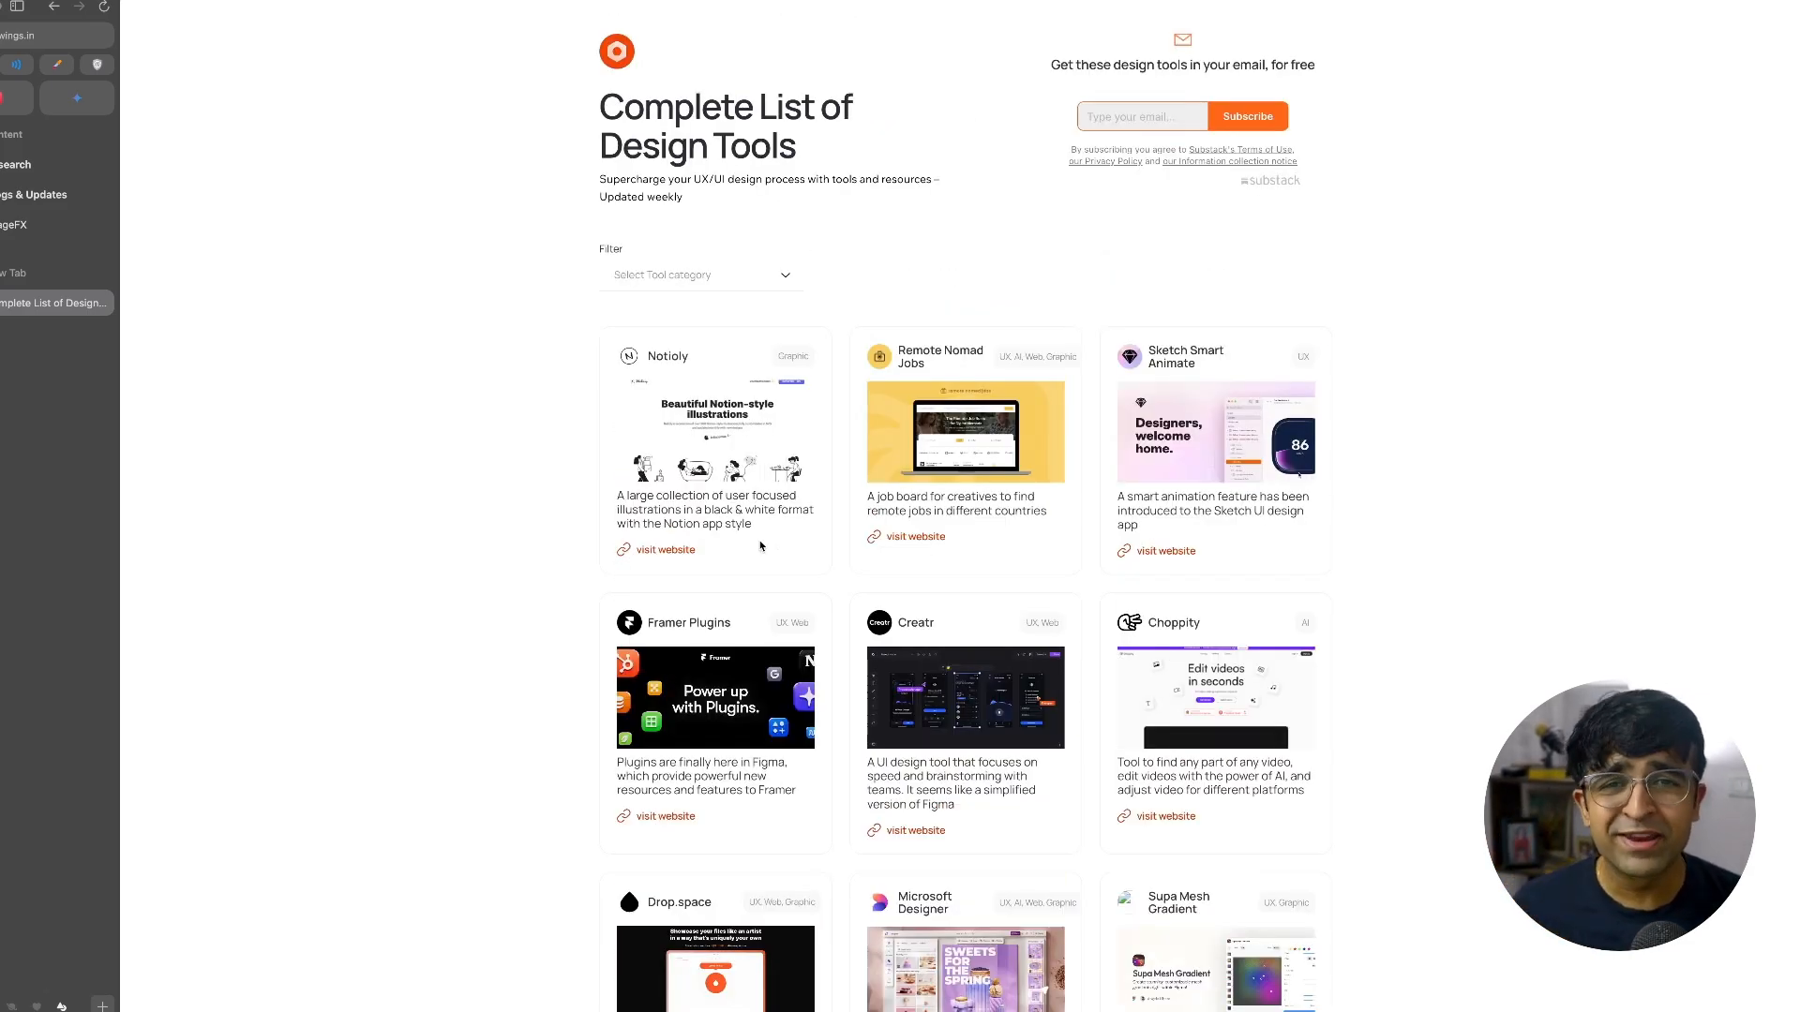
mouse_move(786, 530)
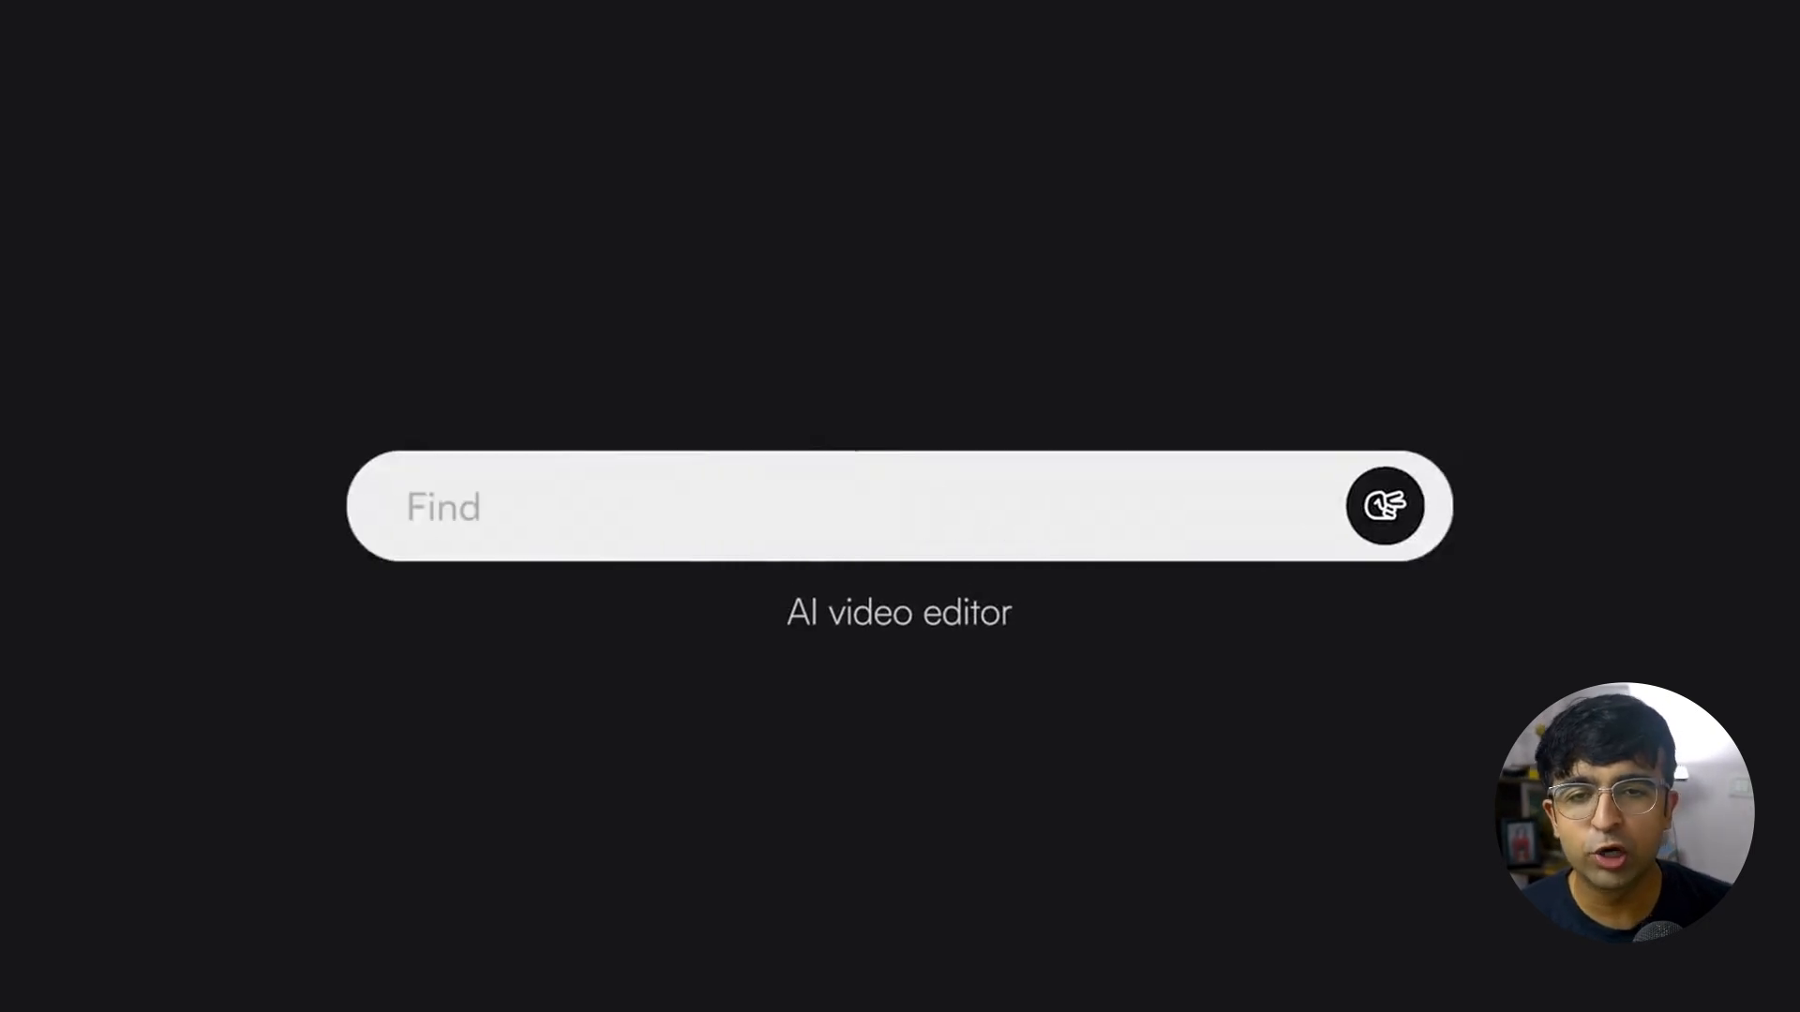
- Enter the query 'Find the part where someone laughs' in Choppity's Find search bar
type("the part where someone laughs")
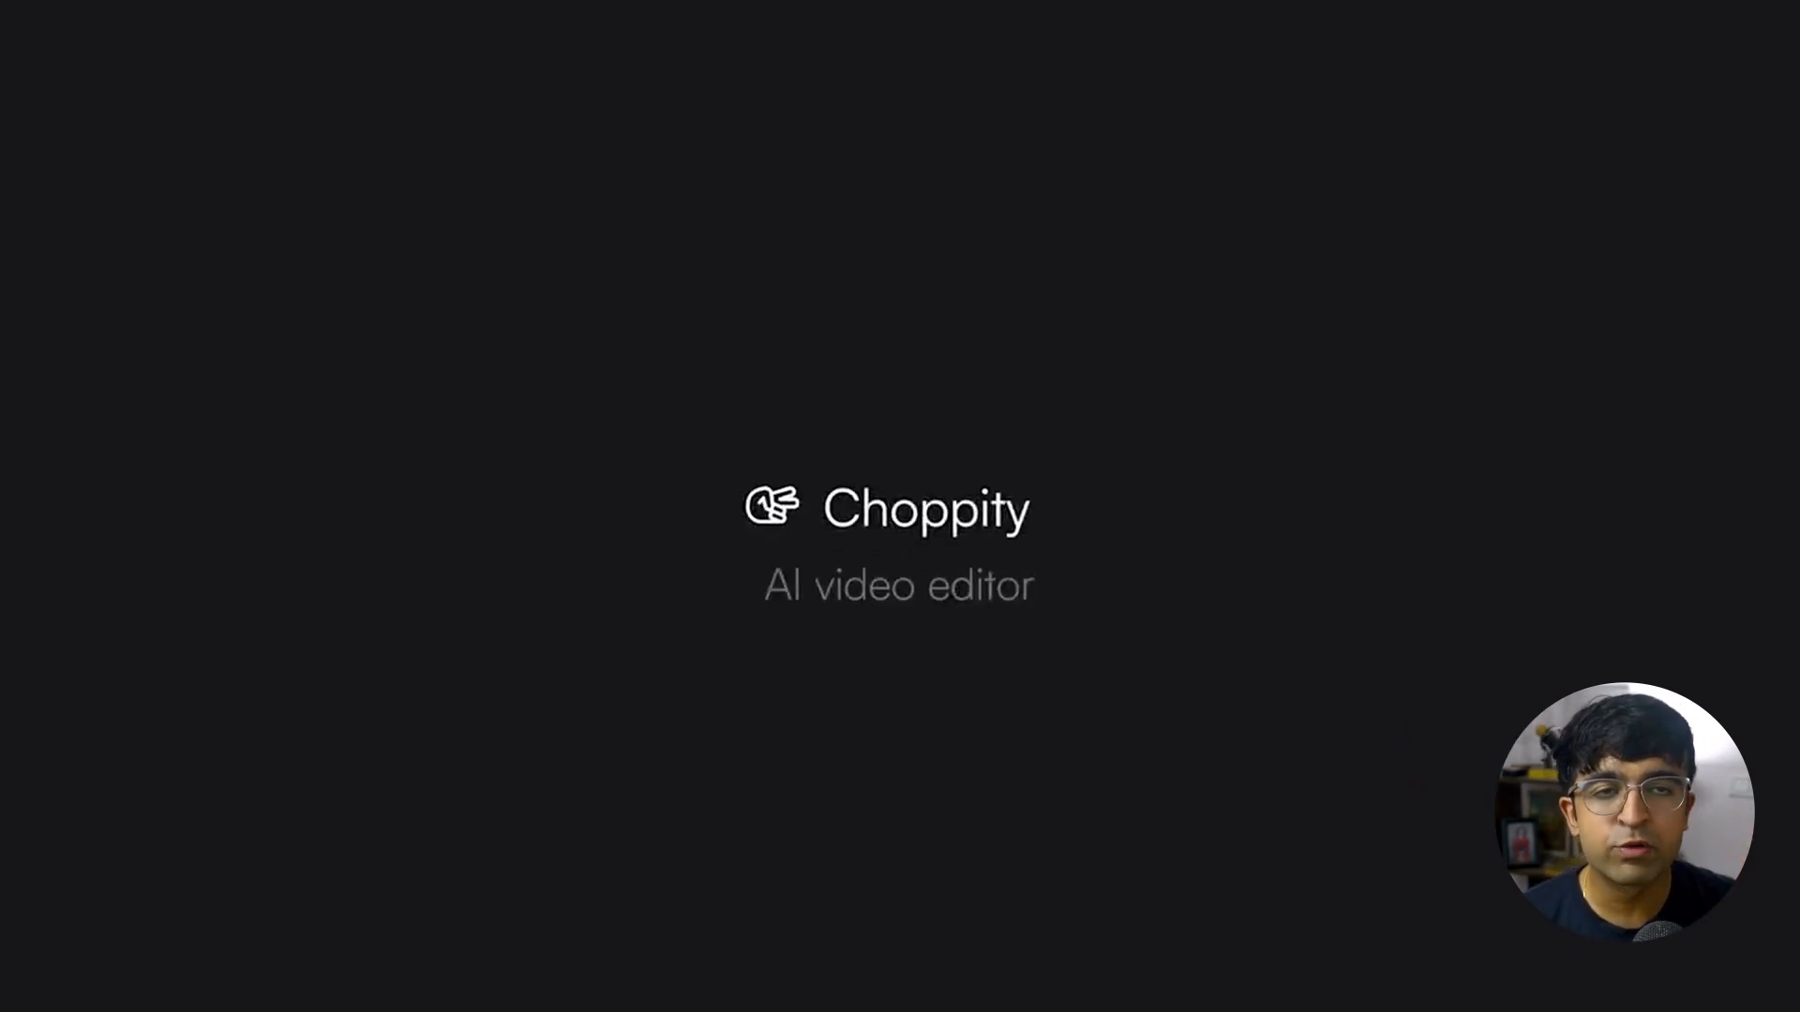
type("Find the part wher")
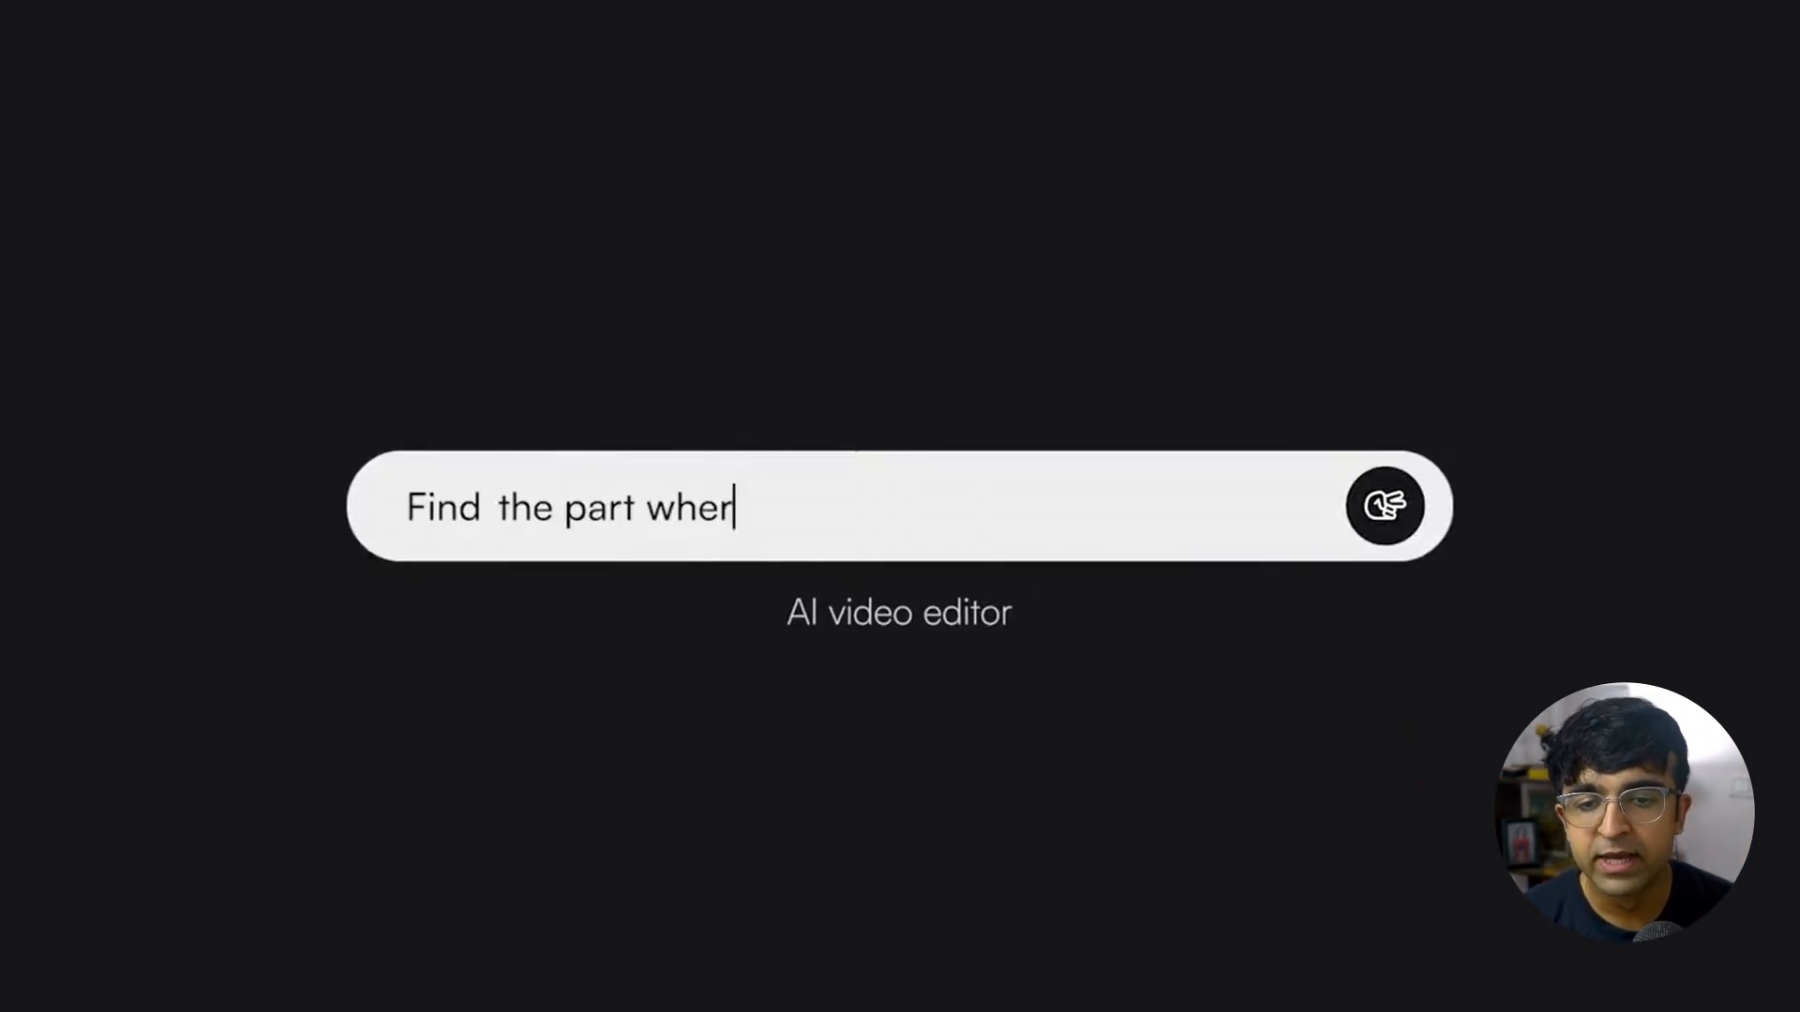
type("e someone laughs")
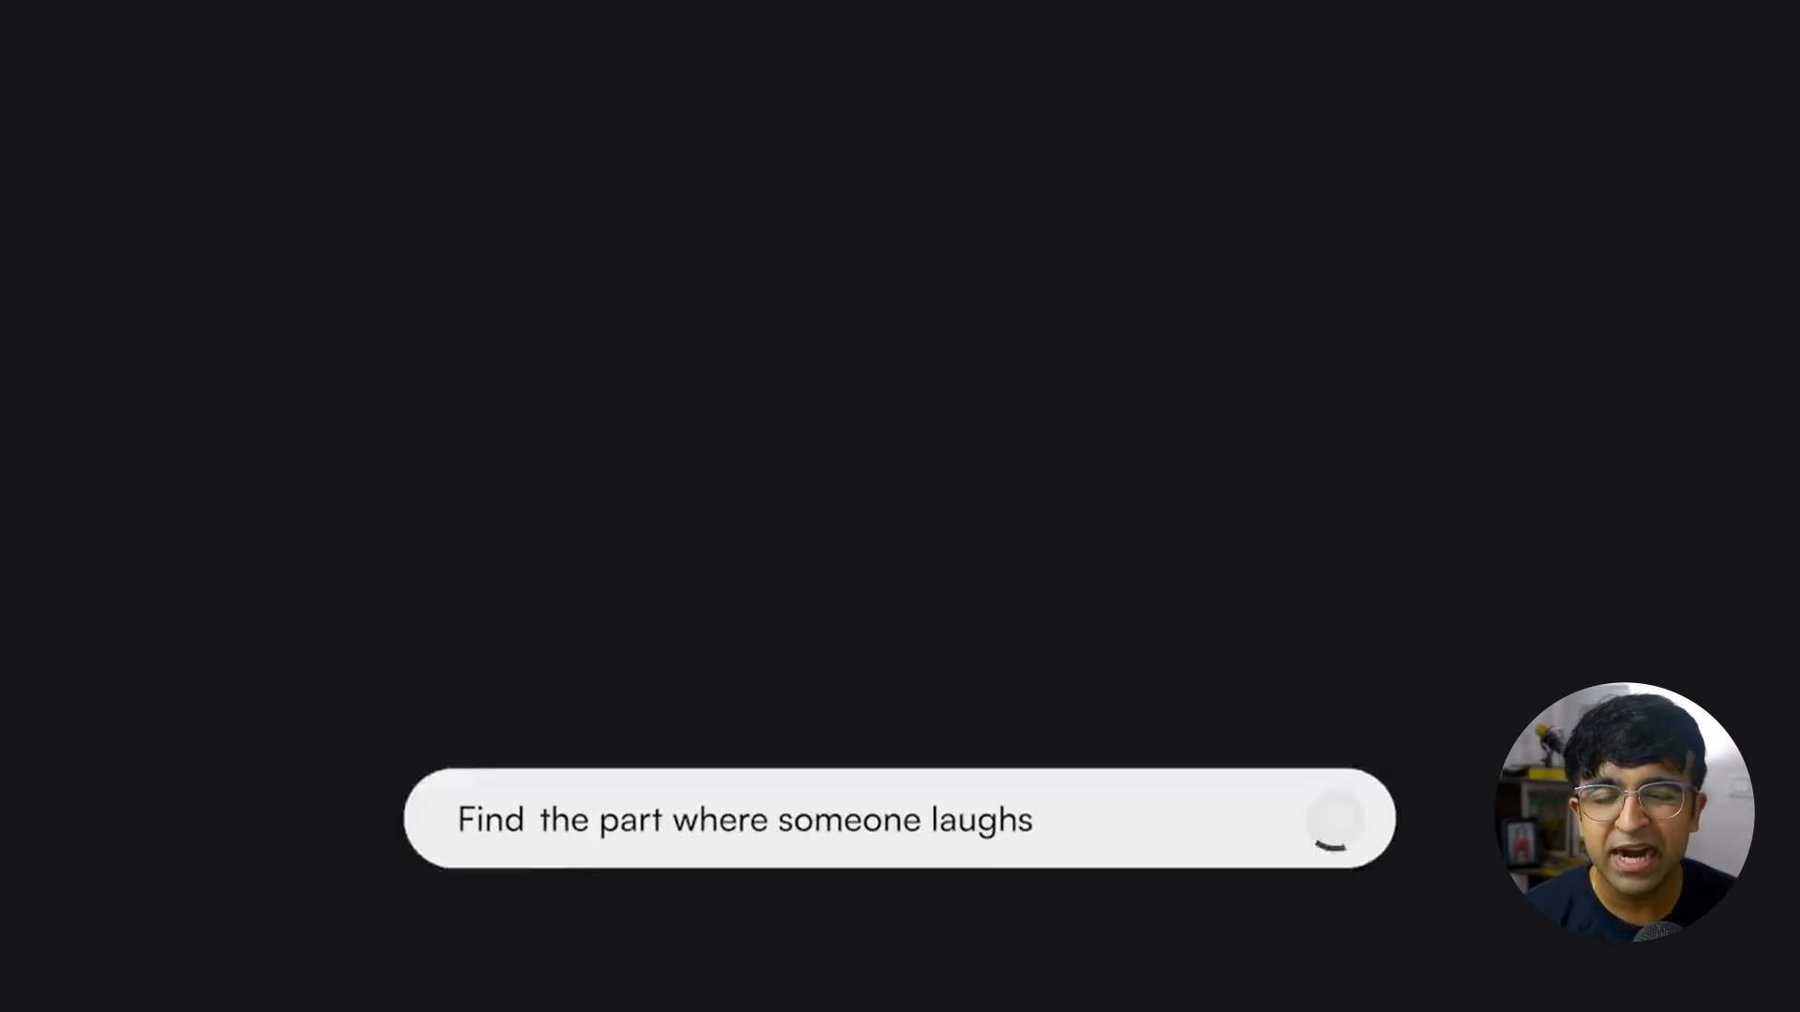